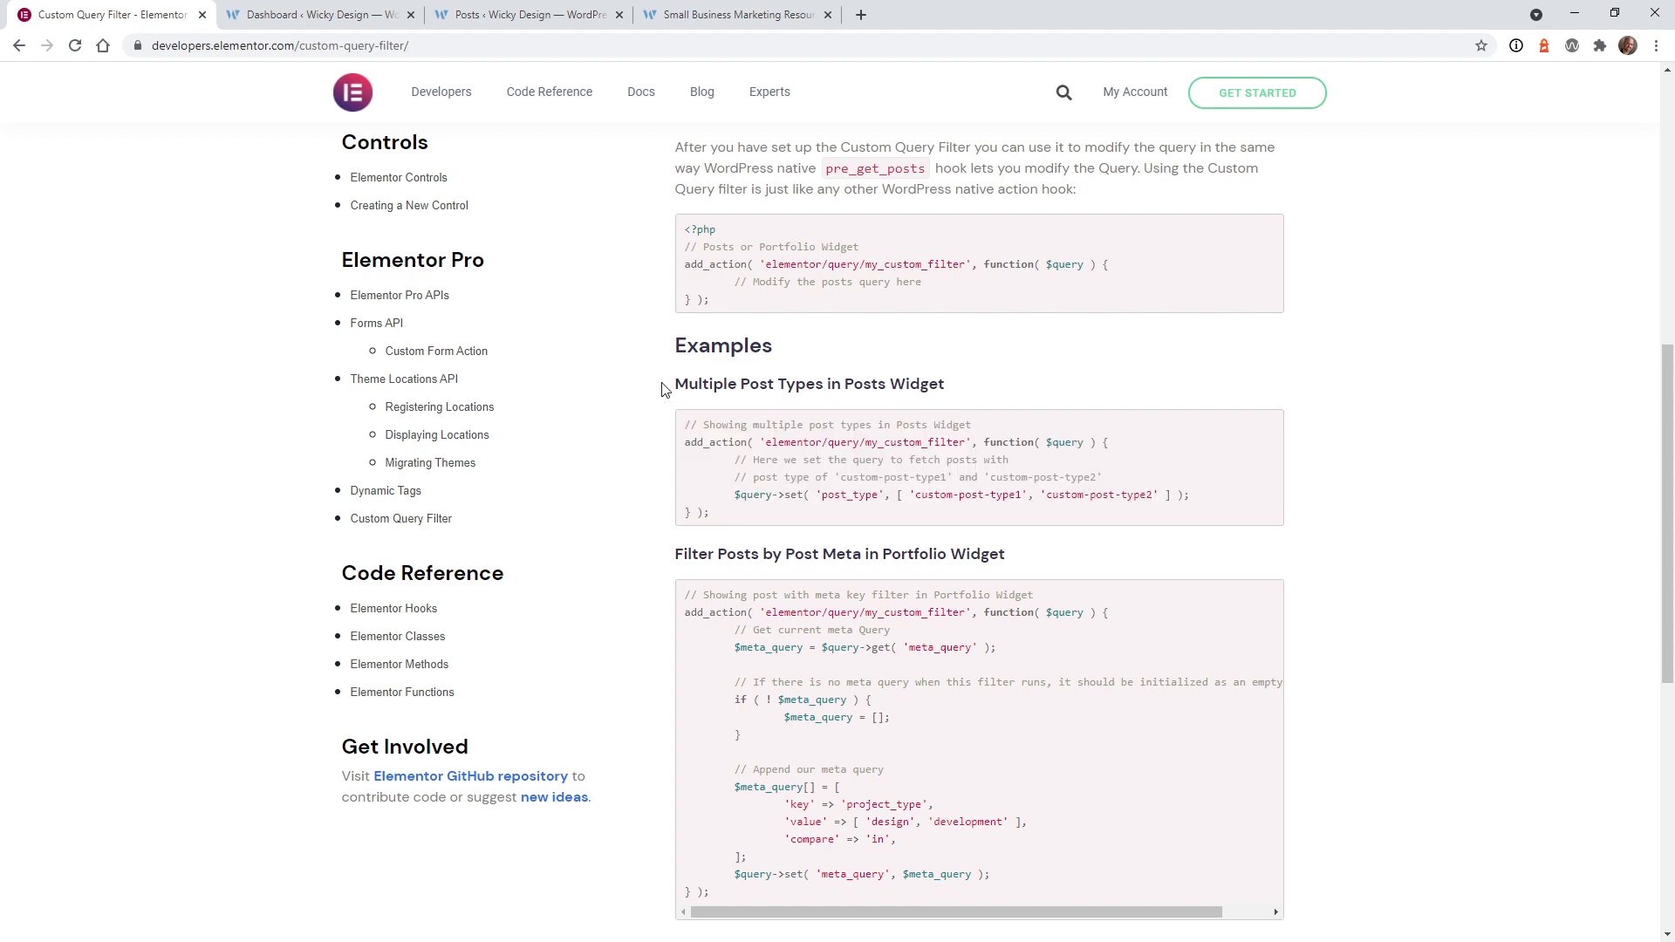
mouse_move(1153, 482)
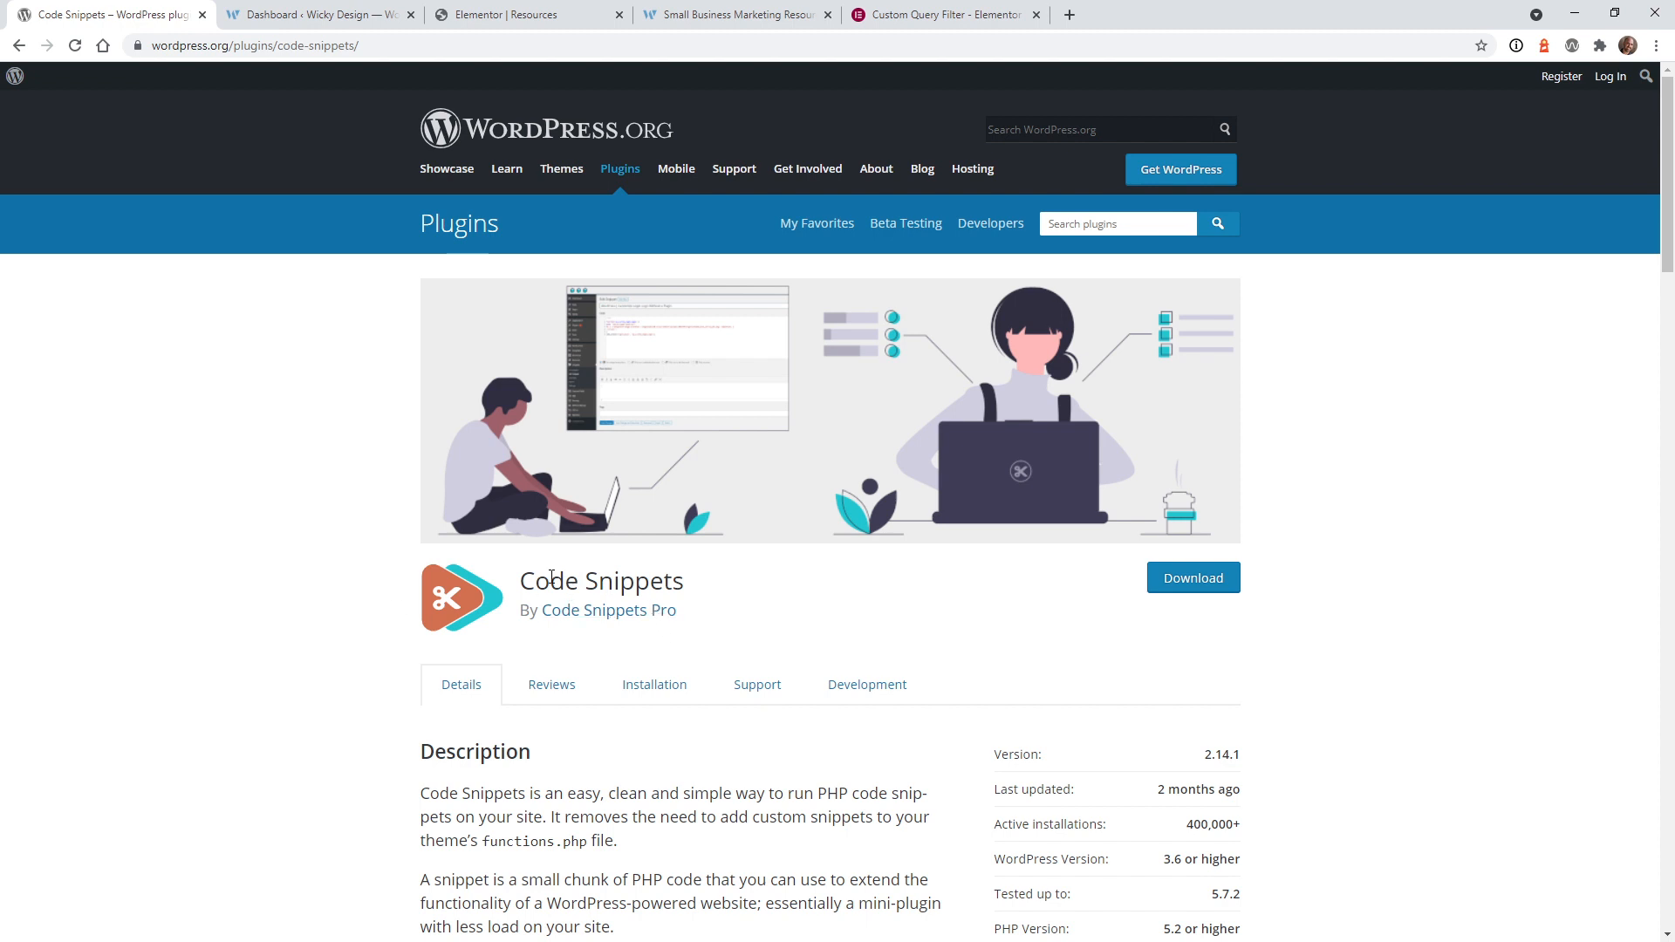
click(523, 14)
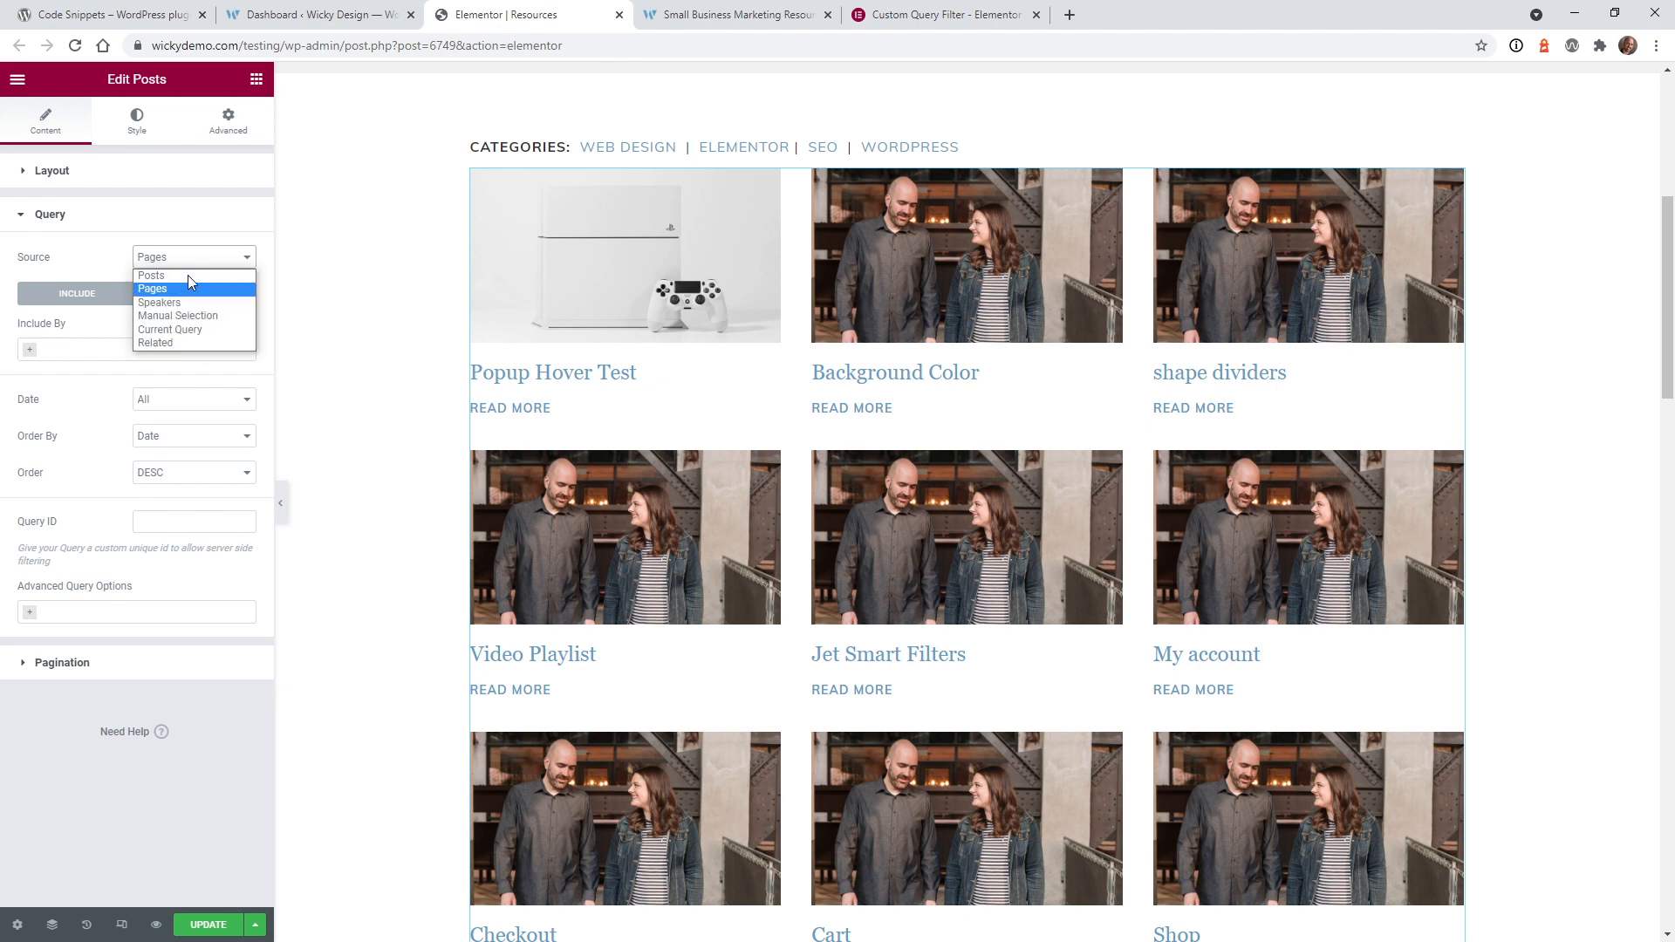
mouse_move(152, 276)
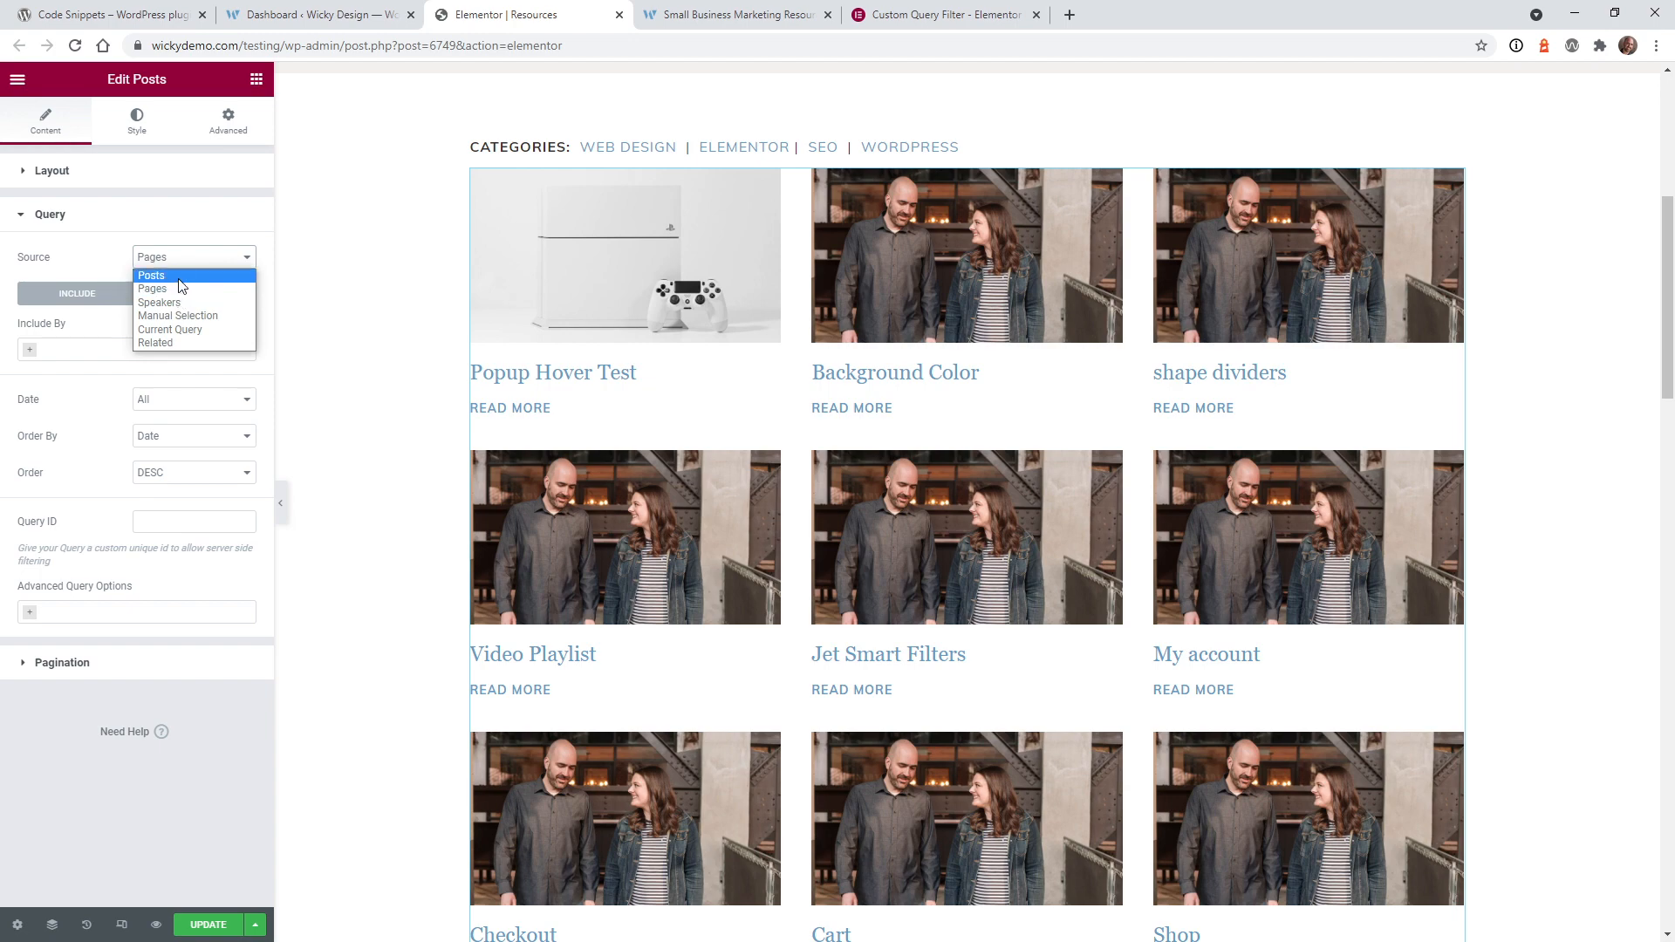
- Switch the Posts widget's query Source from Pages to Posts
click(940, 14)
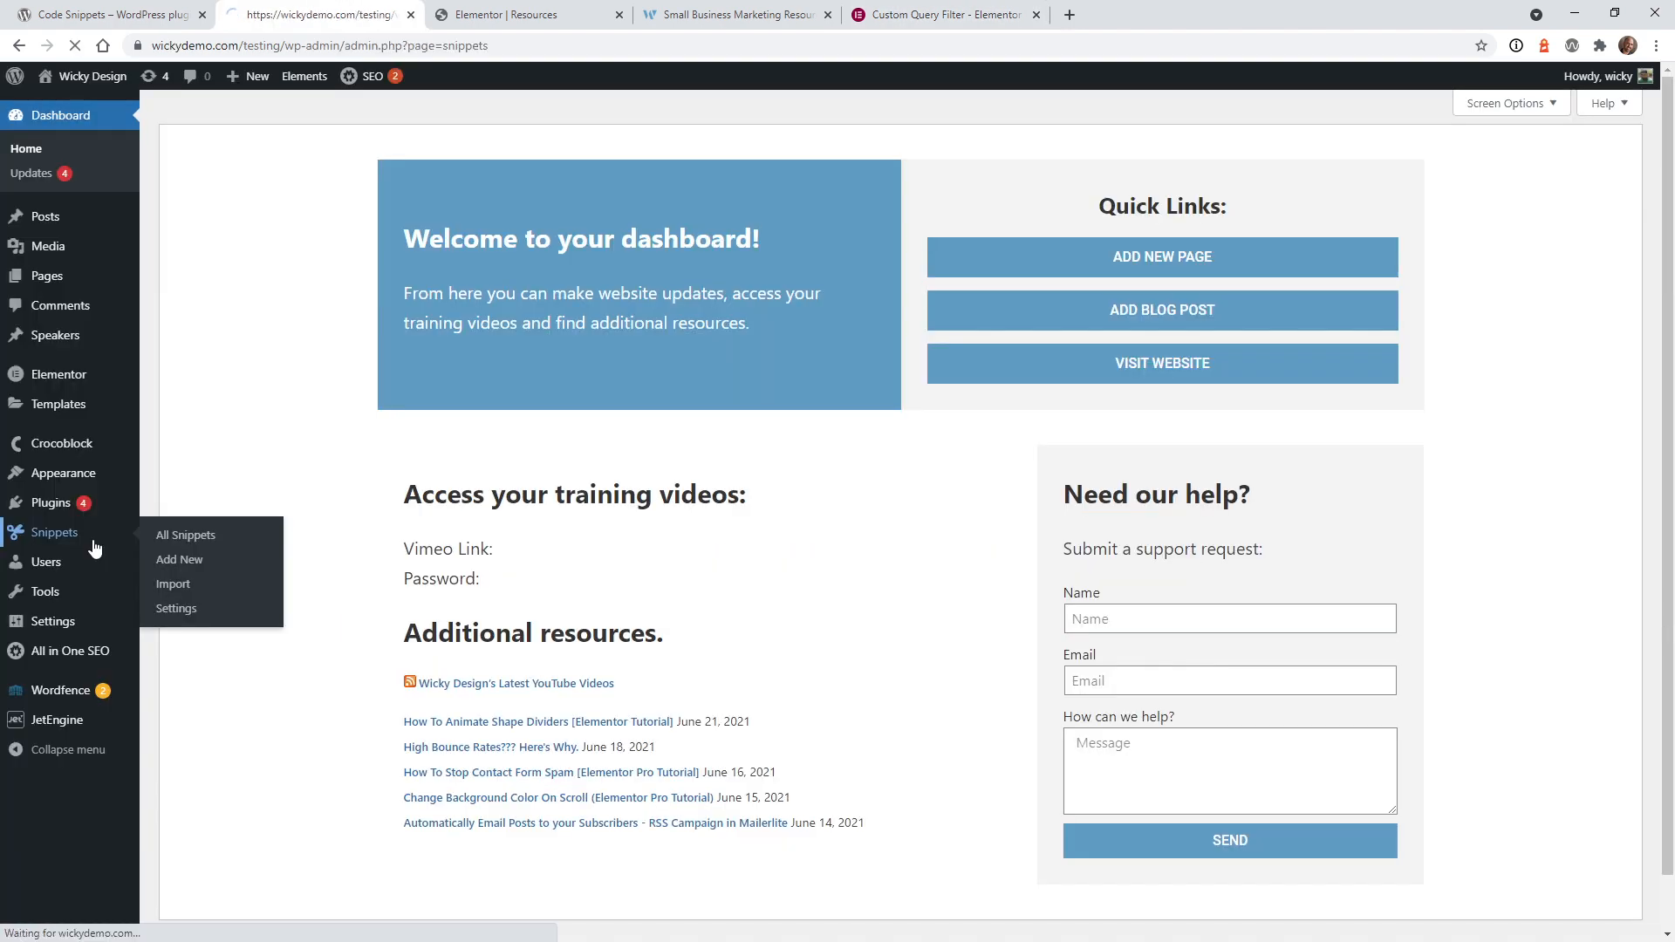
- Open the Pages and Posts Query snippet from the All Snippets list
click(185, 535)
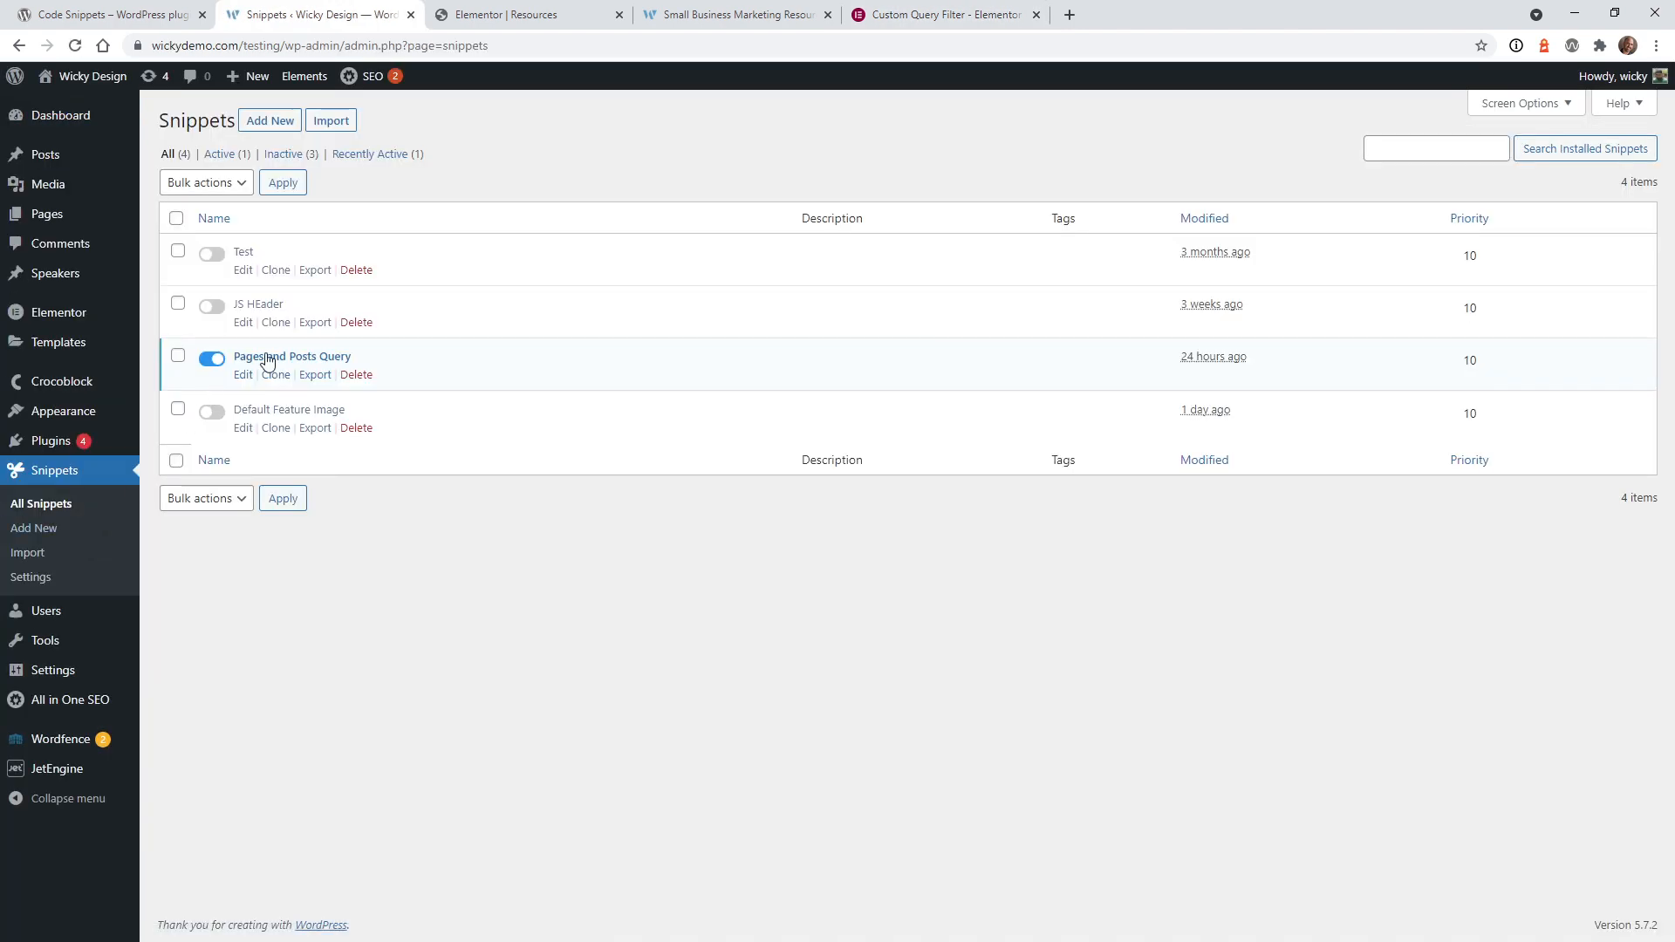
click(291, 356)
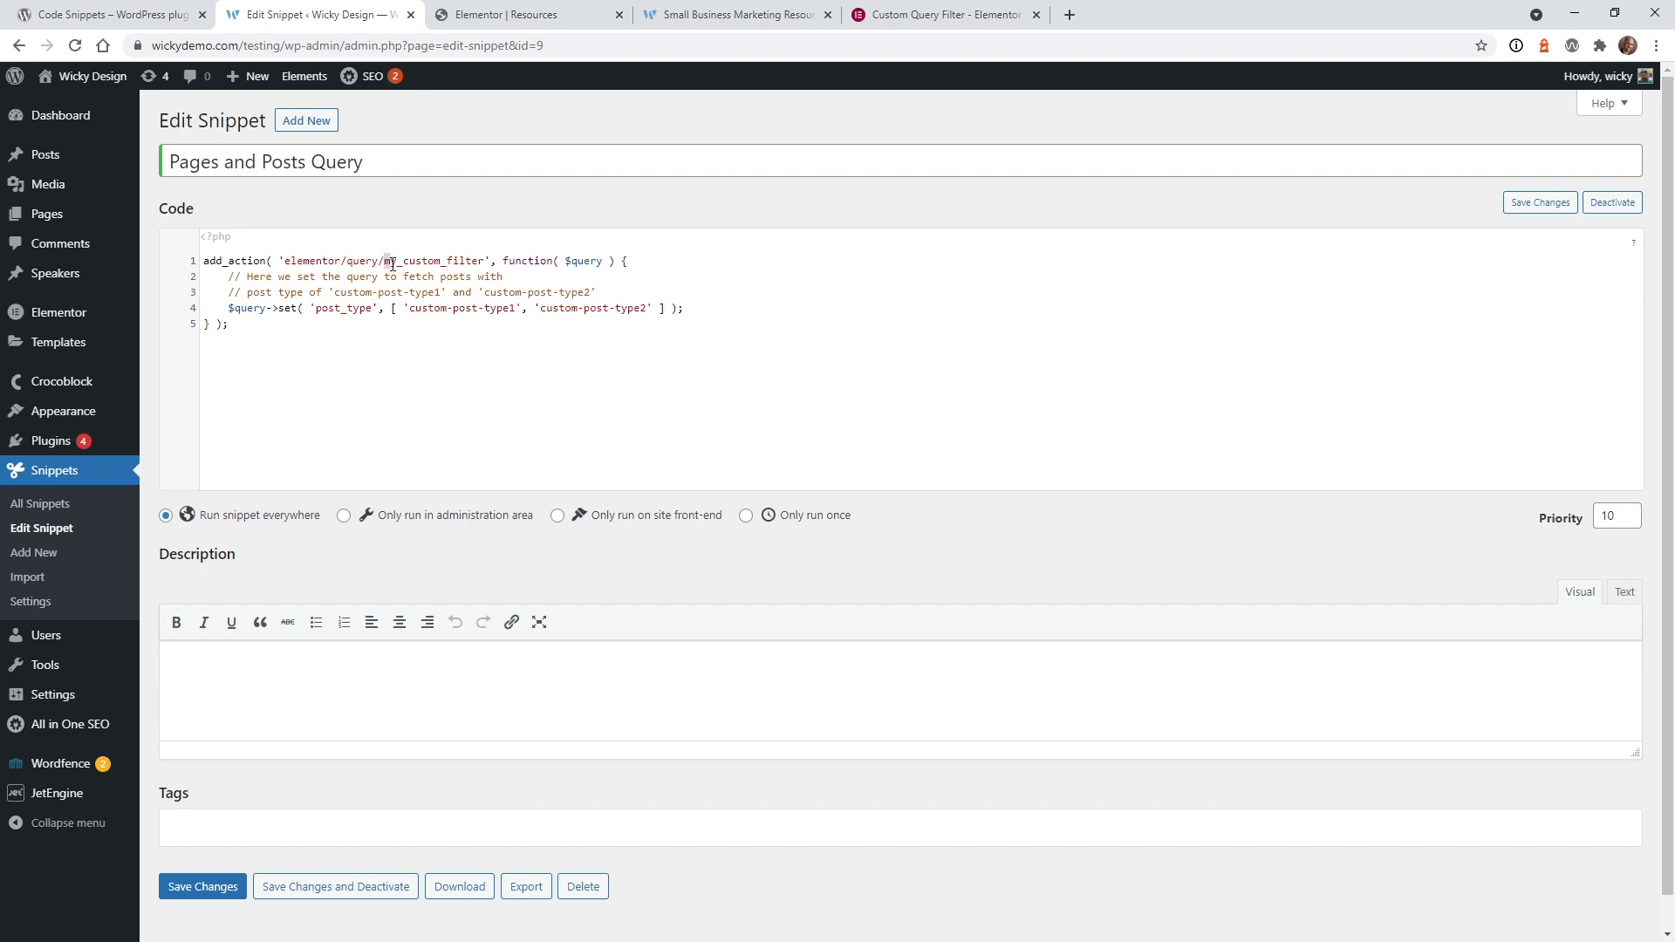
- Set the snippet's post_type array to post, page, speaker, save it, and copy my_custom_filter
double_click(433, 260)
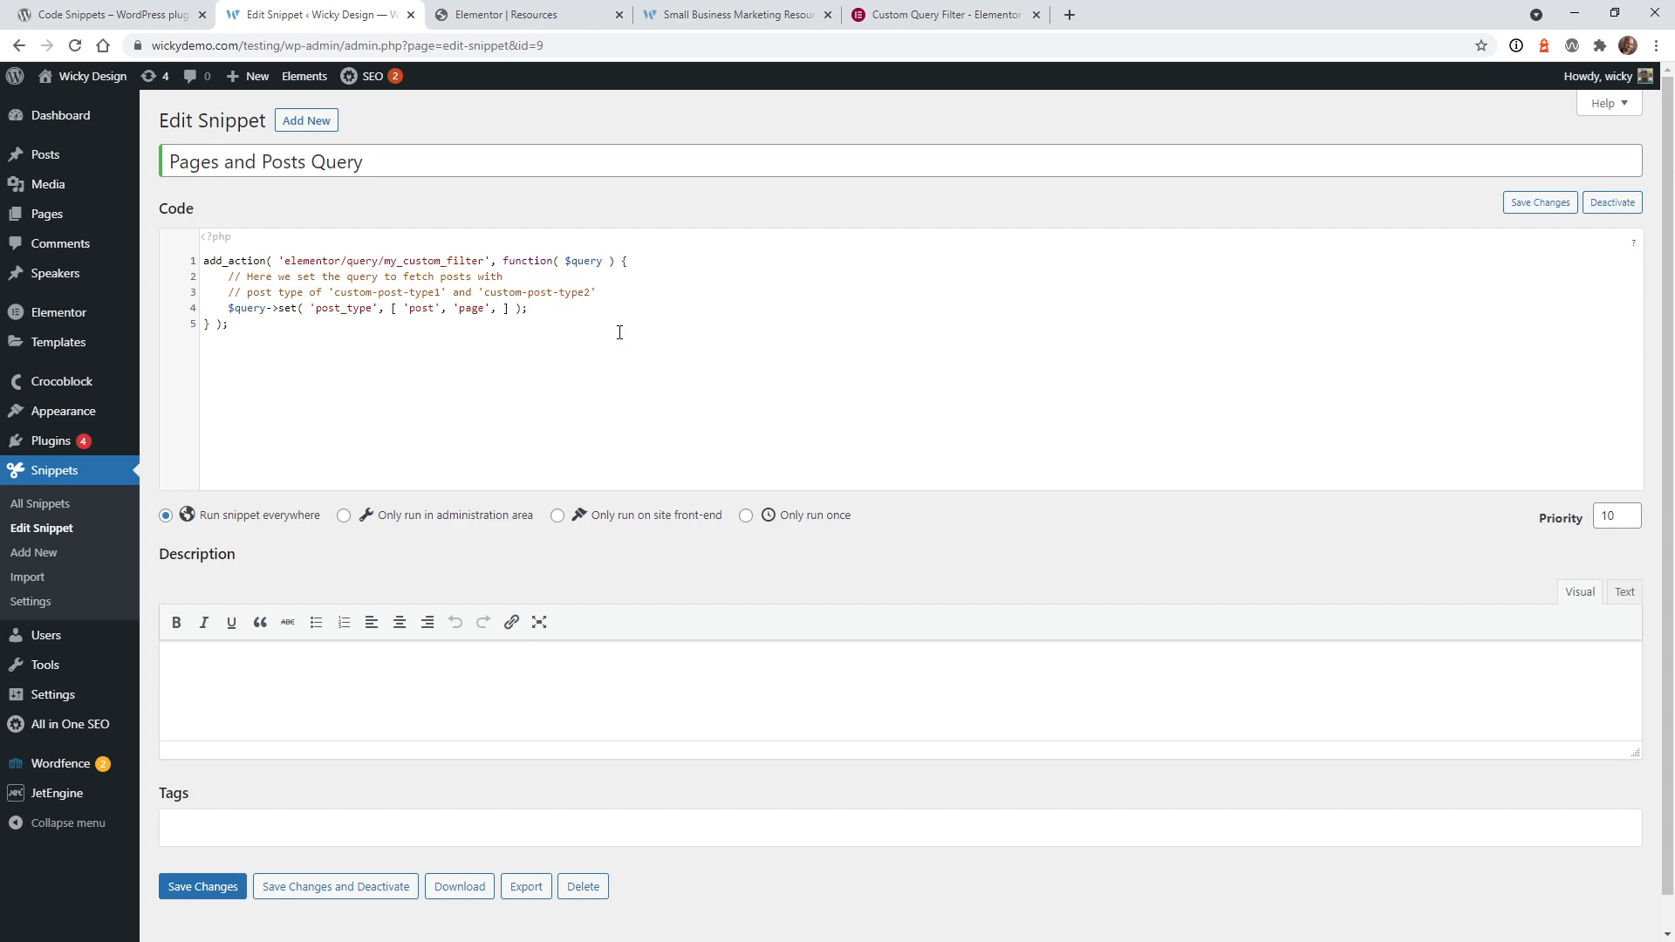
text('speaker')
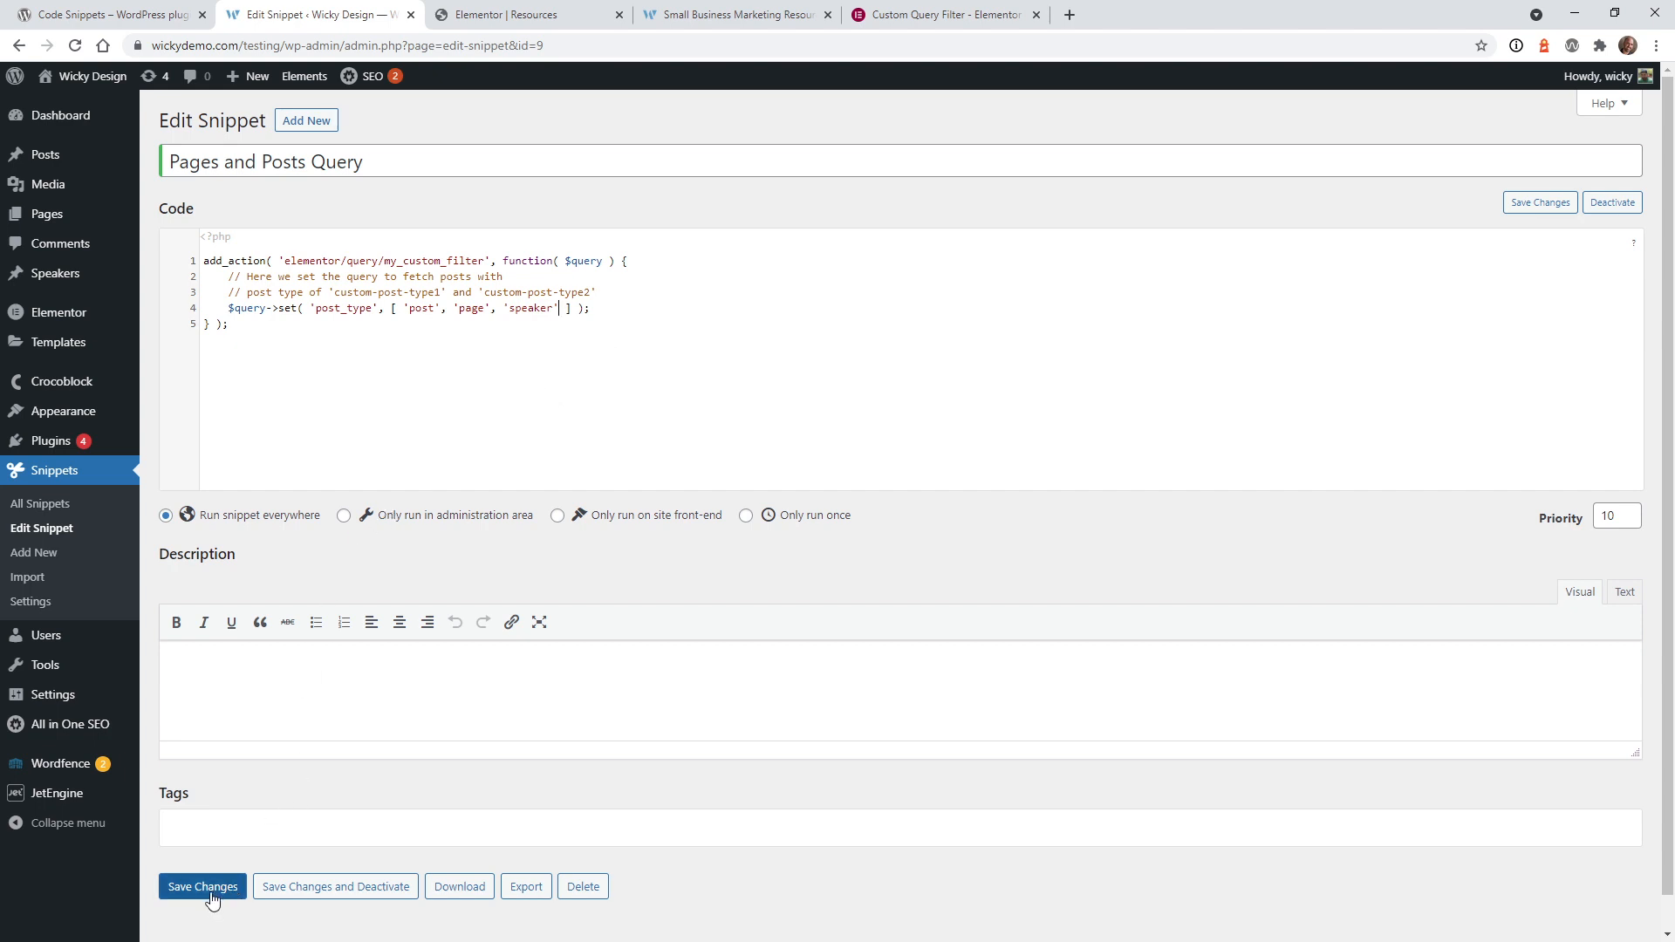
click(203, 886)
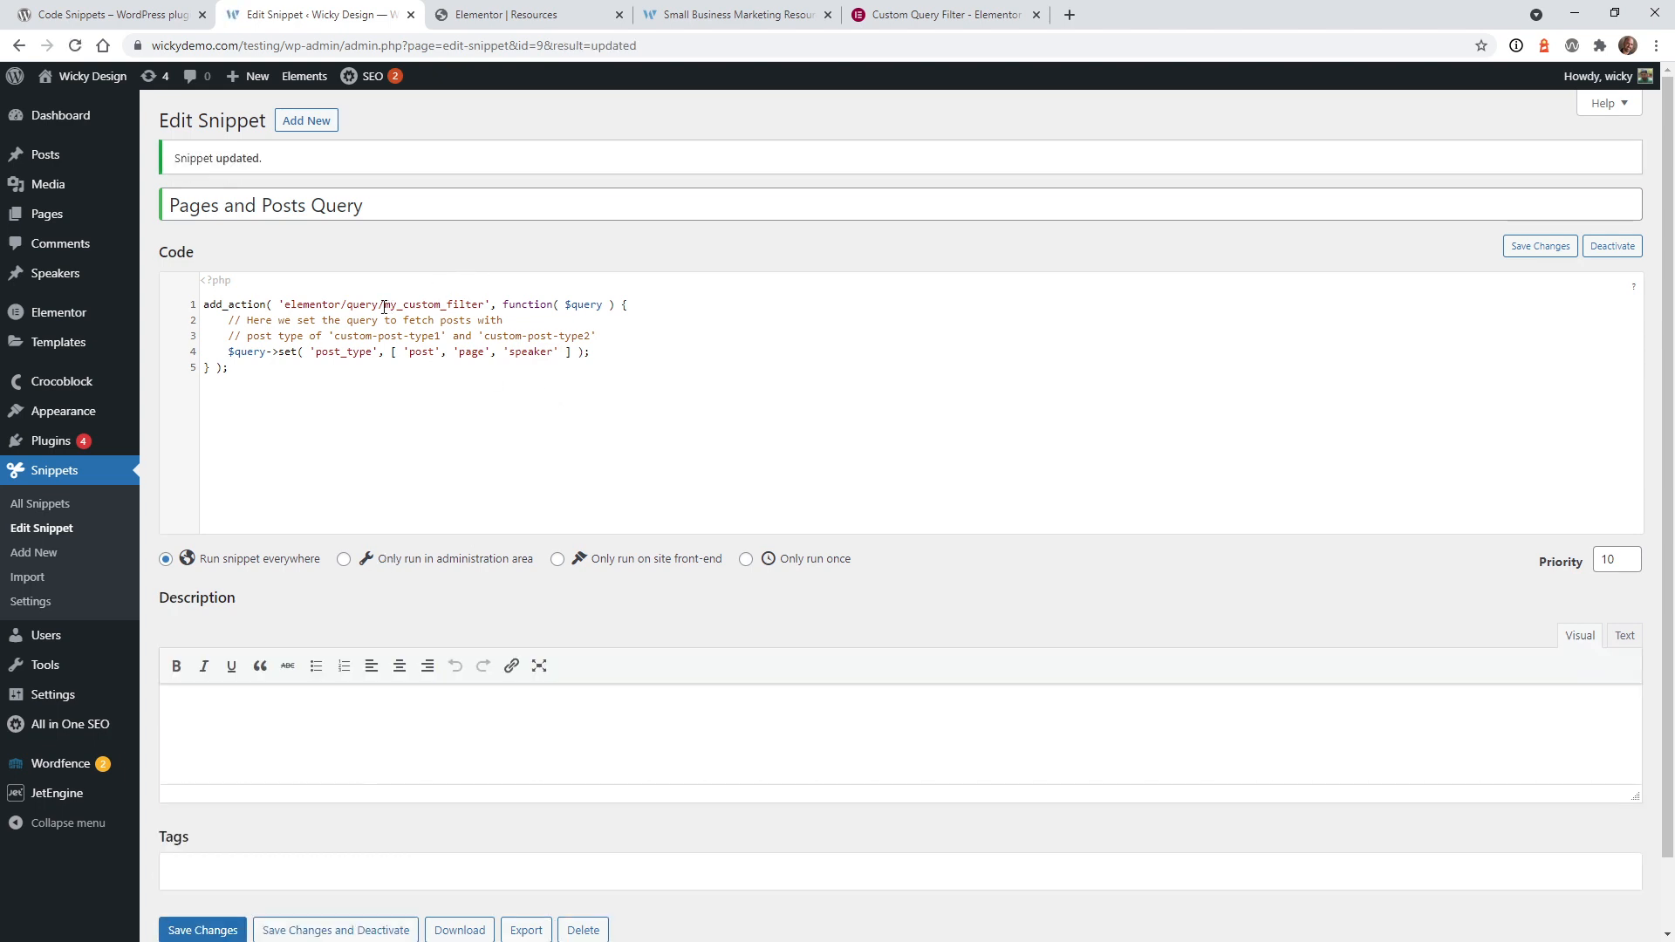
double_click(433, 304)
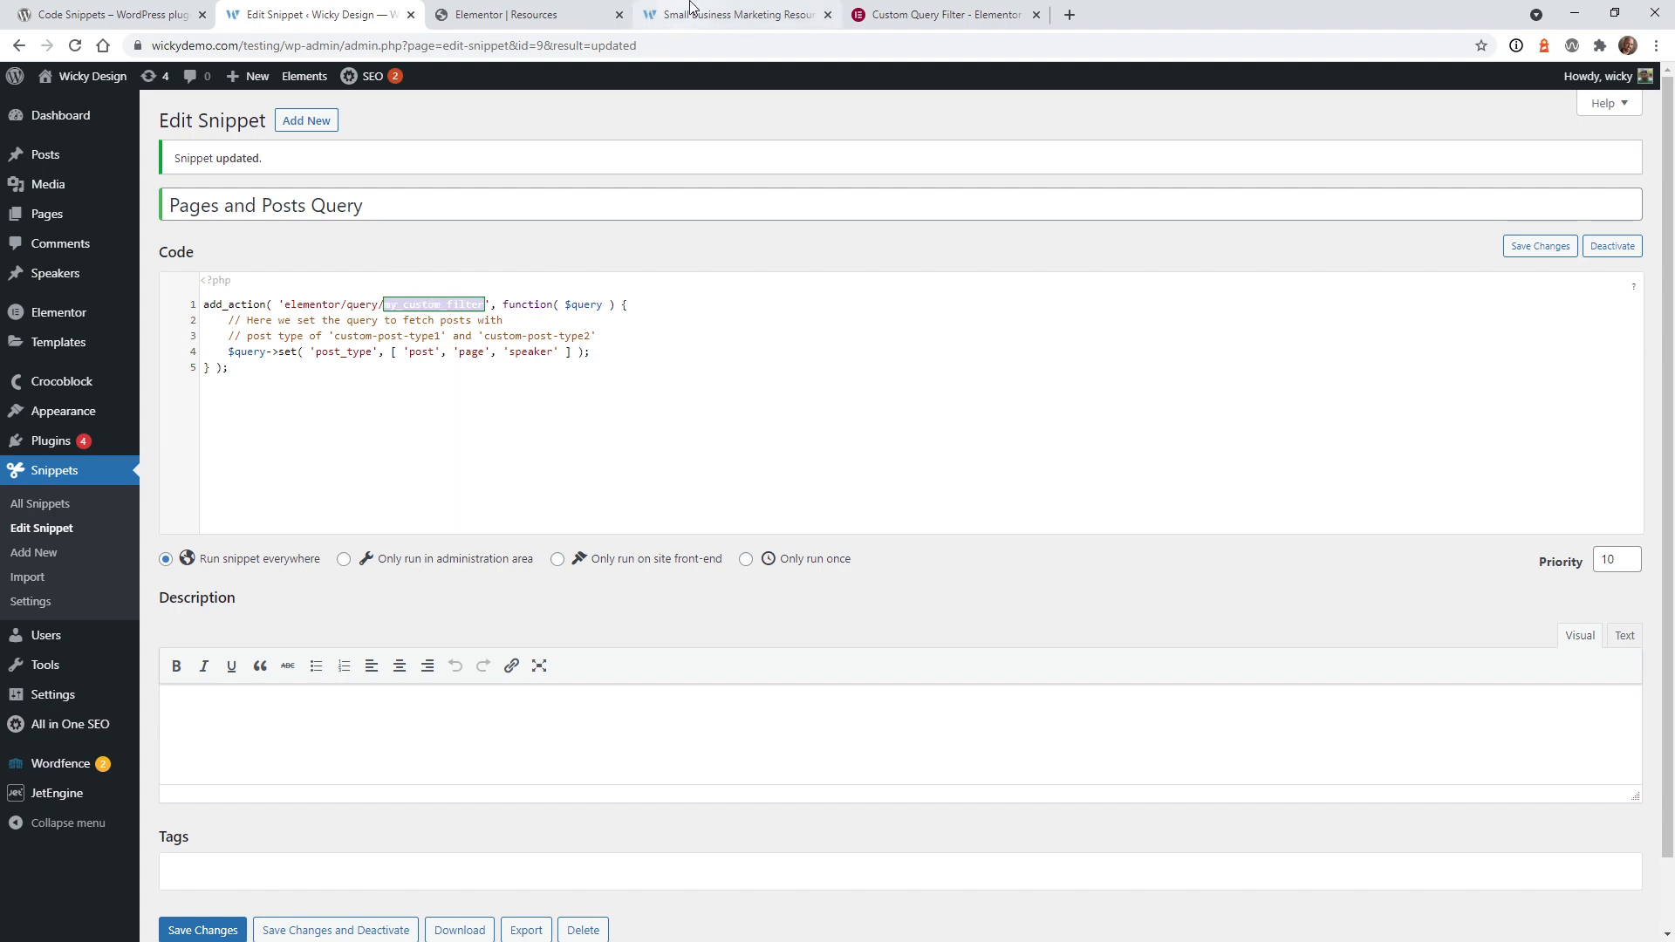
- Give the Resources posts grid the Query ID my_custom_filter and update the page
click(523, 14)
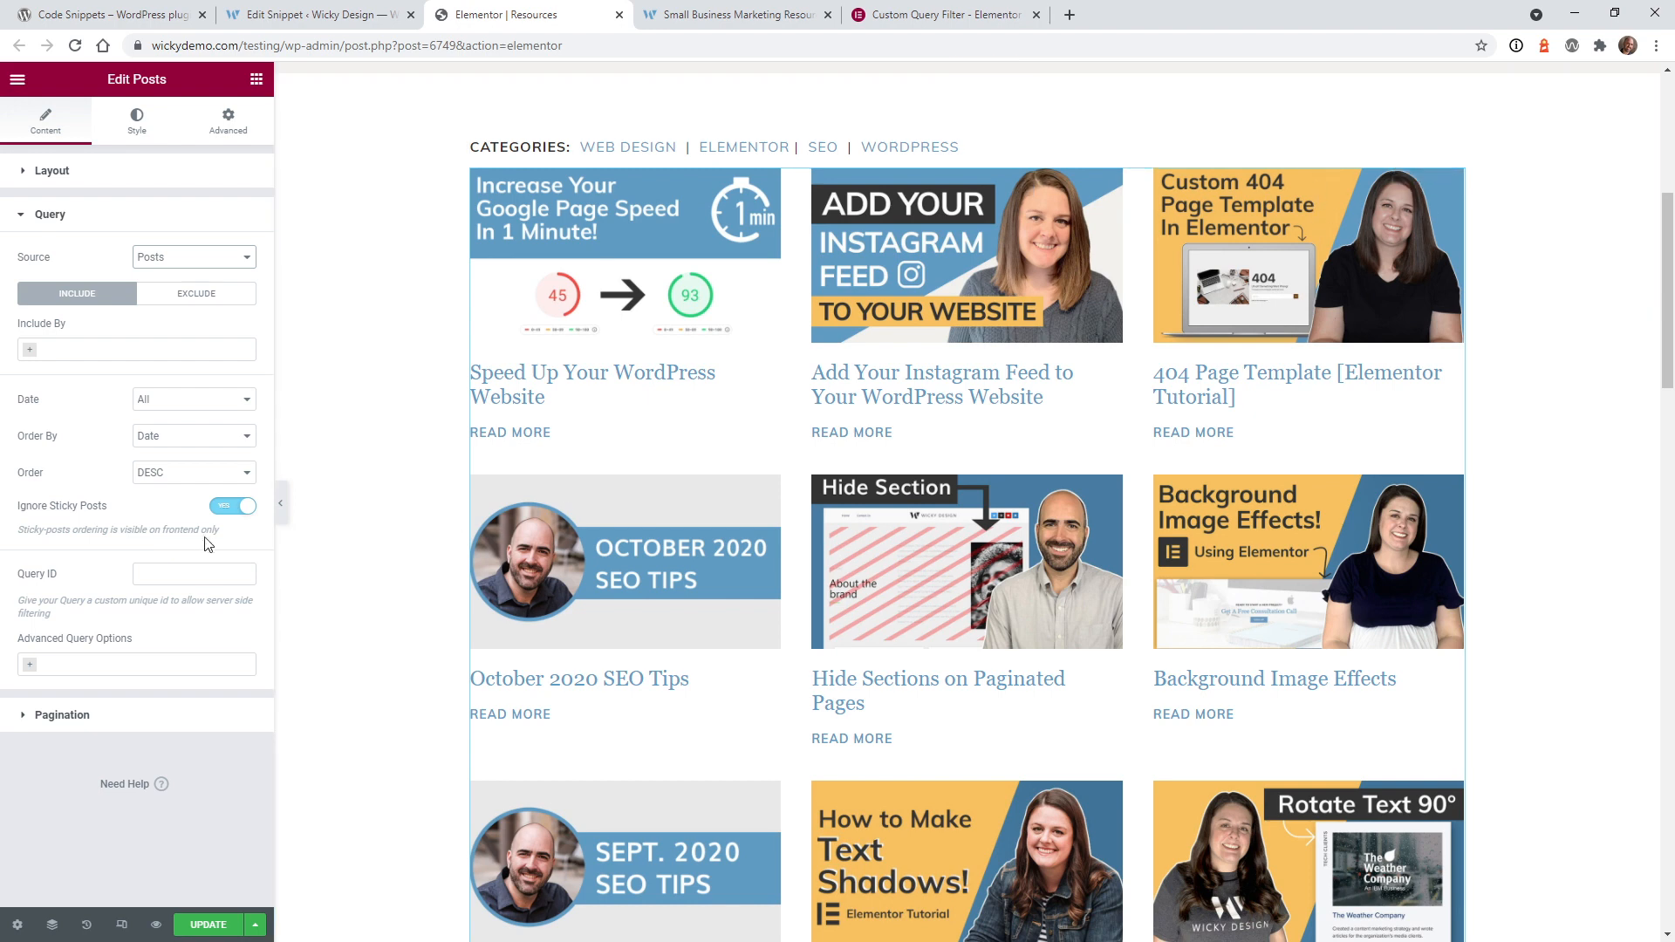
text(my_custom_filter)
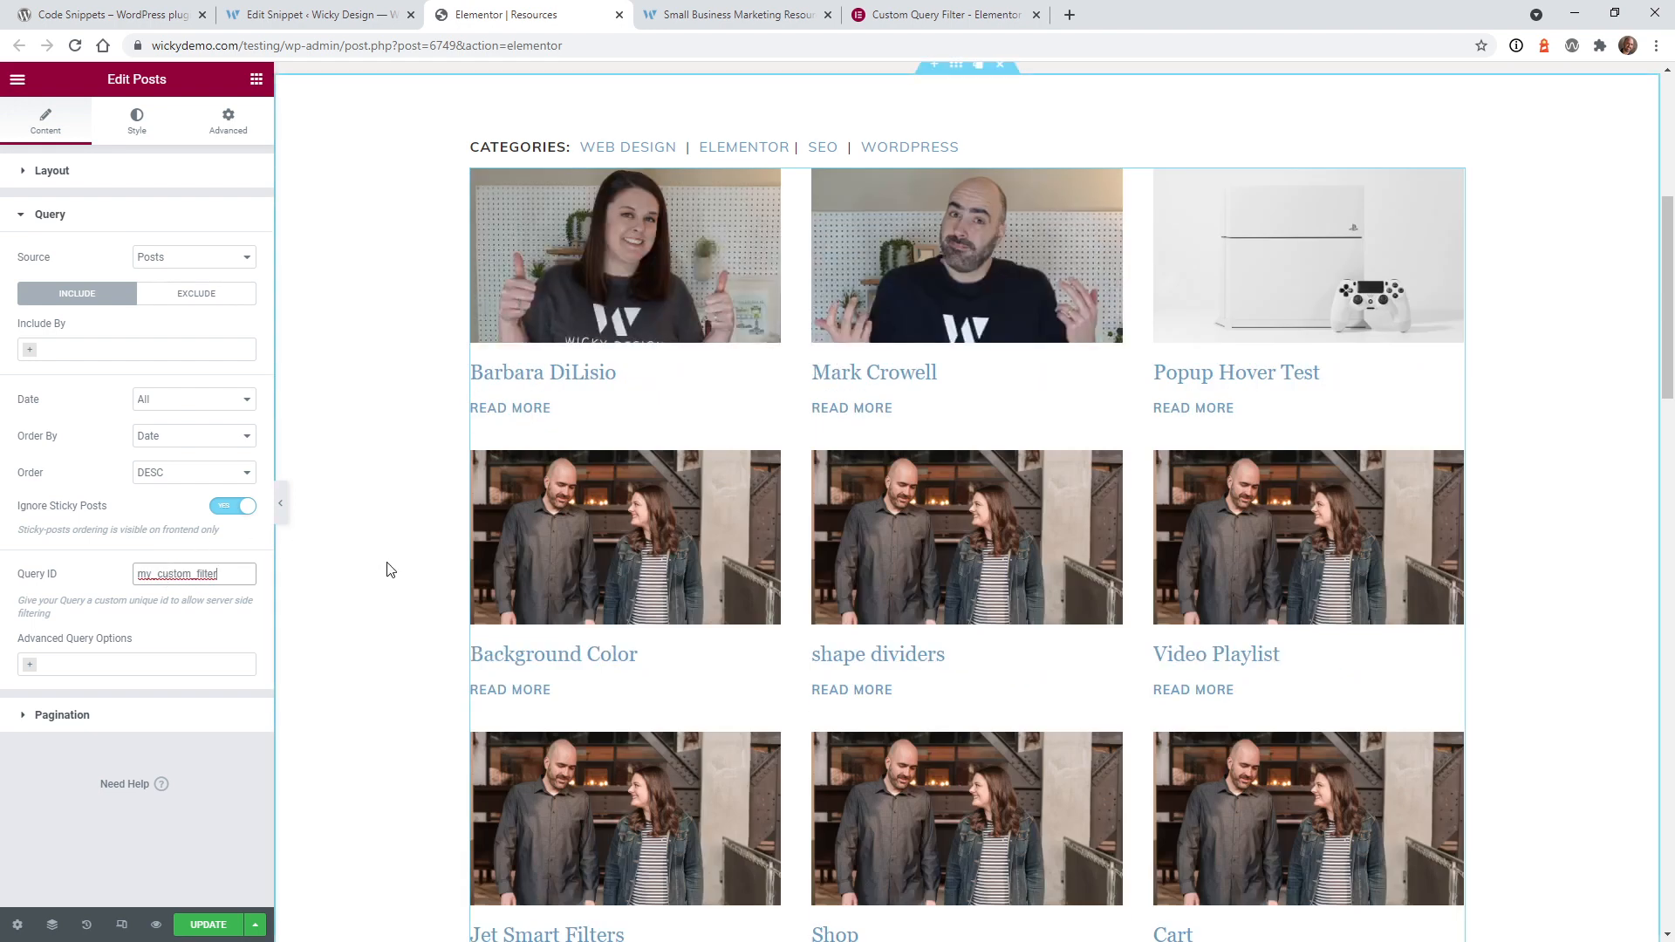
click(208, 925)
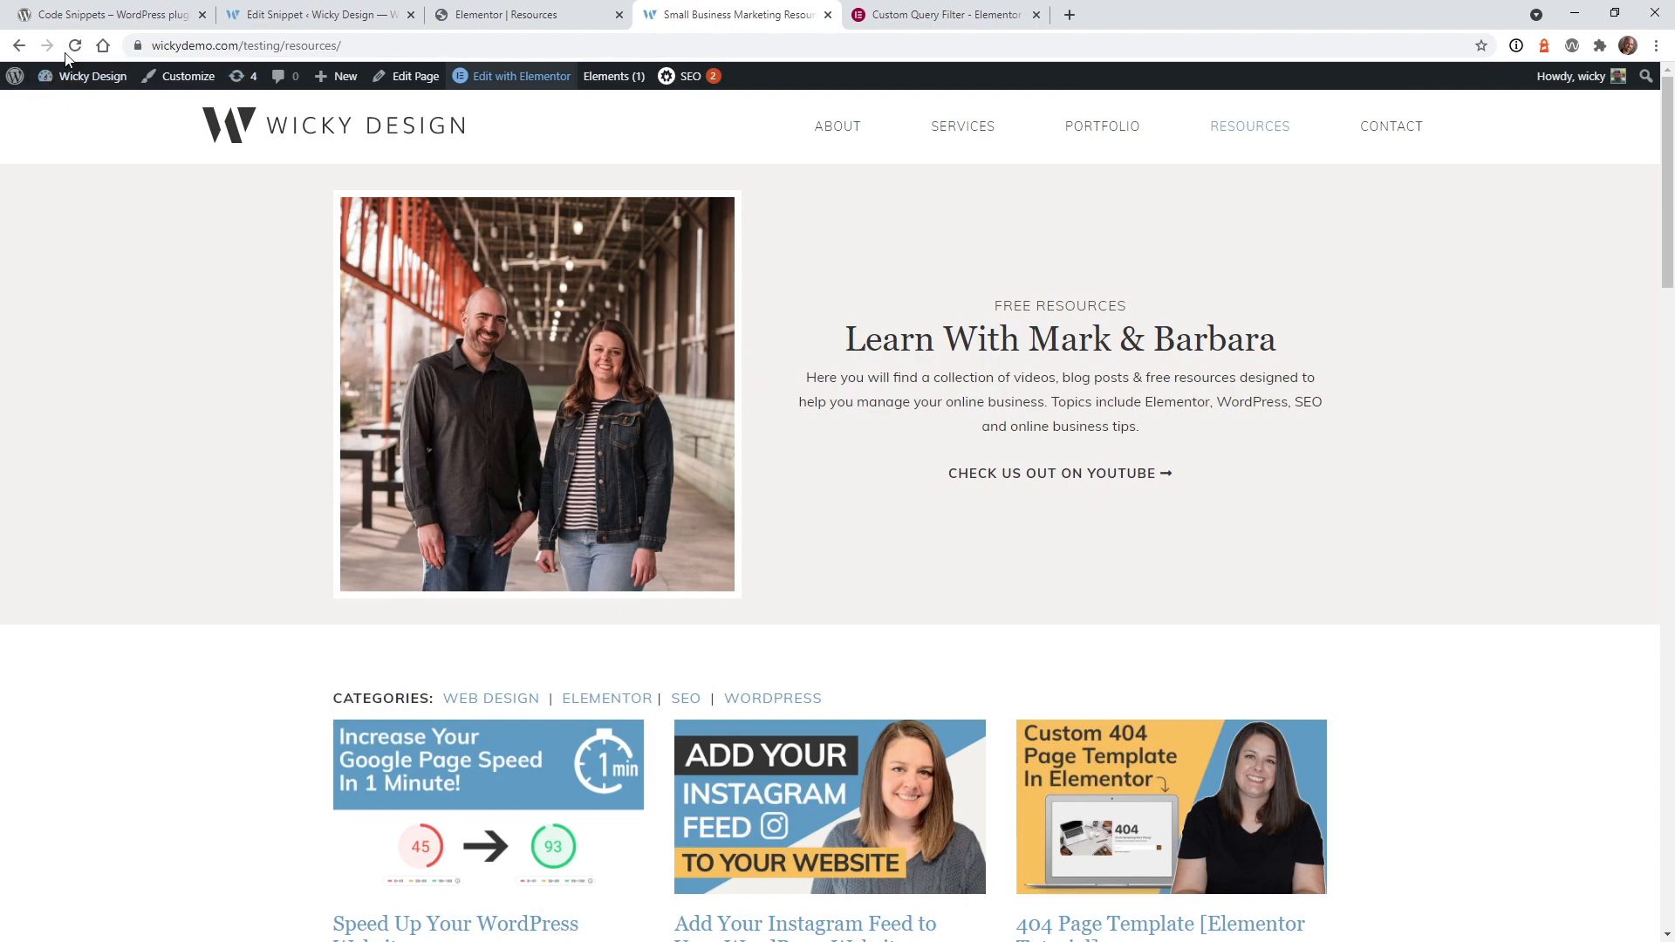
- Check the live grid shows speakers, confirm Source stays Posts, and return to the snippet
scroll(down, 3)
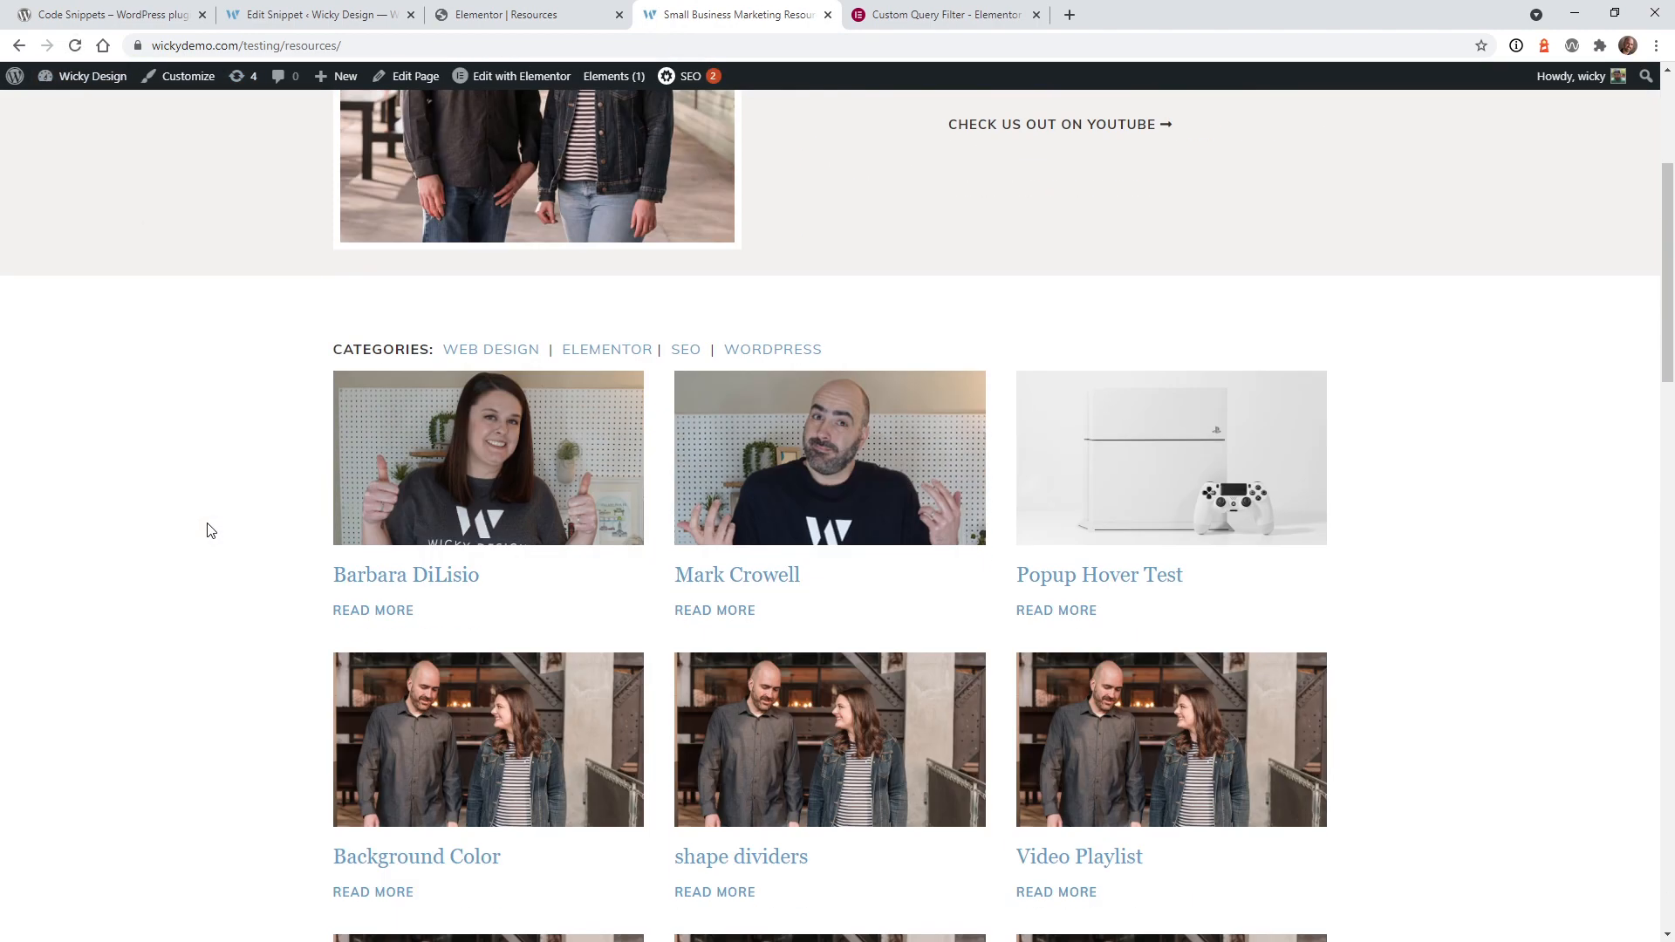
mouse_move(967, 476)
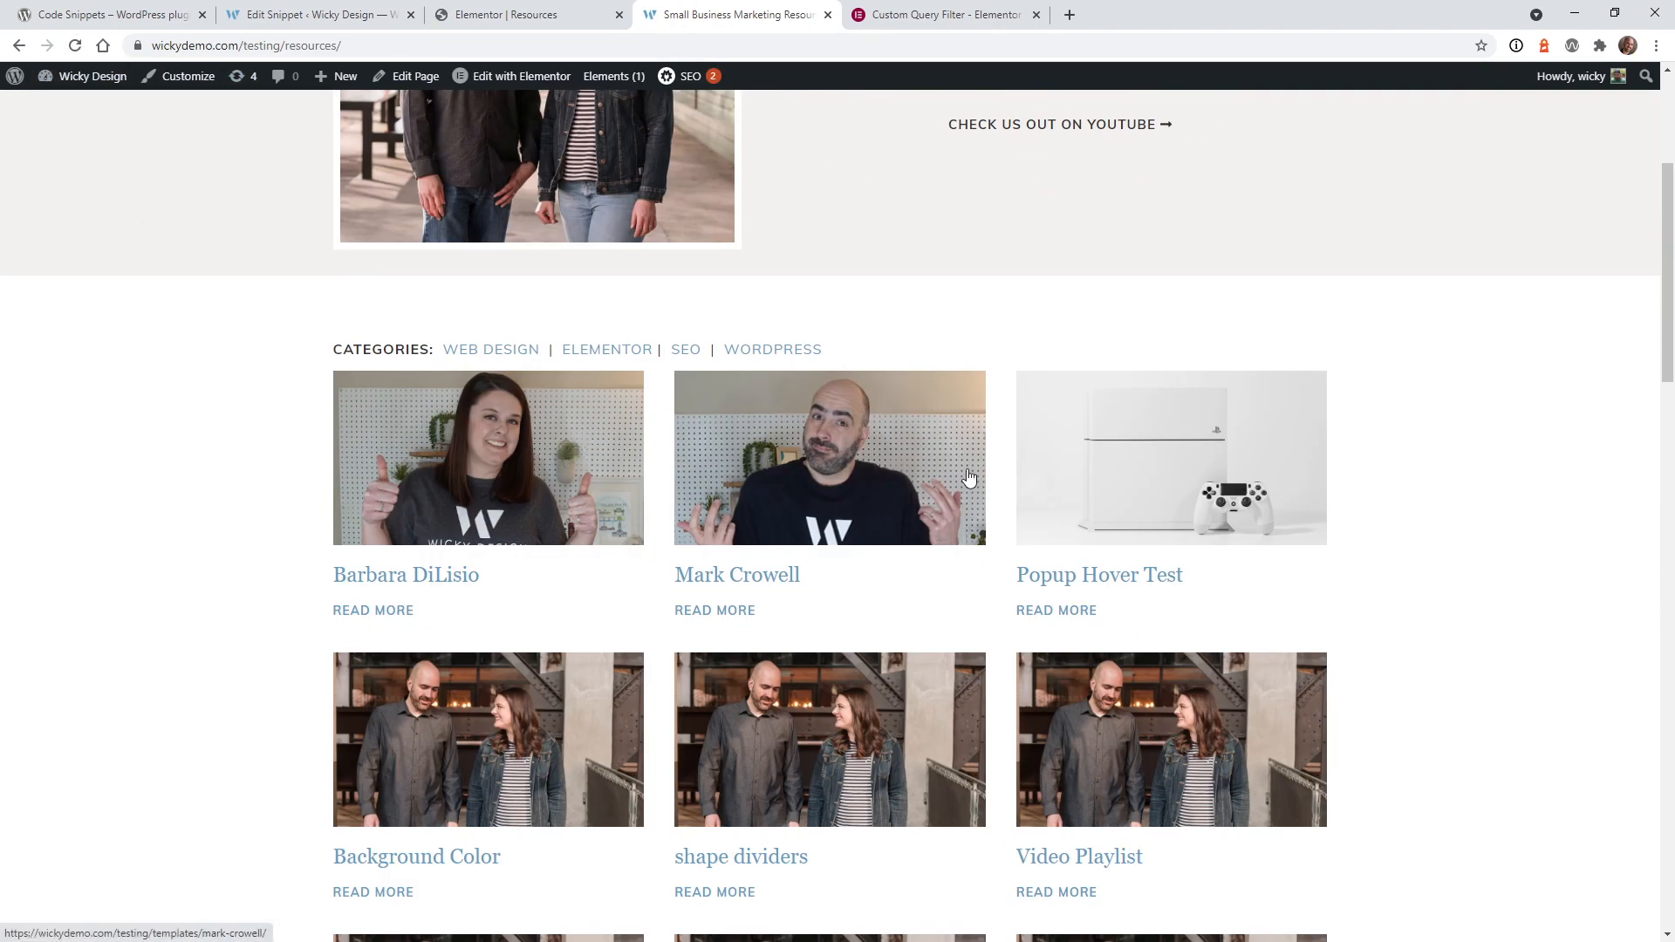
scroll(down, 3)
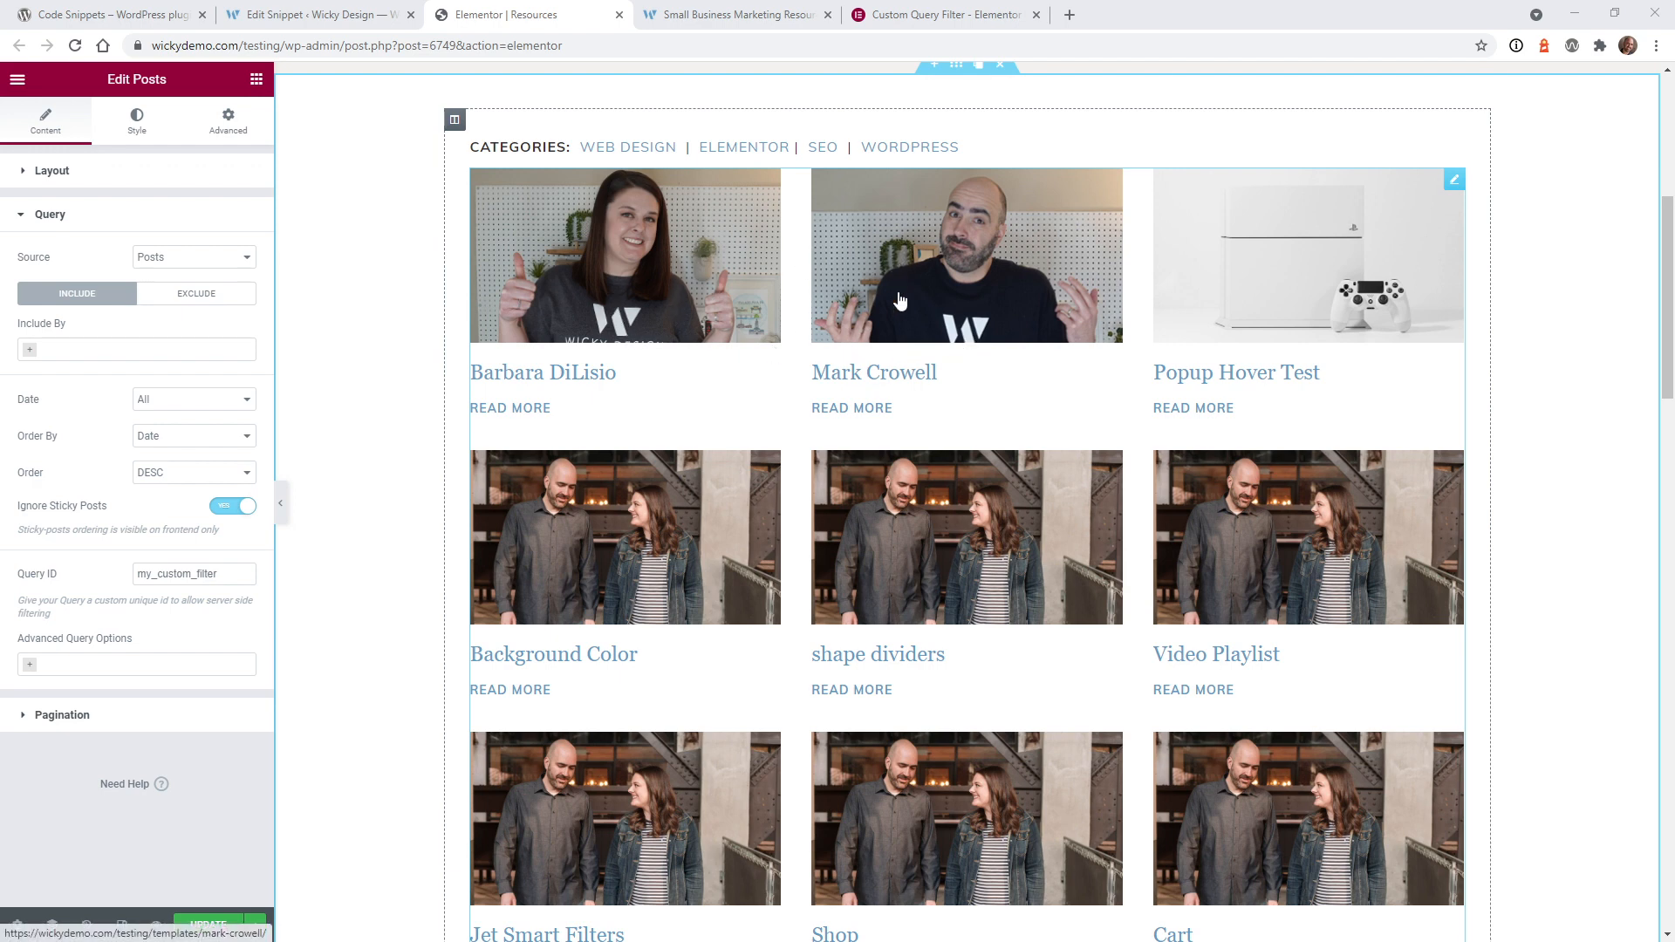
click(192, 256)
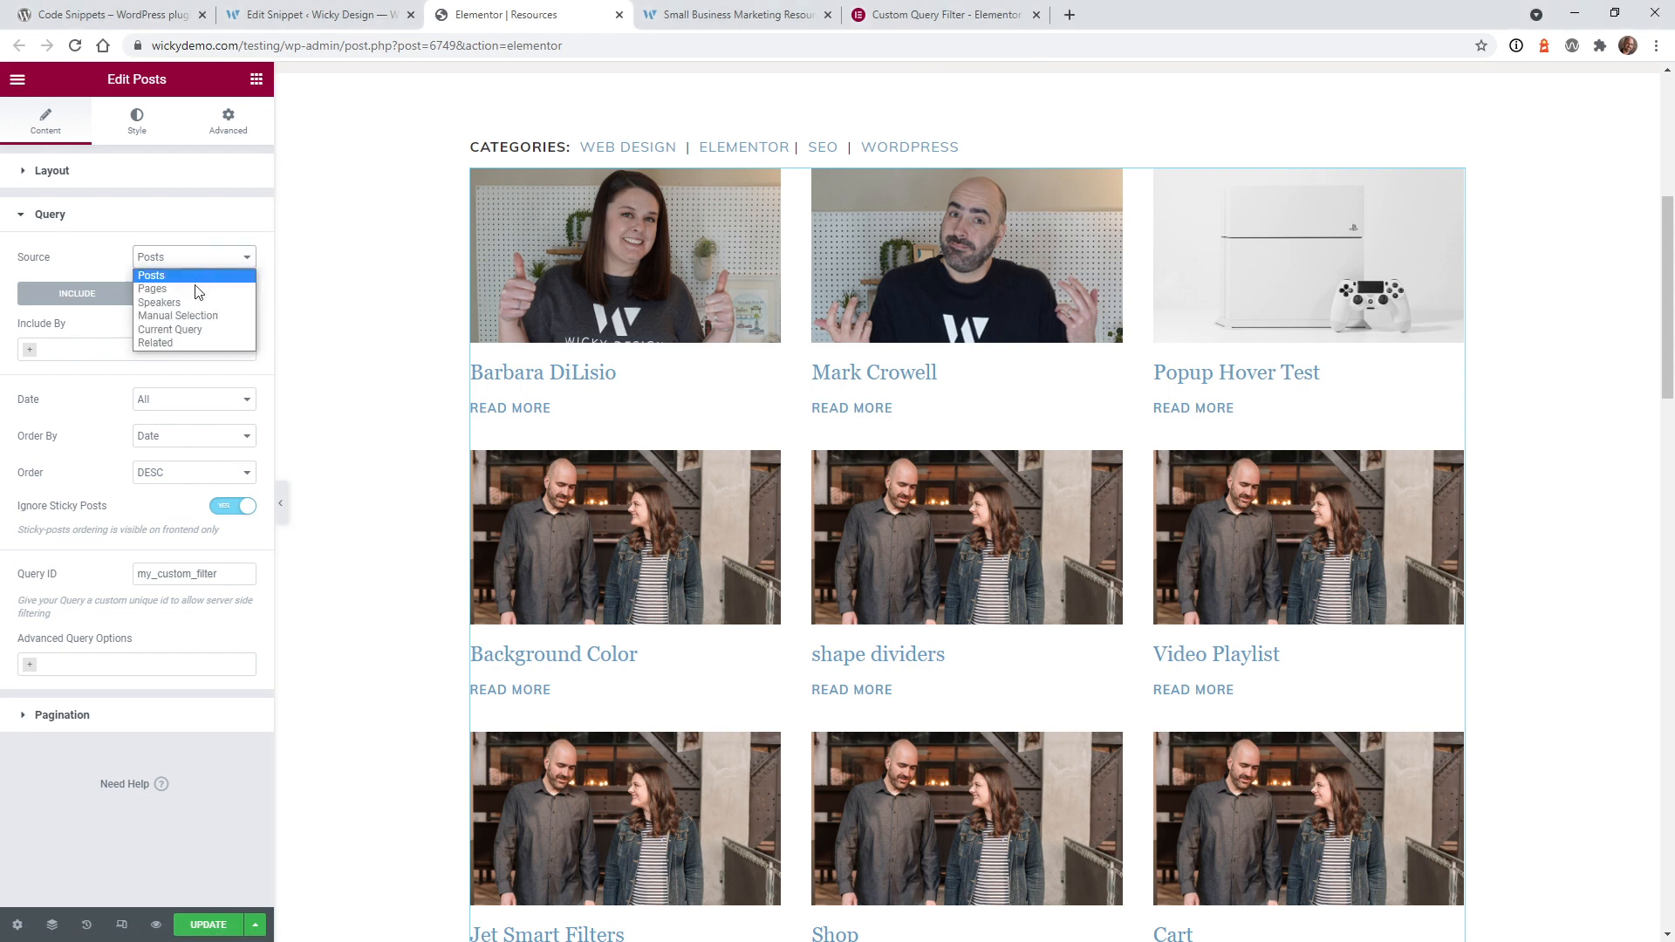
click(150, 274)
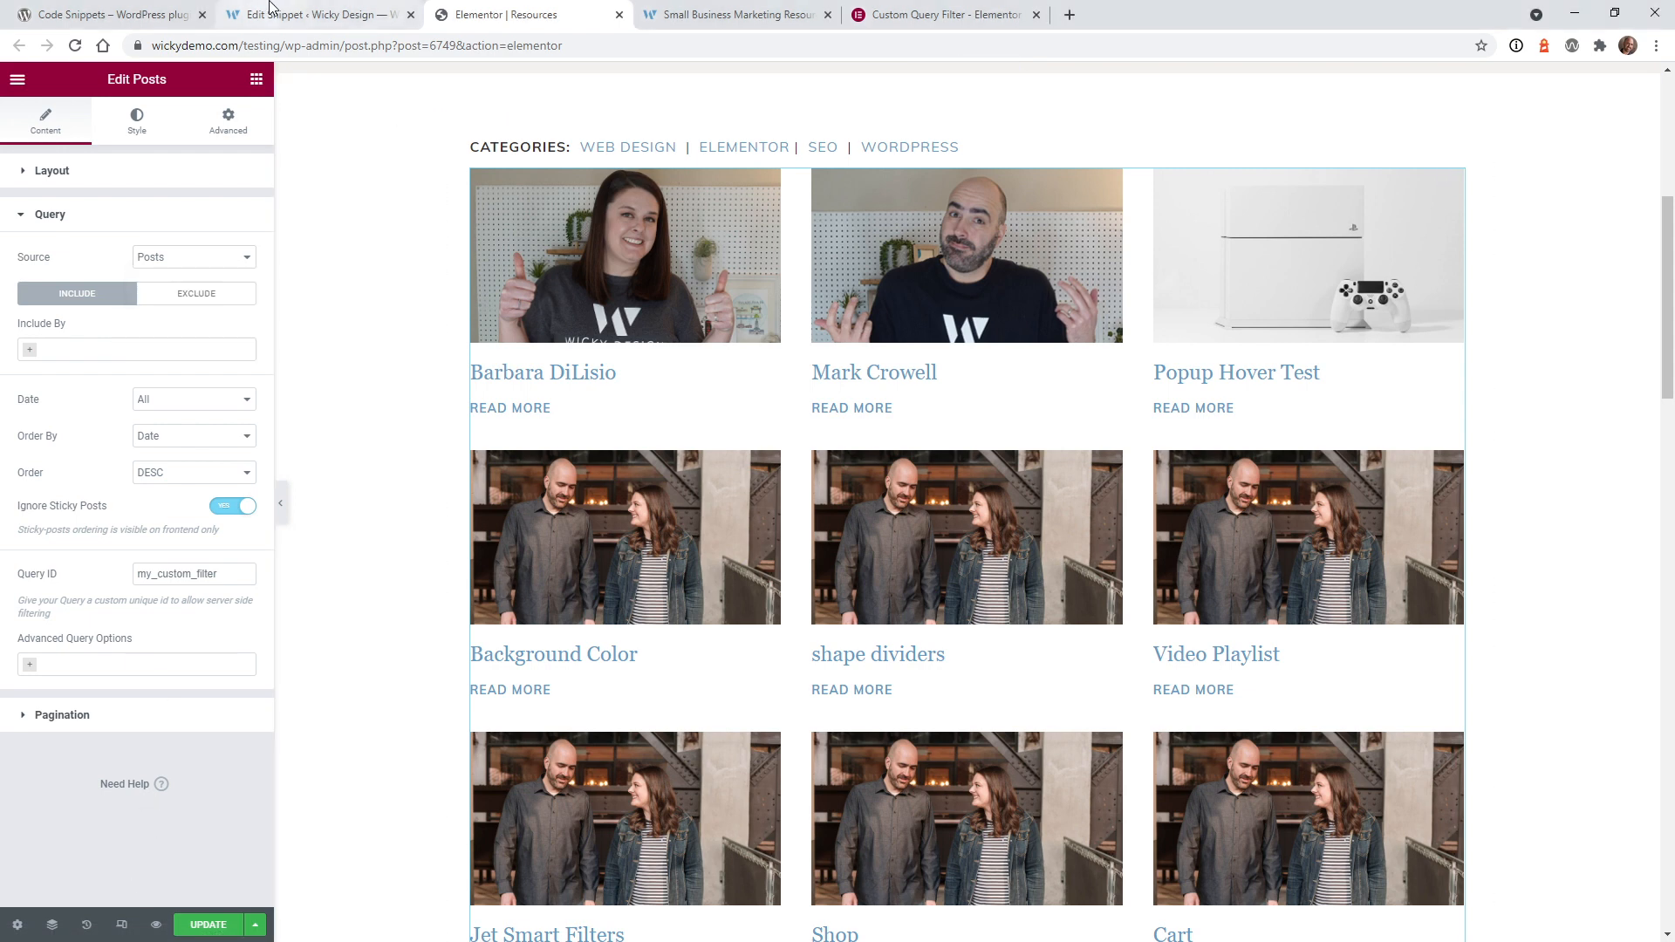
click(316, 14)
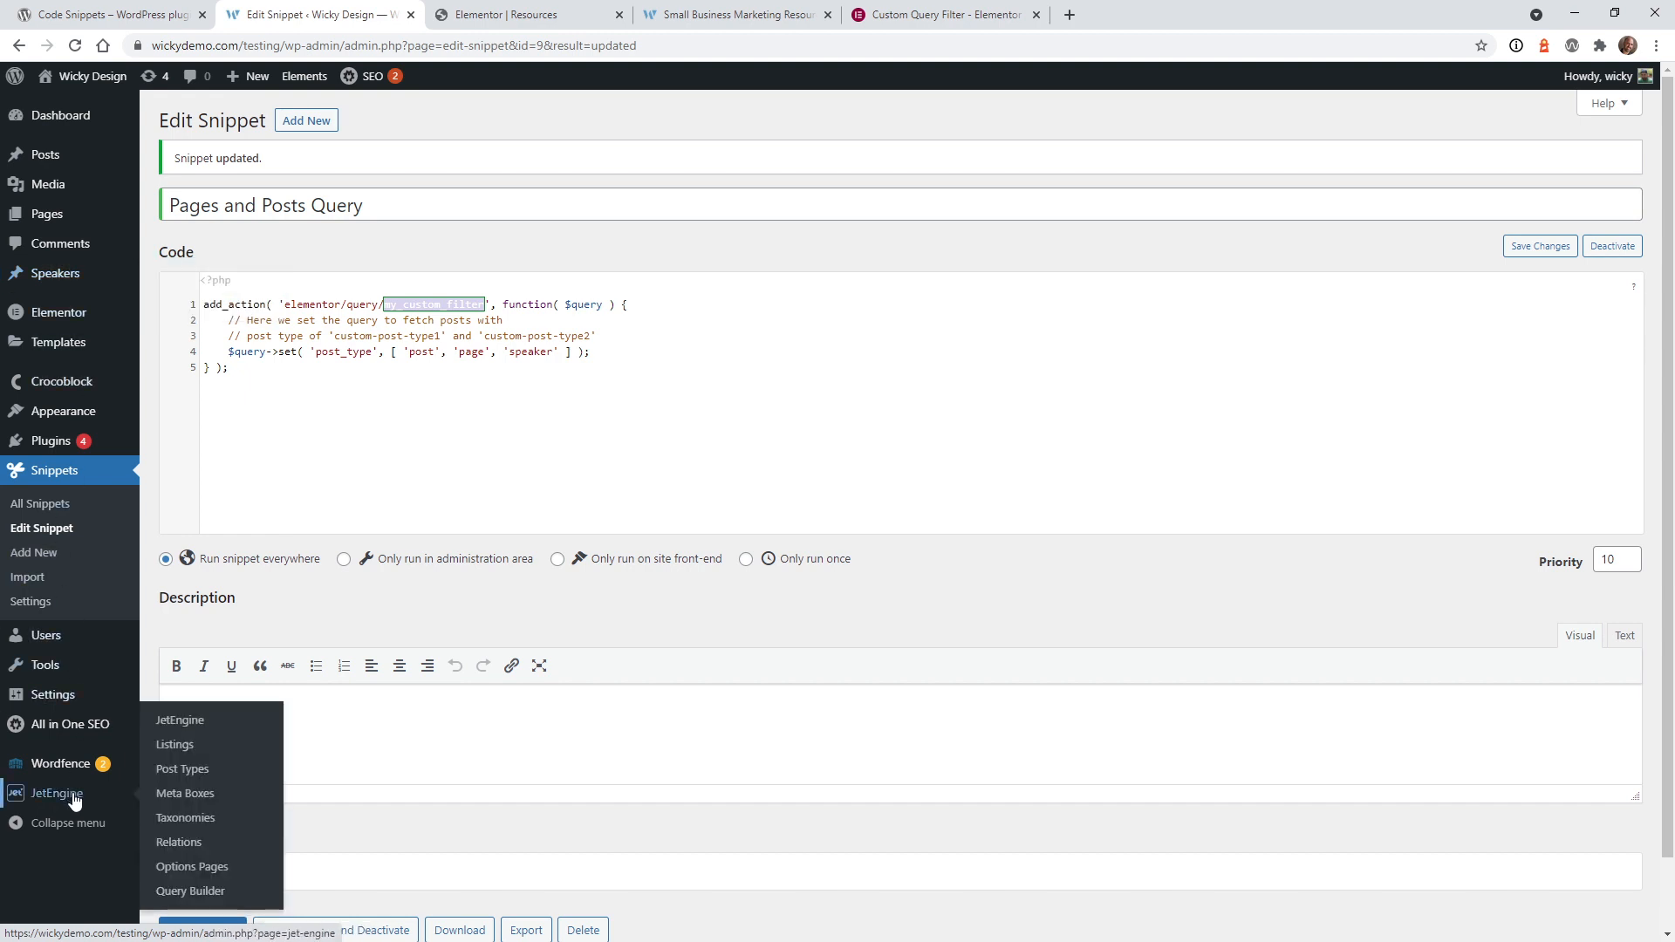
click(182, 768)
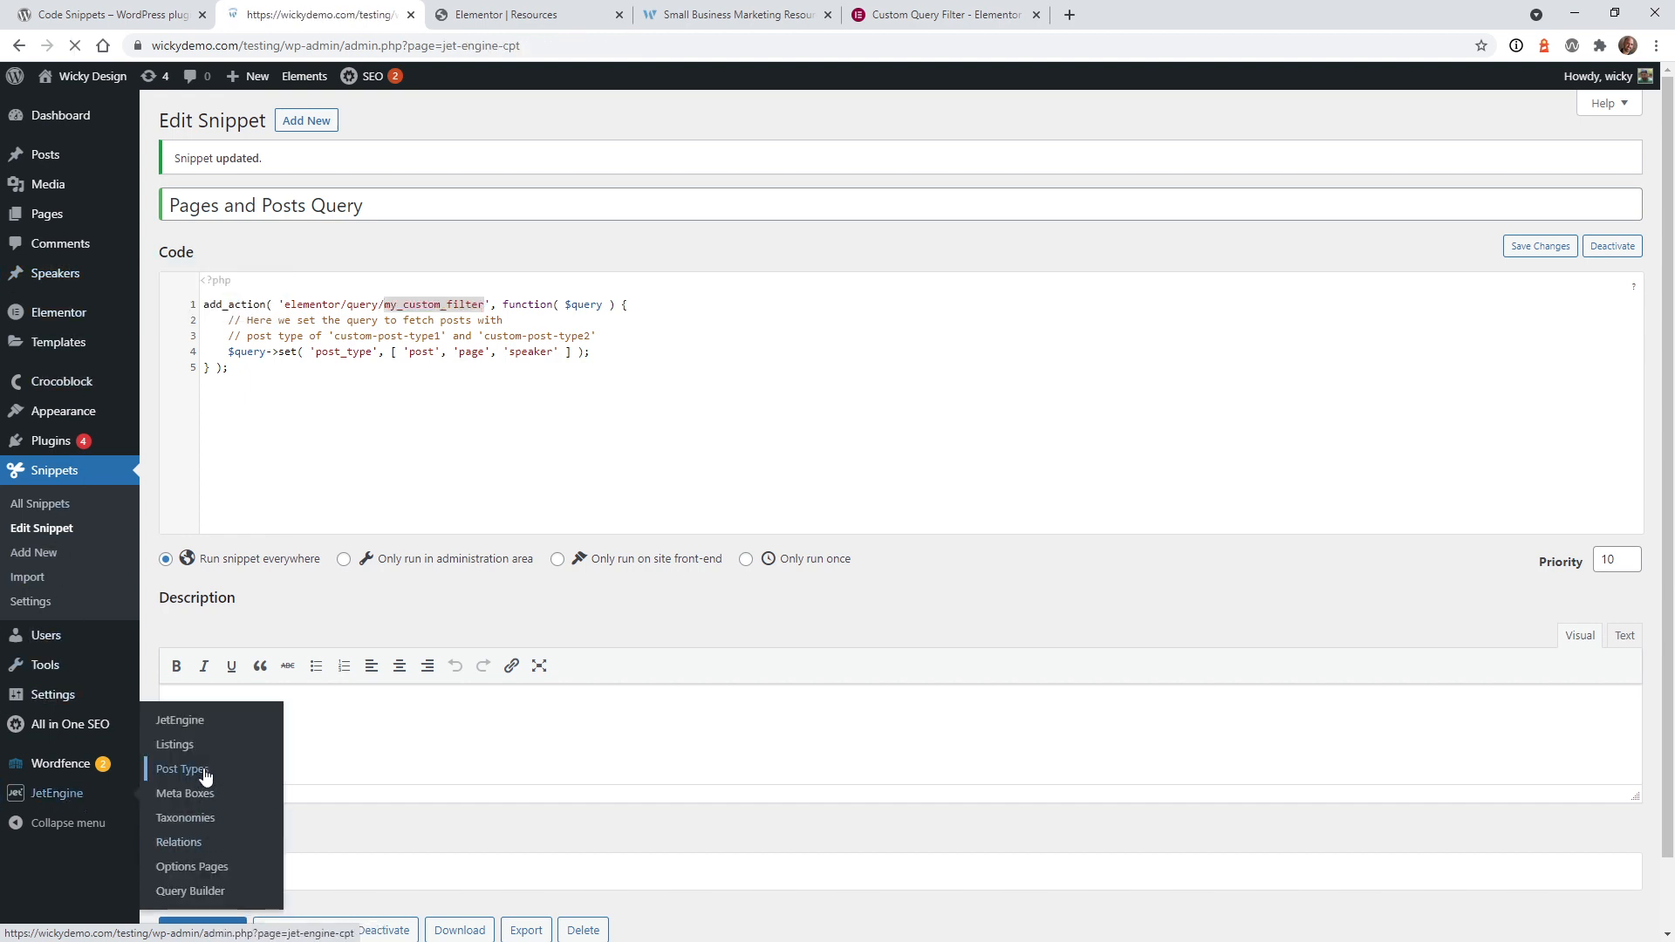
click(181, 768)
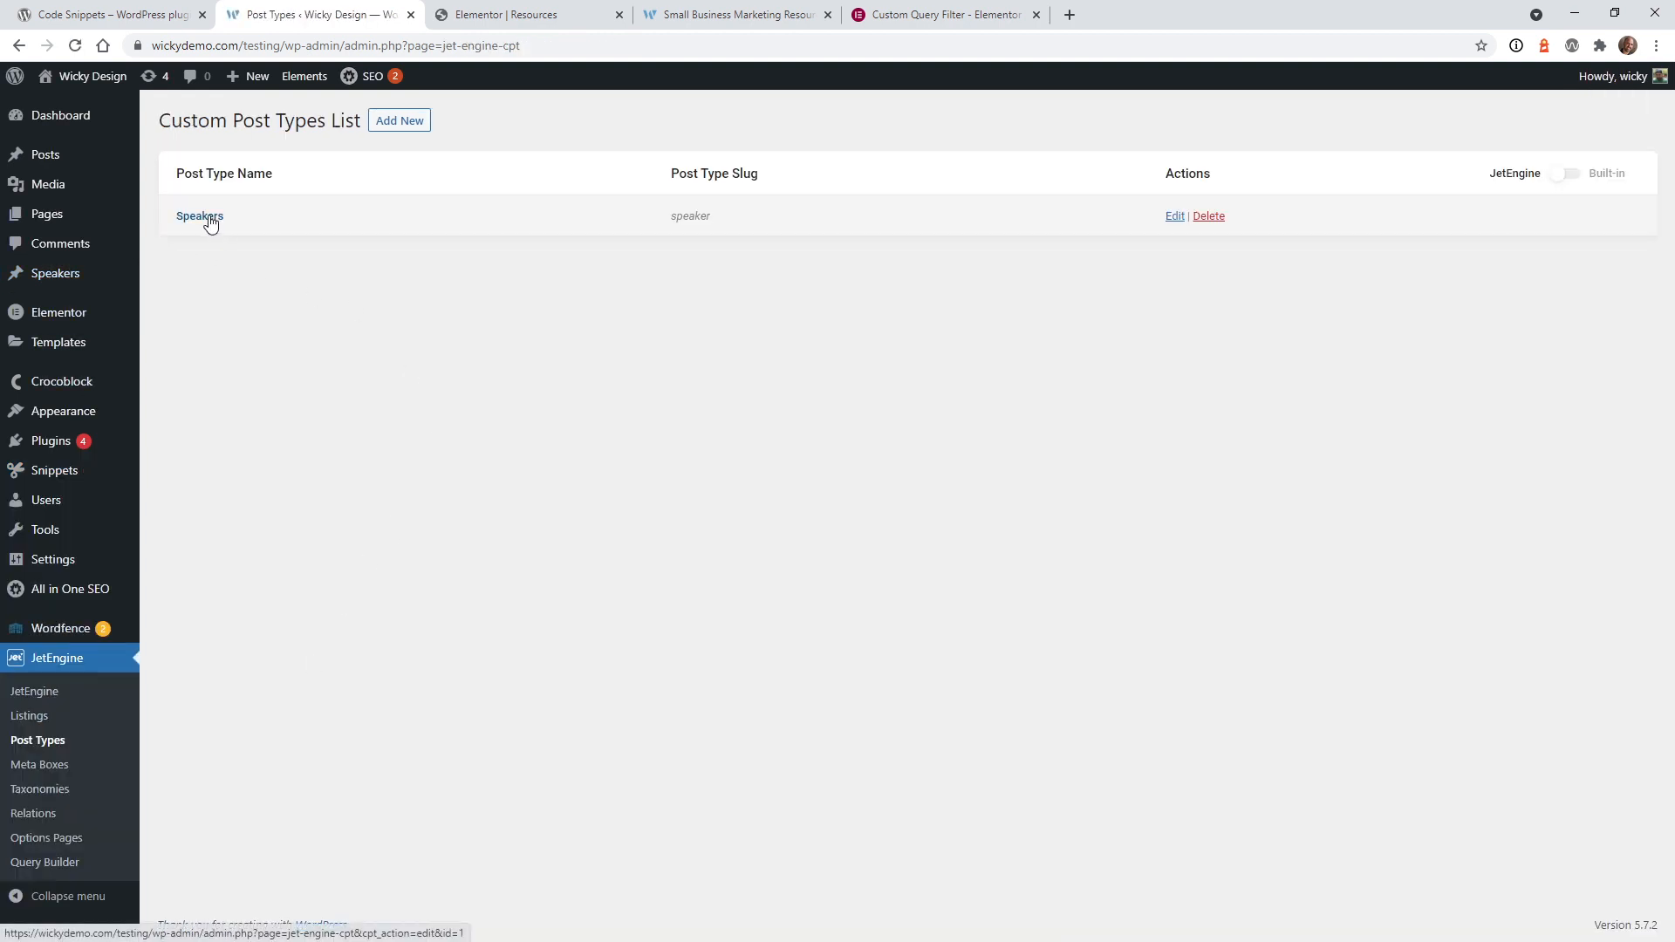
click(199, 216)
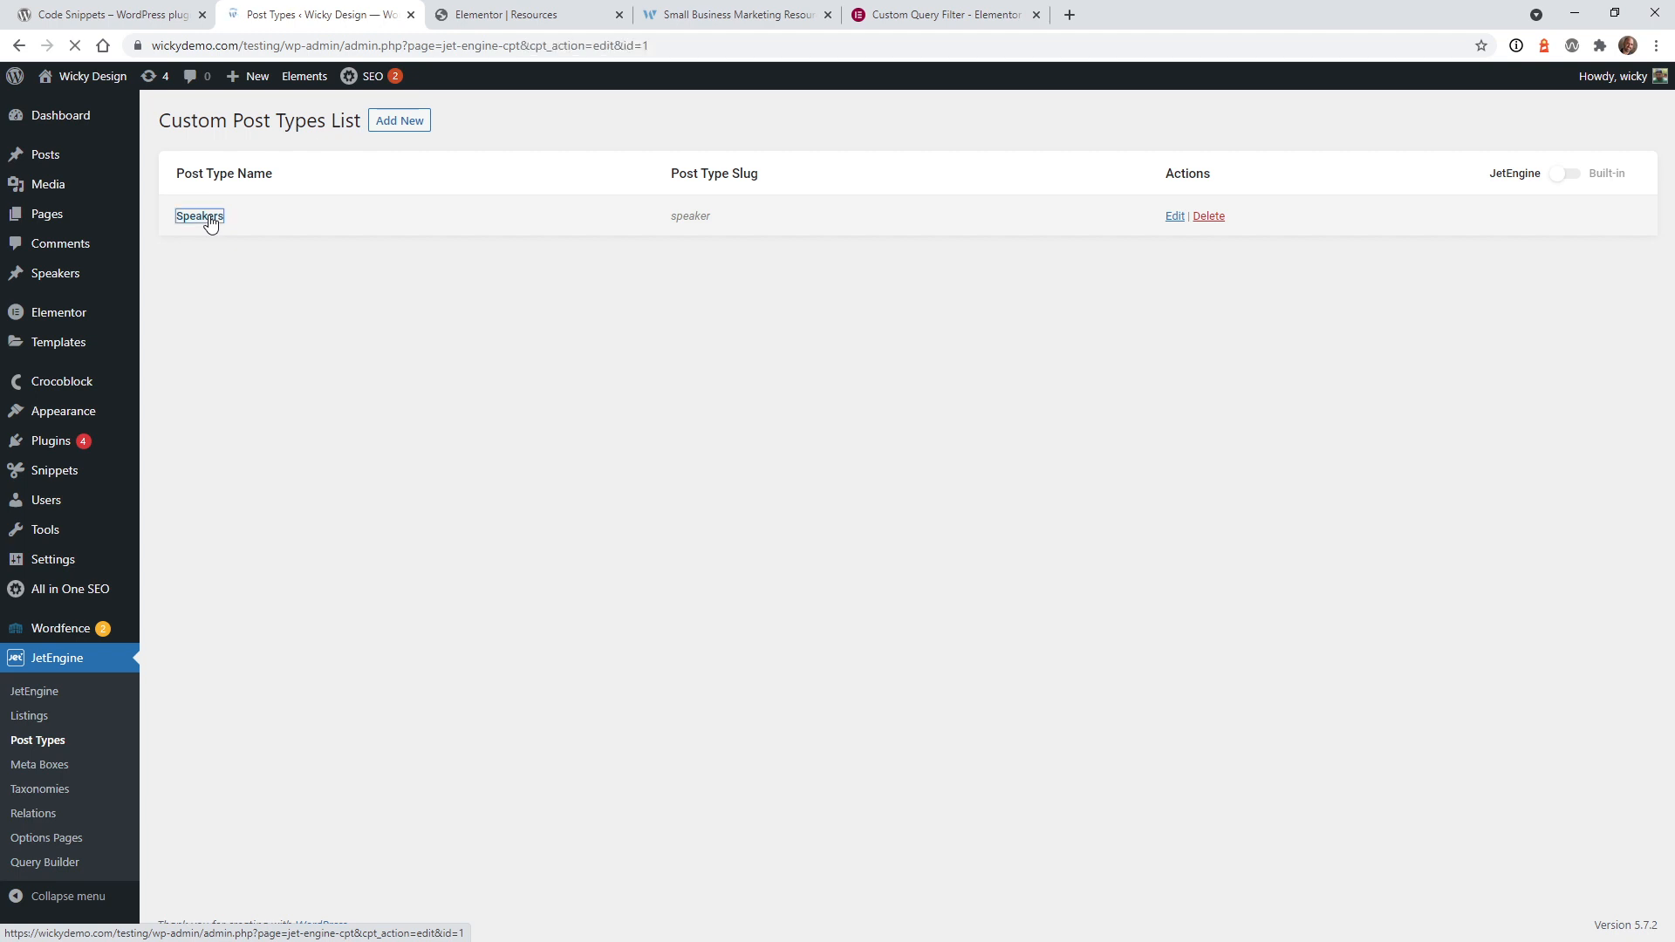
click(199, 216)
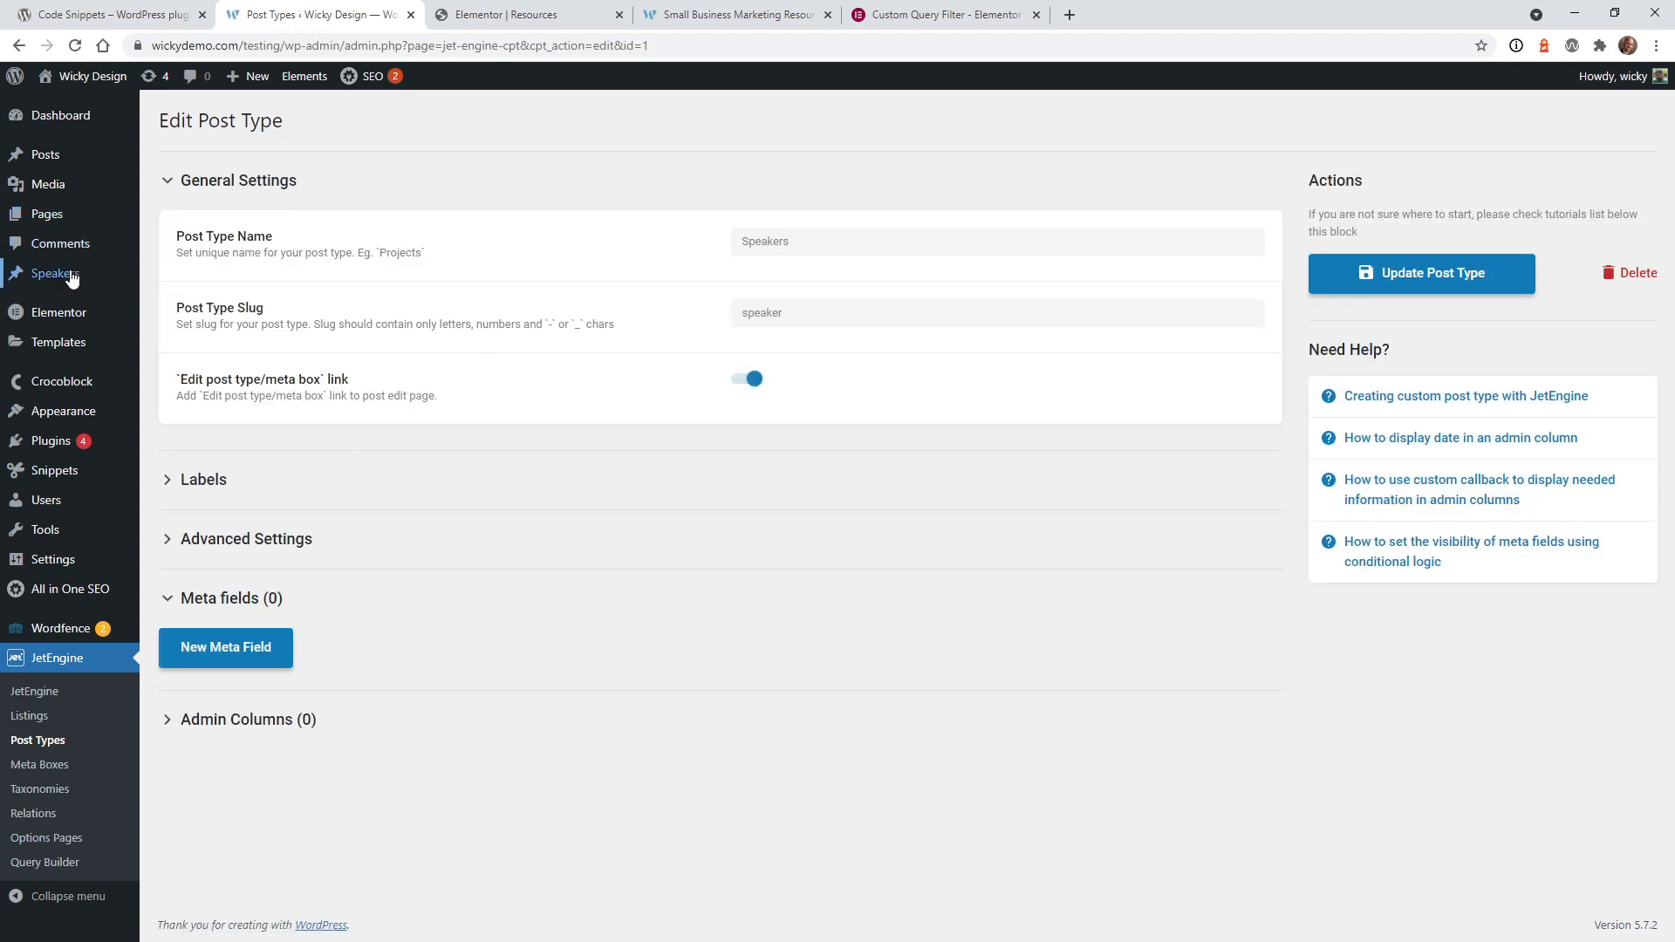
click(54, 274)
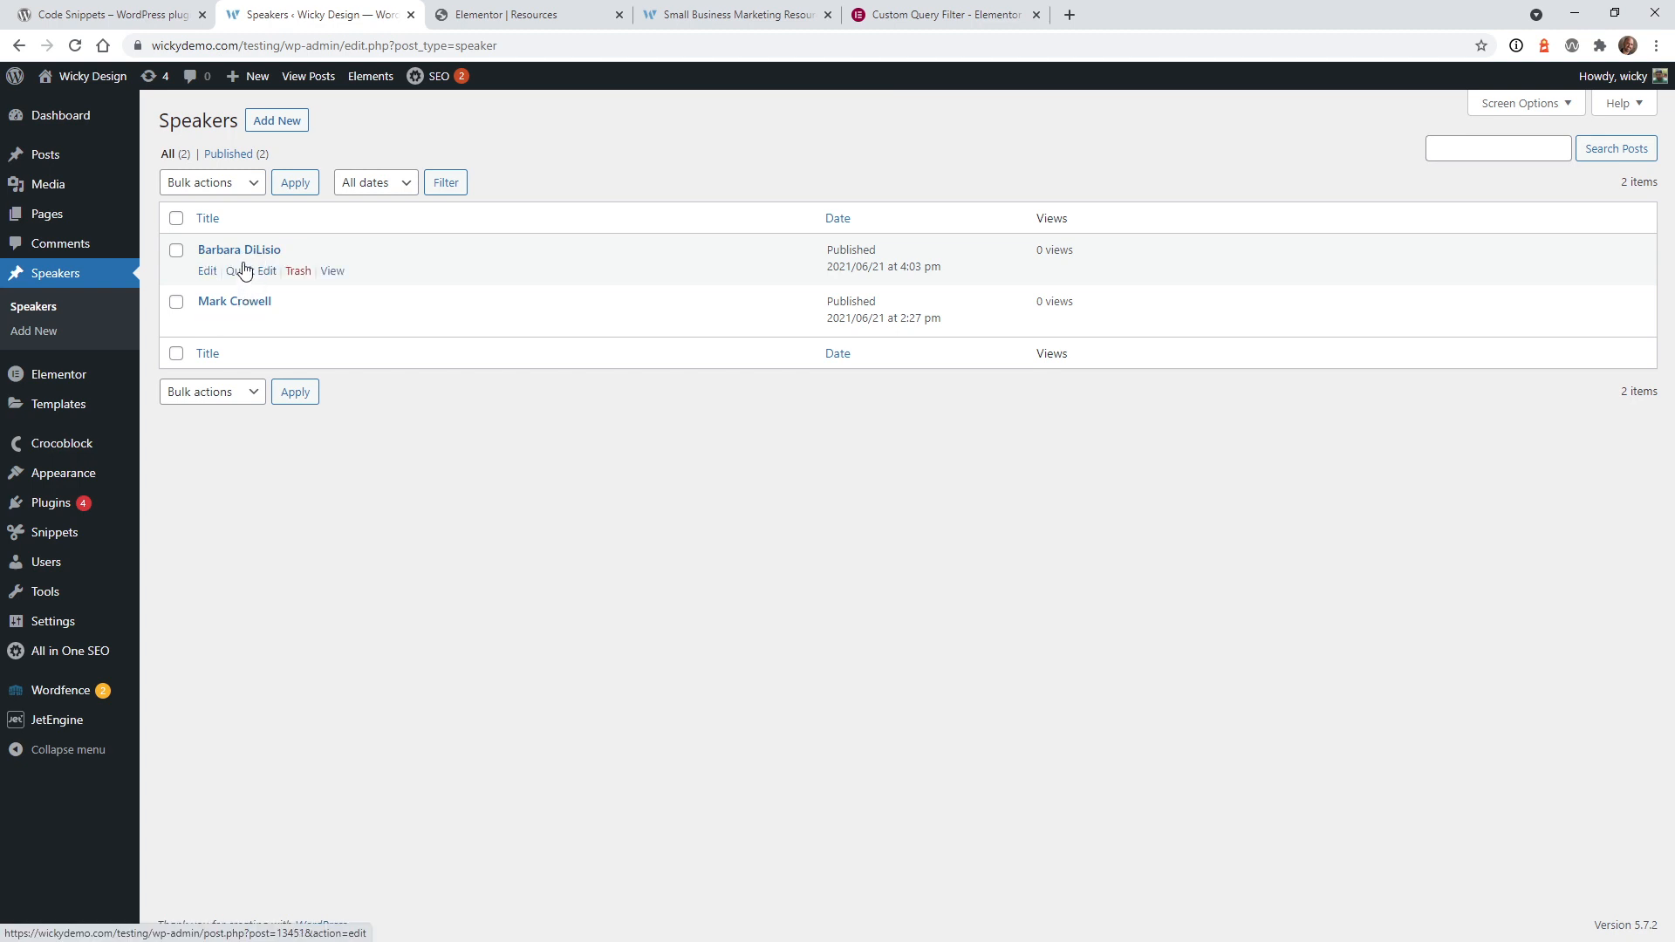
mouse_move(260, 305)
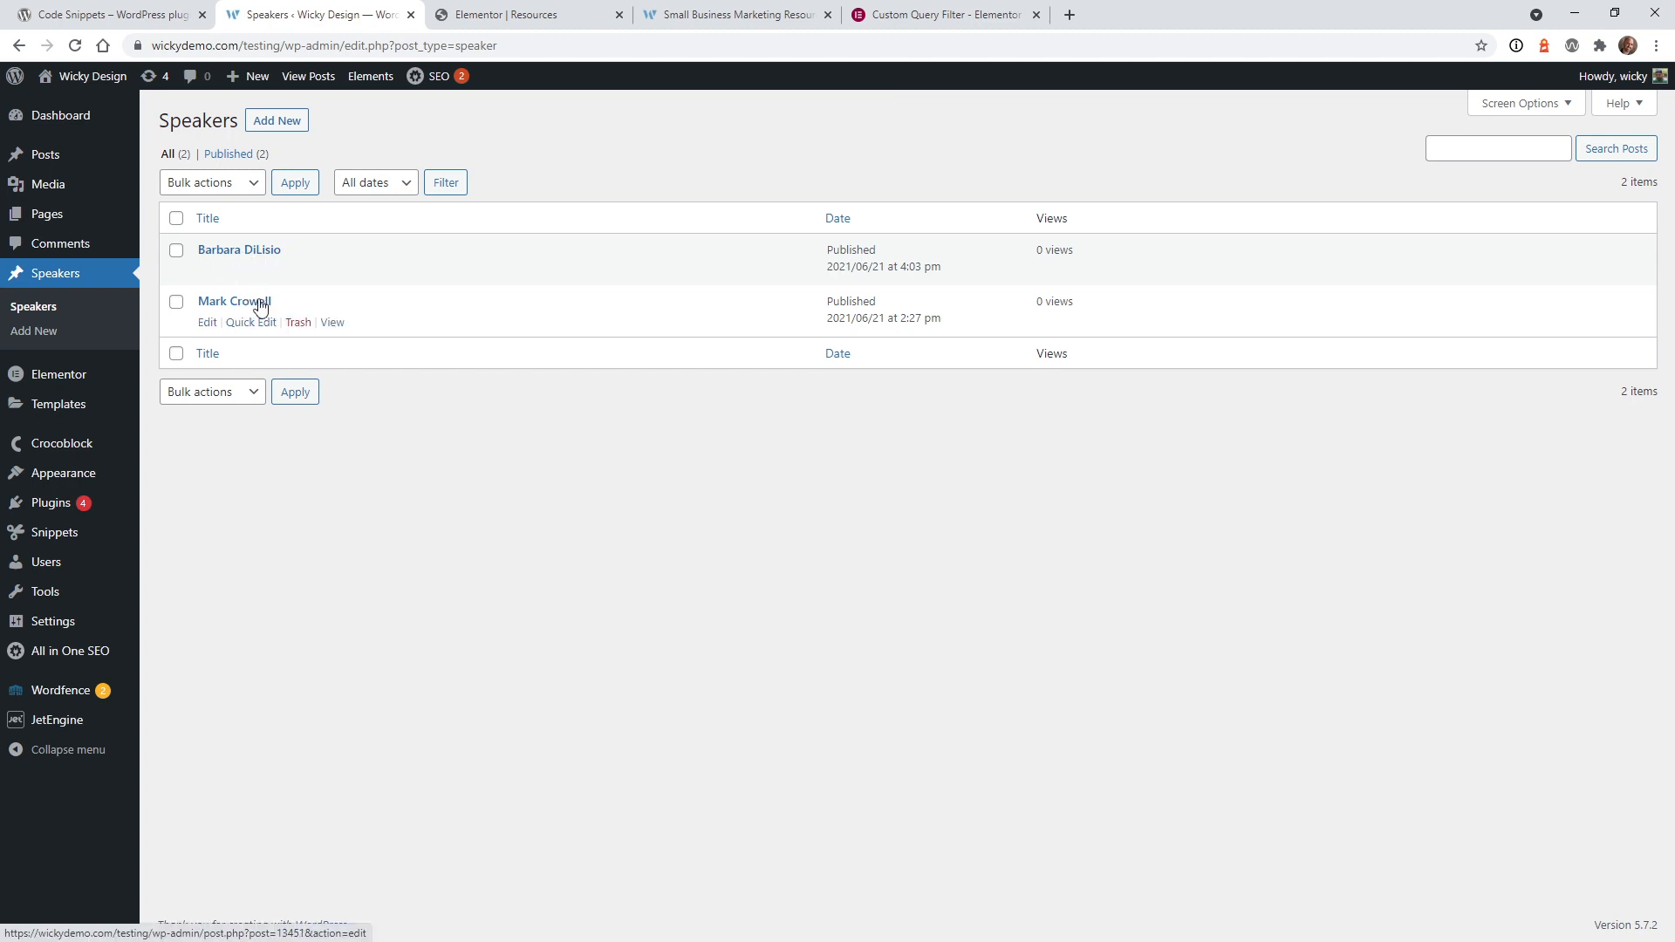
click(232, 300)
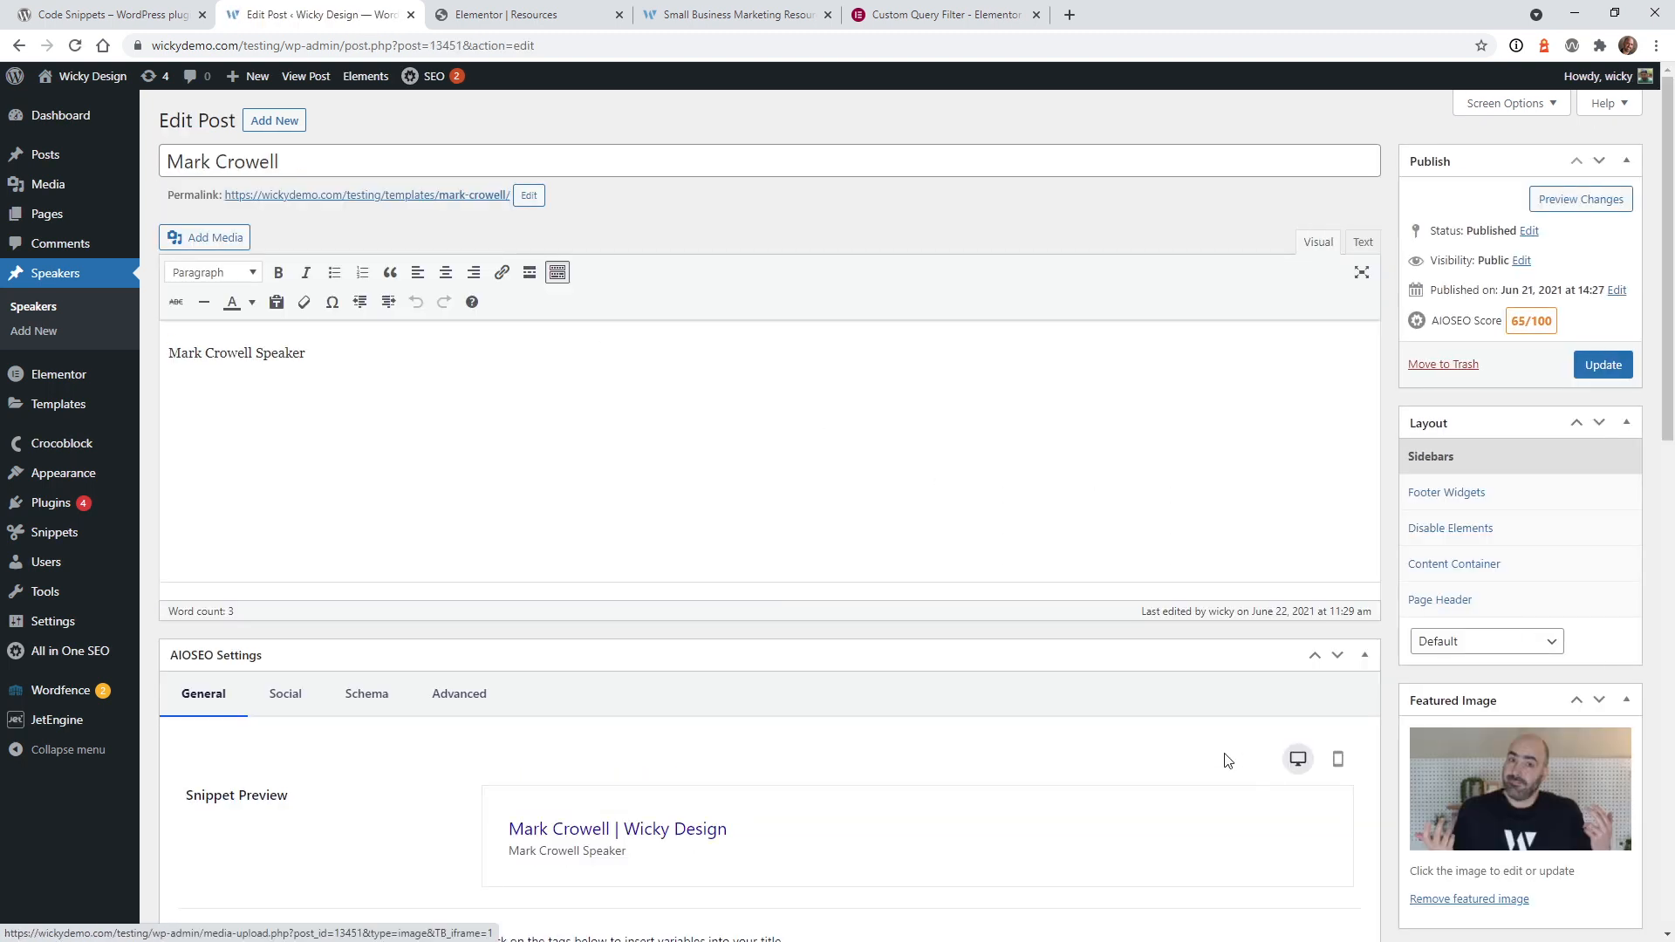
click(54, 273)
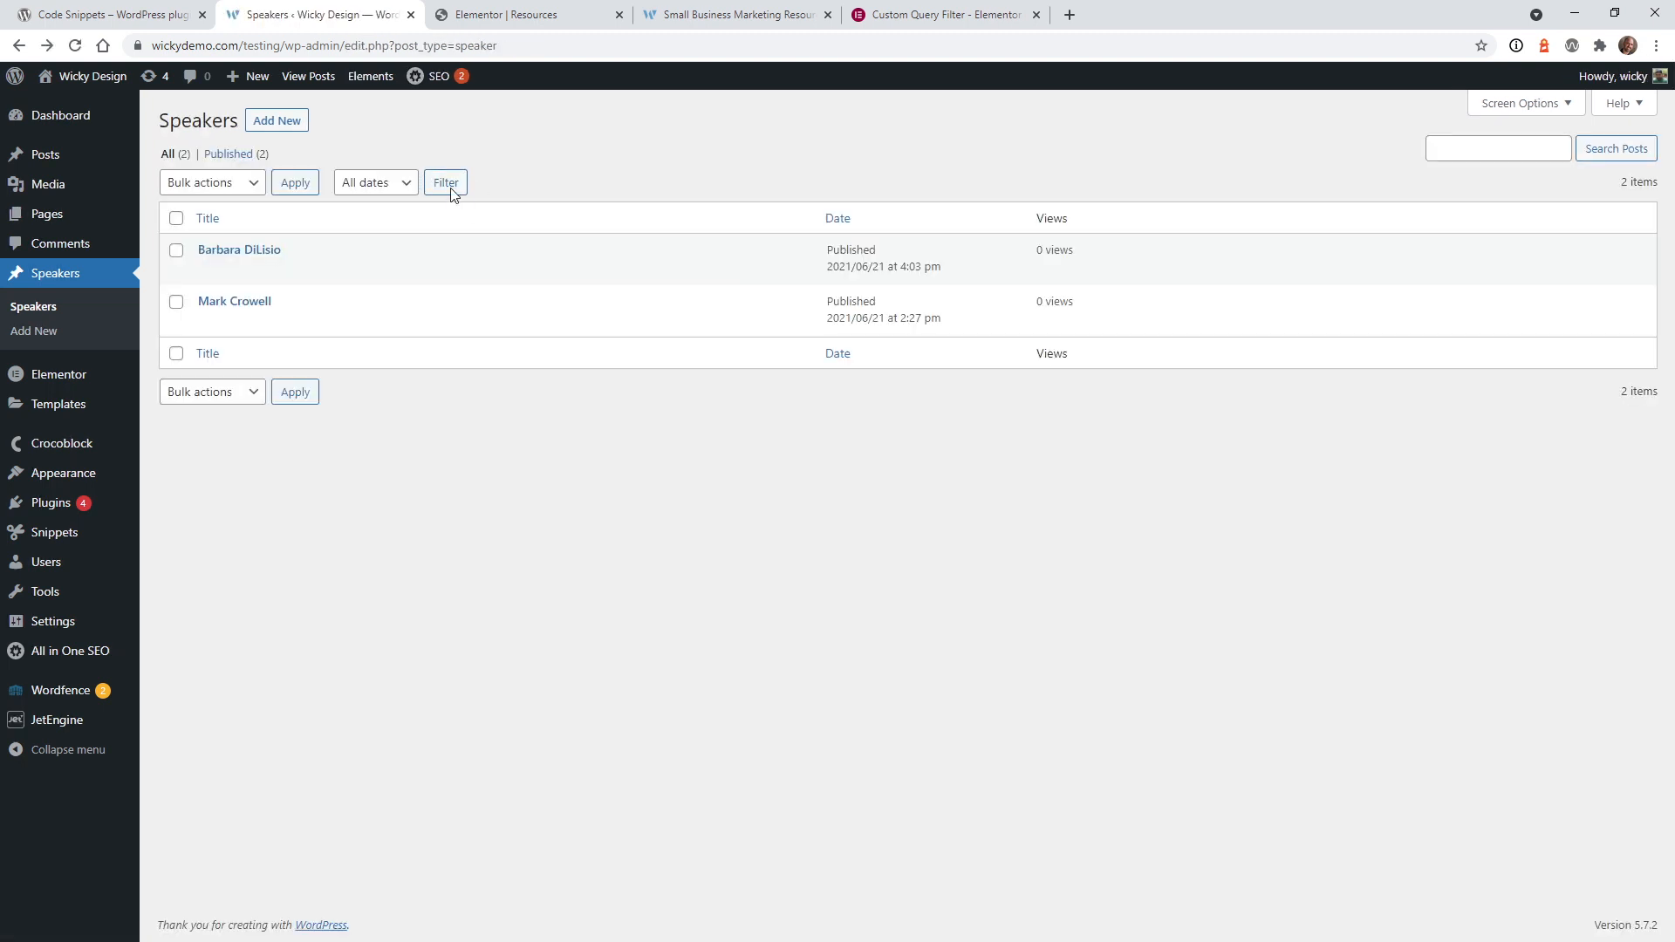
mouse_move(234, 300)
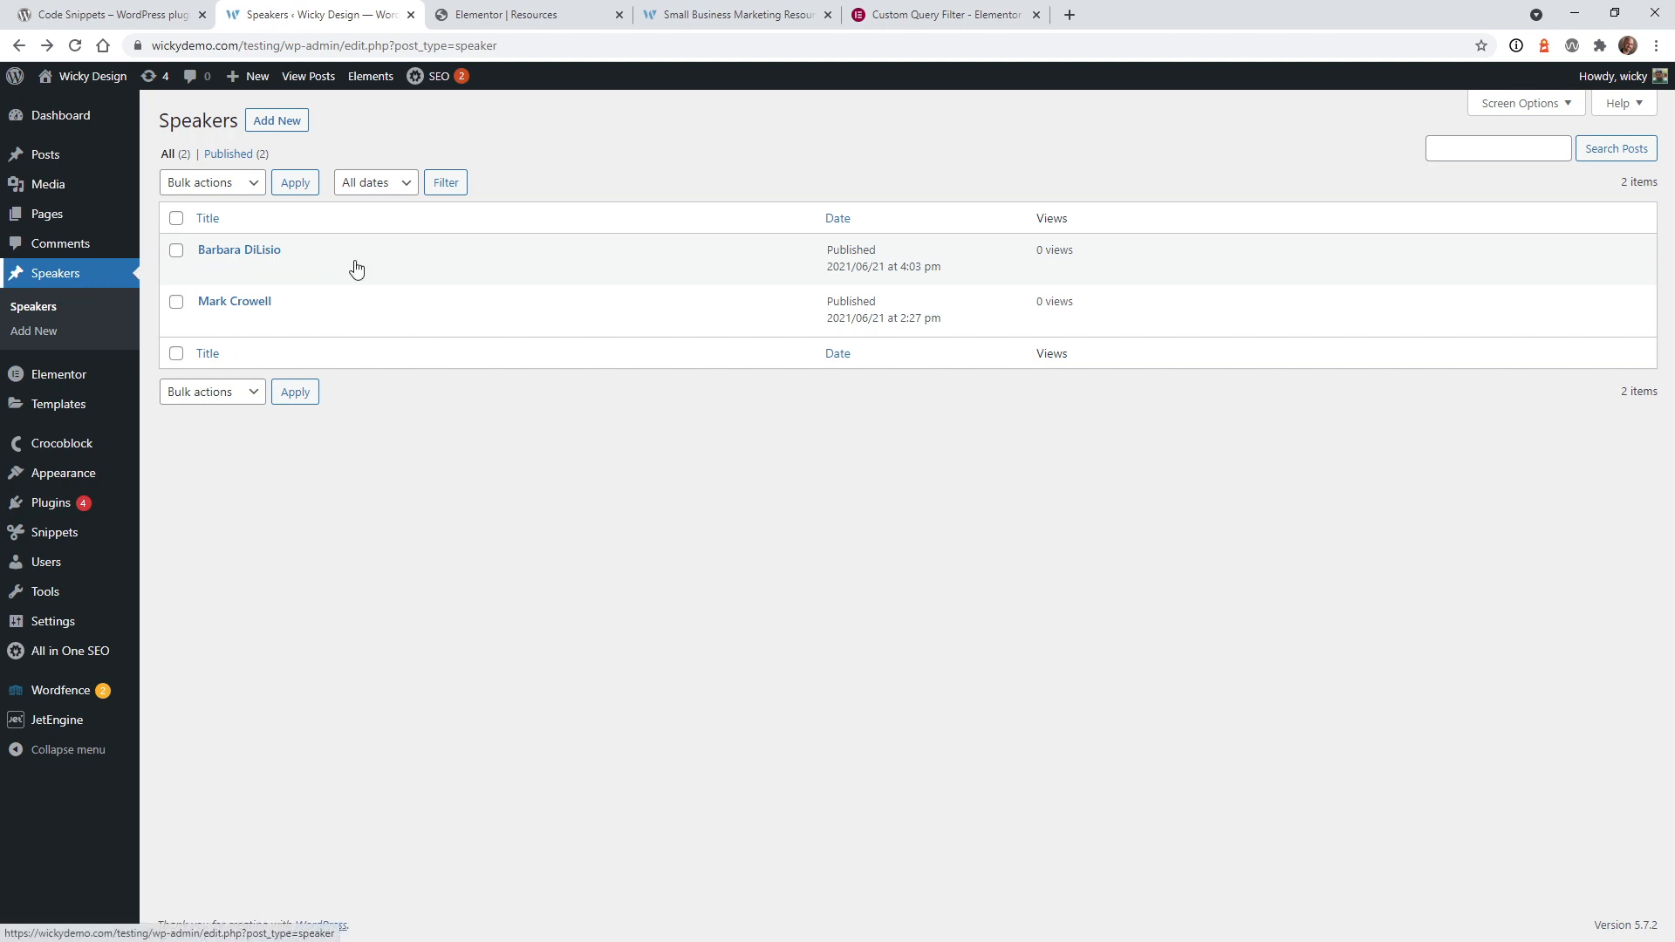
click(735, 14)
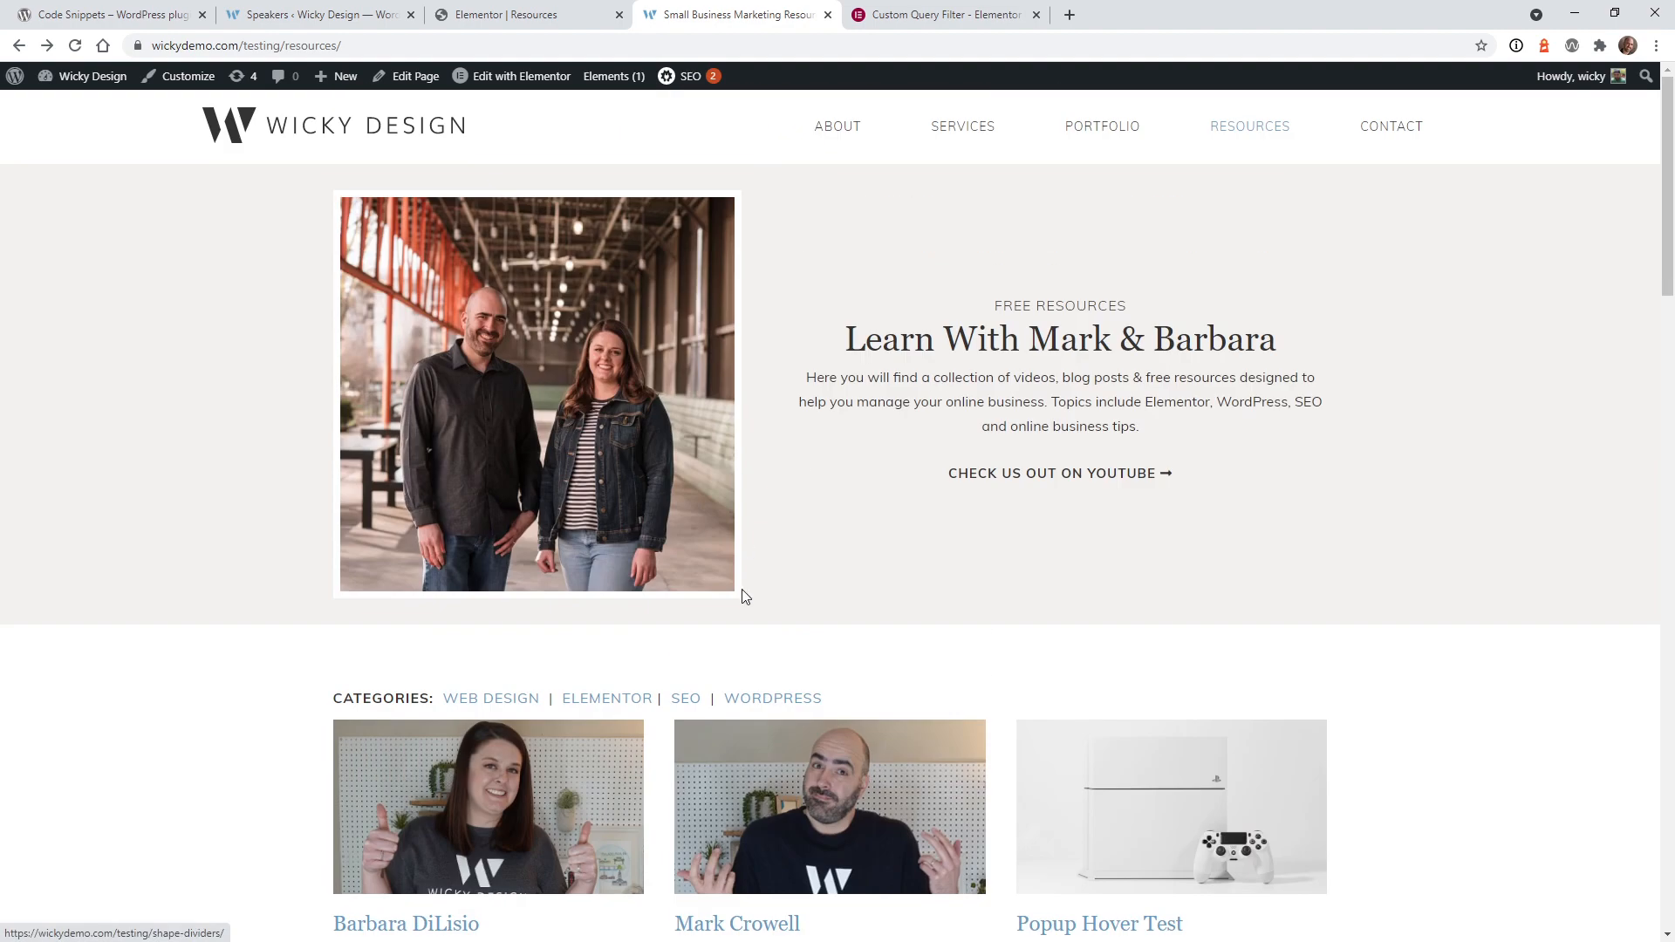
scroll(down, 3)
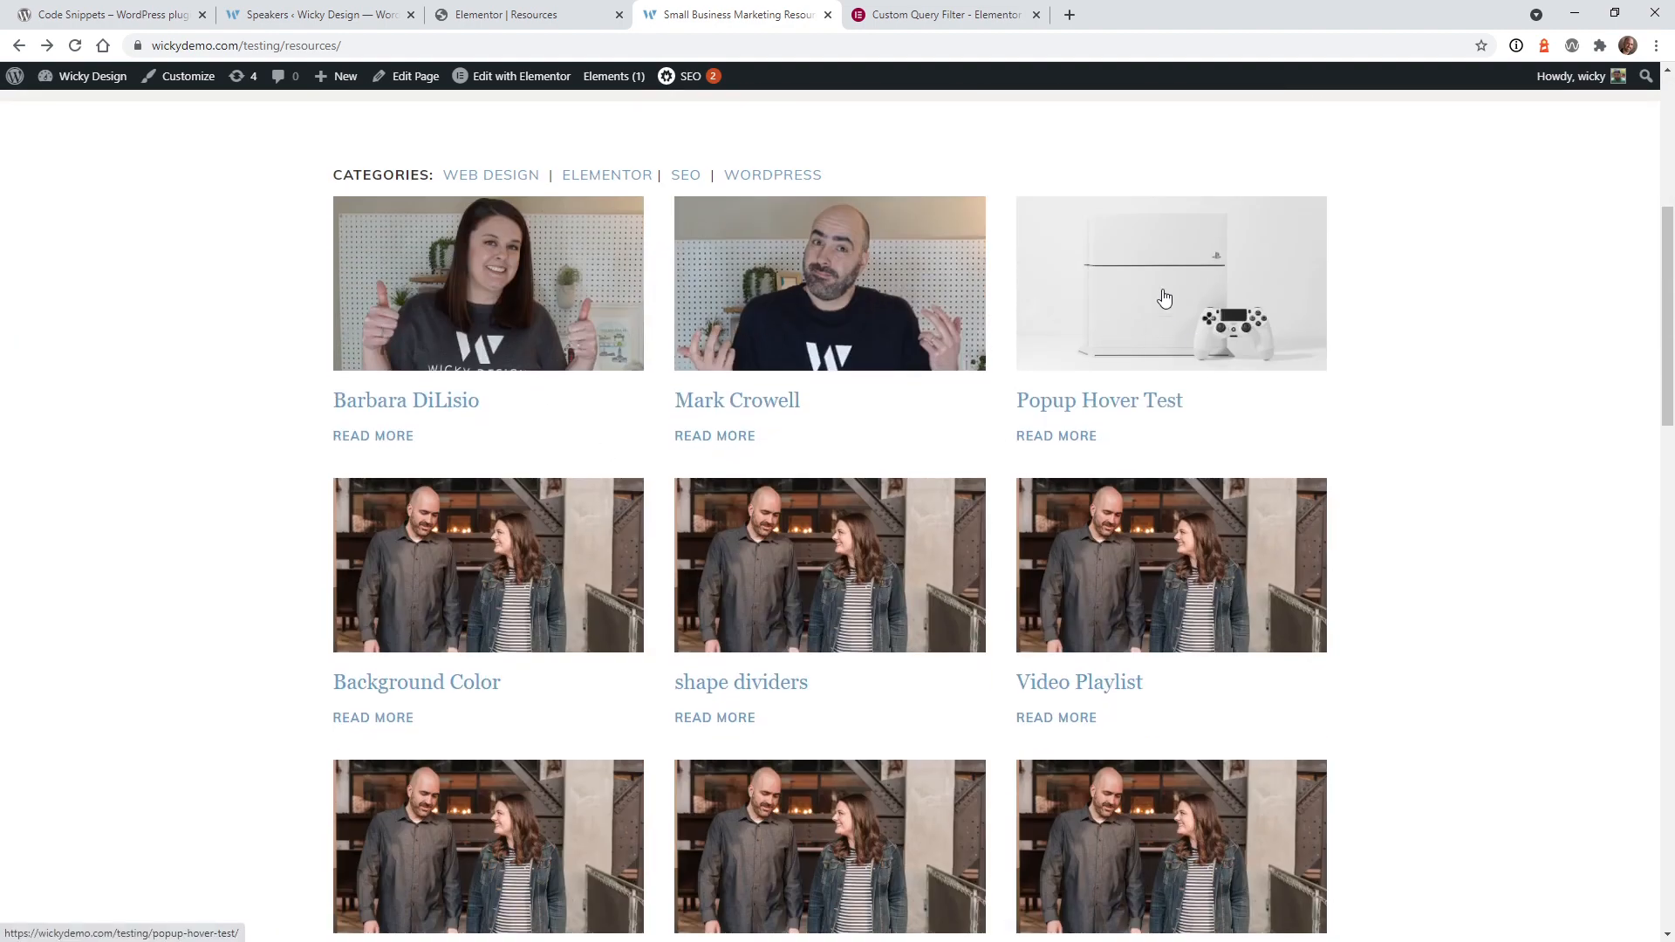
scroll(down, 3)
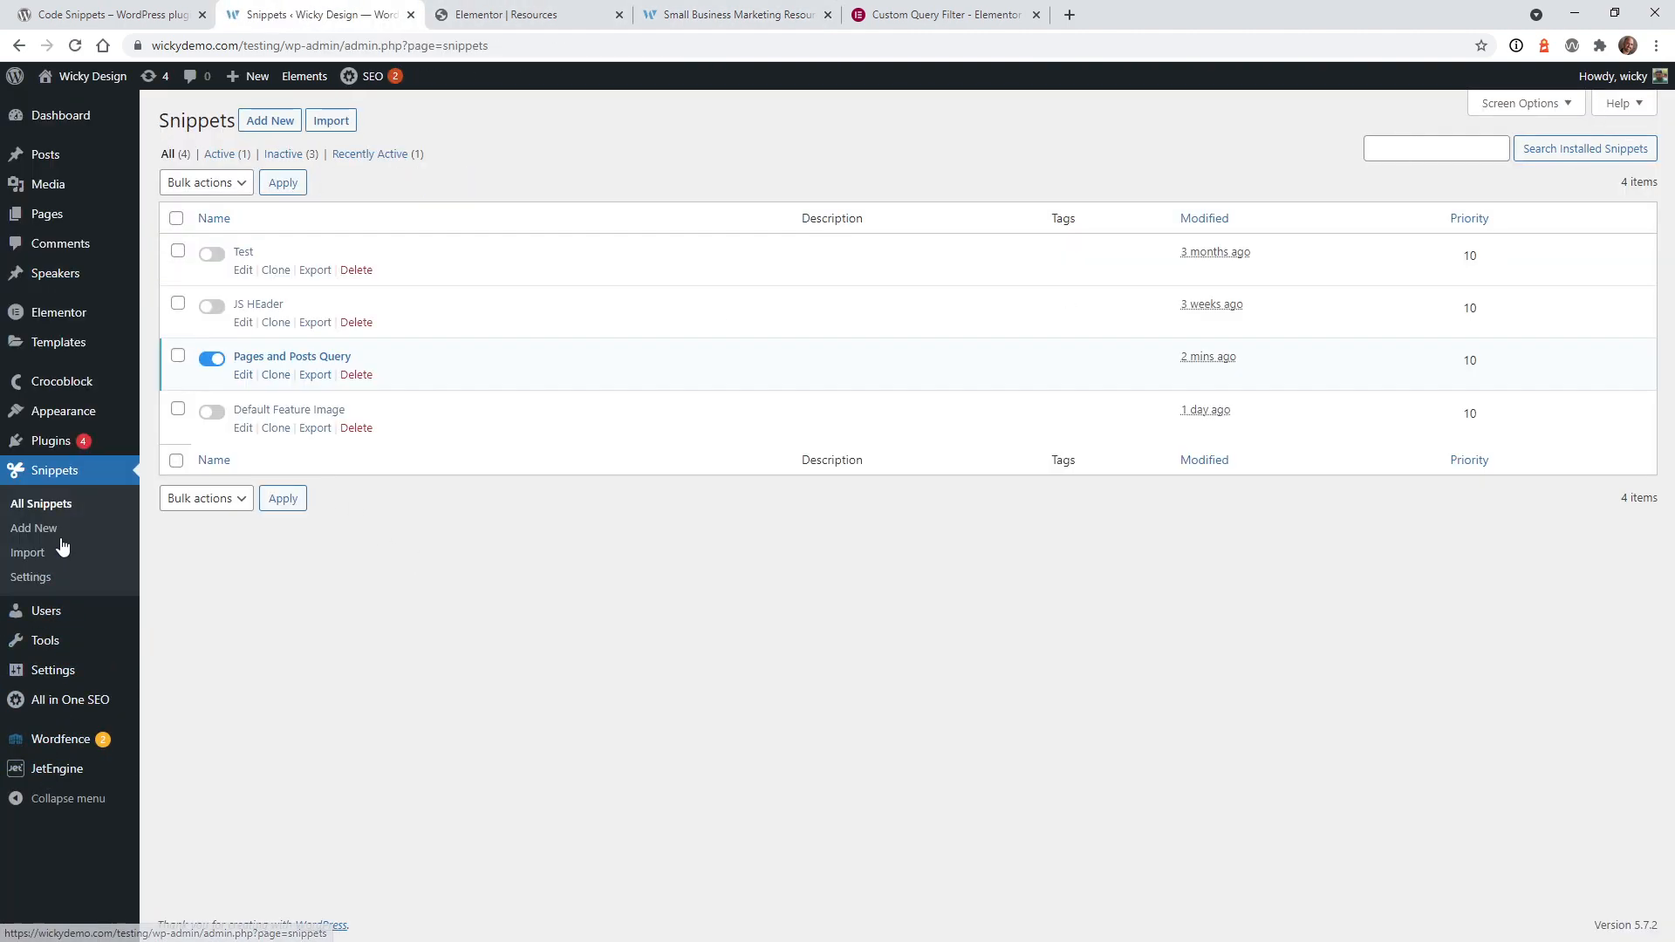
- Remove 'page' from the snippet's post_type array, keeping post and speaker, and save
click(243, 373)
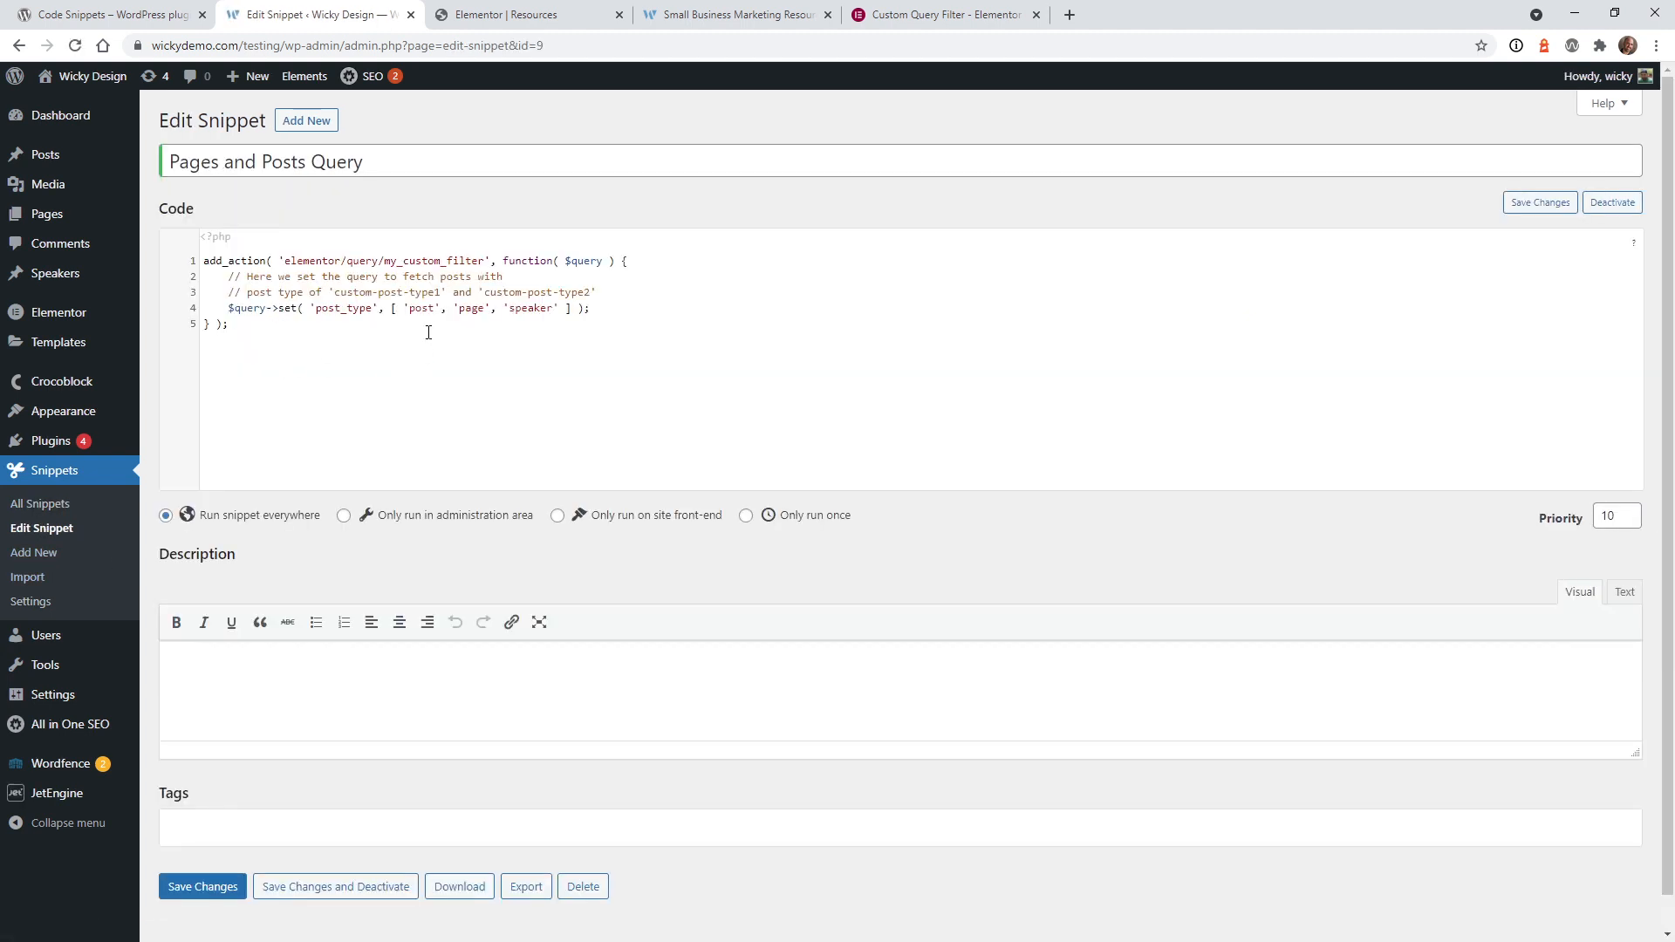
double_click(470, 308)
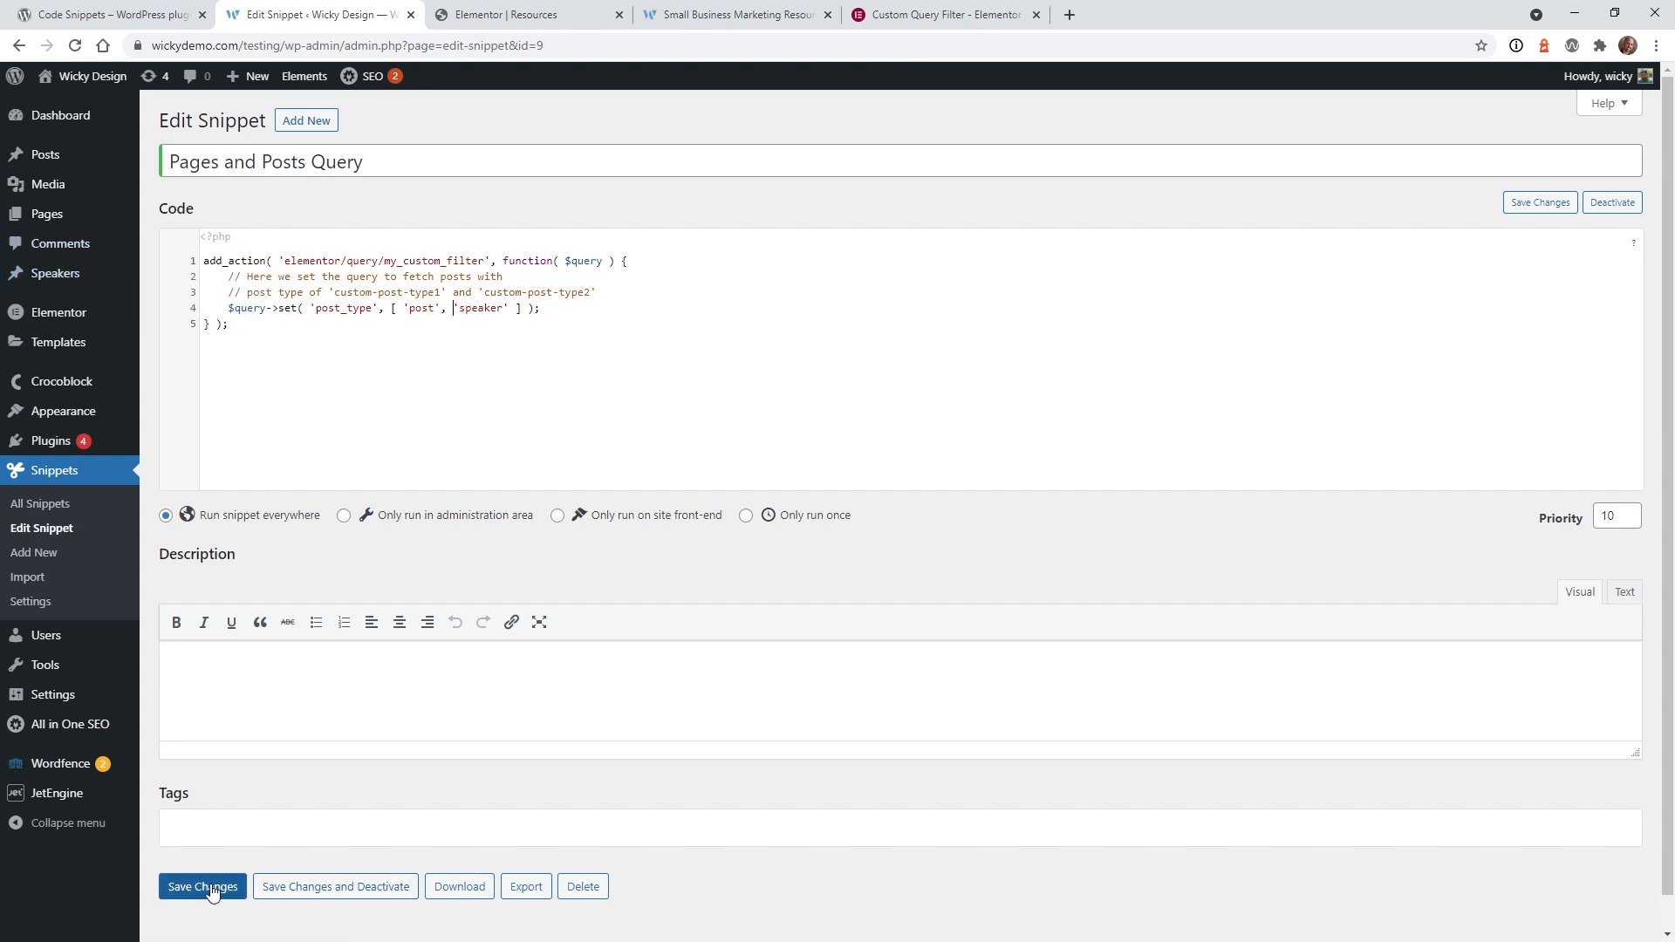
click(735, 16)
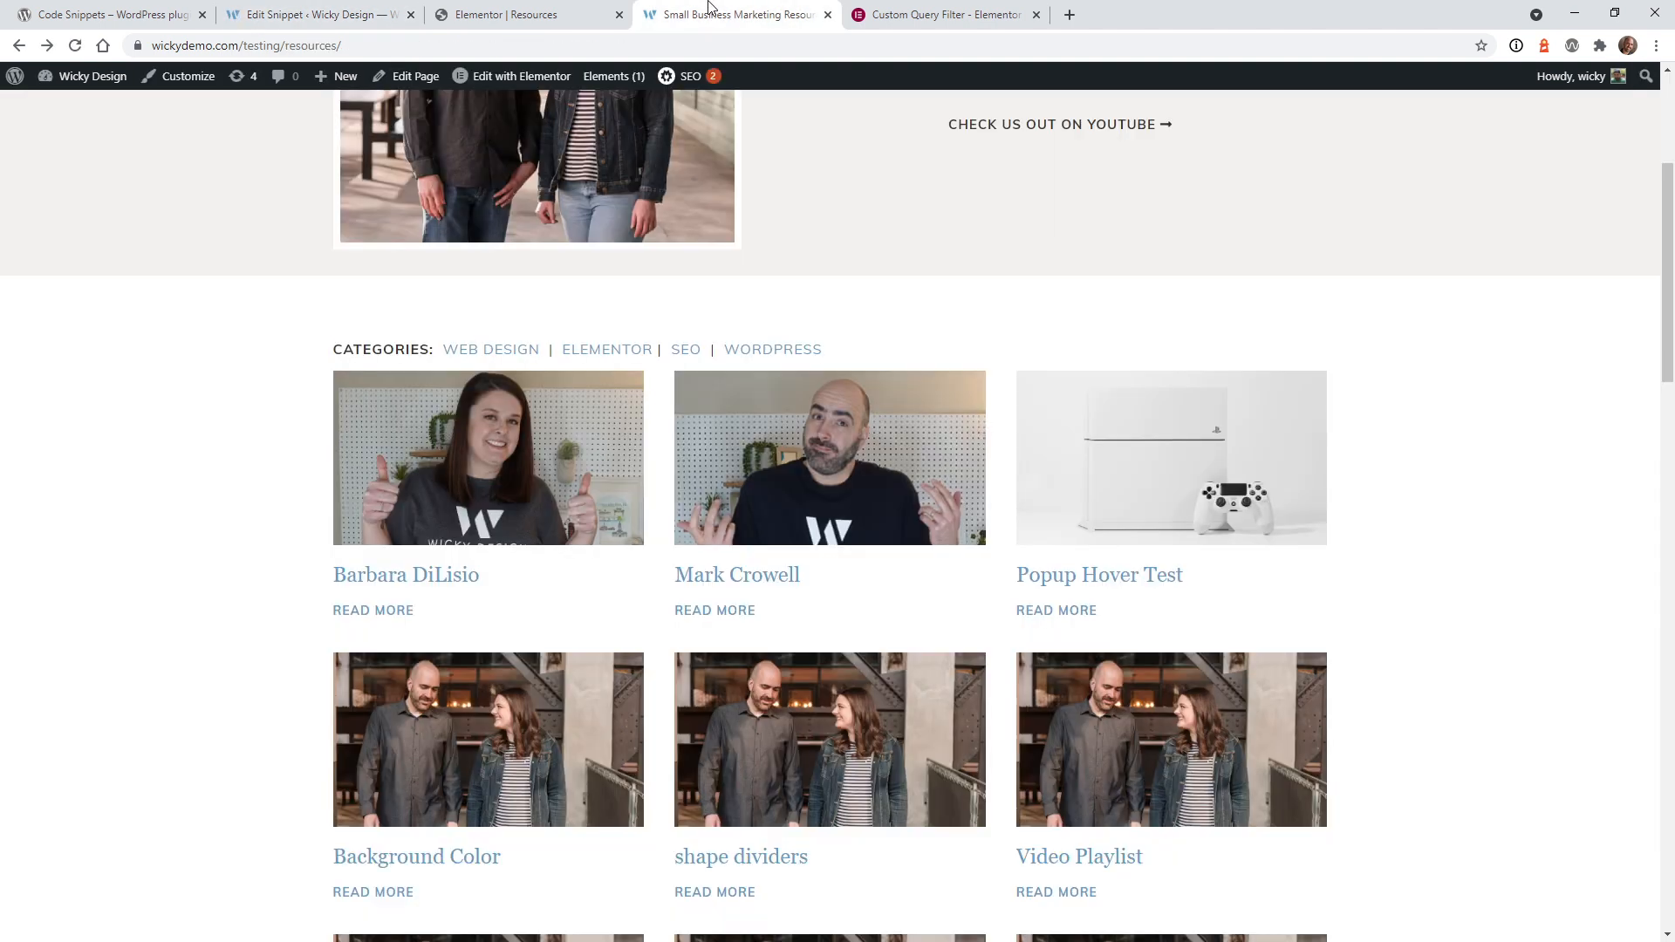
- Reload the live Resources page to see speakers followed by blog posts only
click(75, 45)
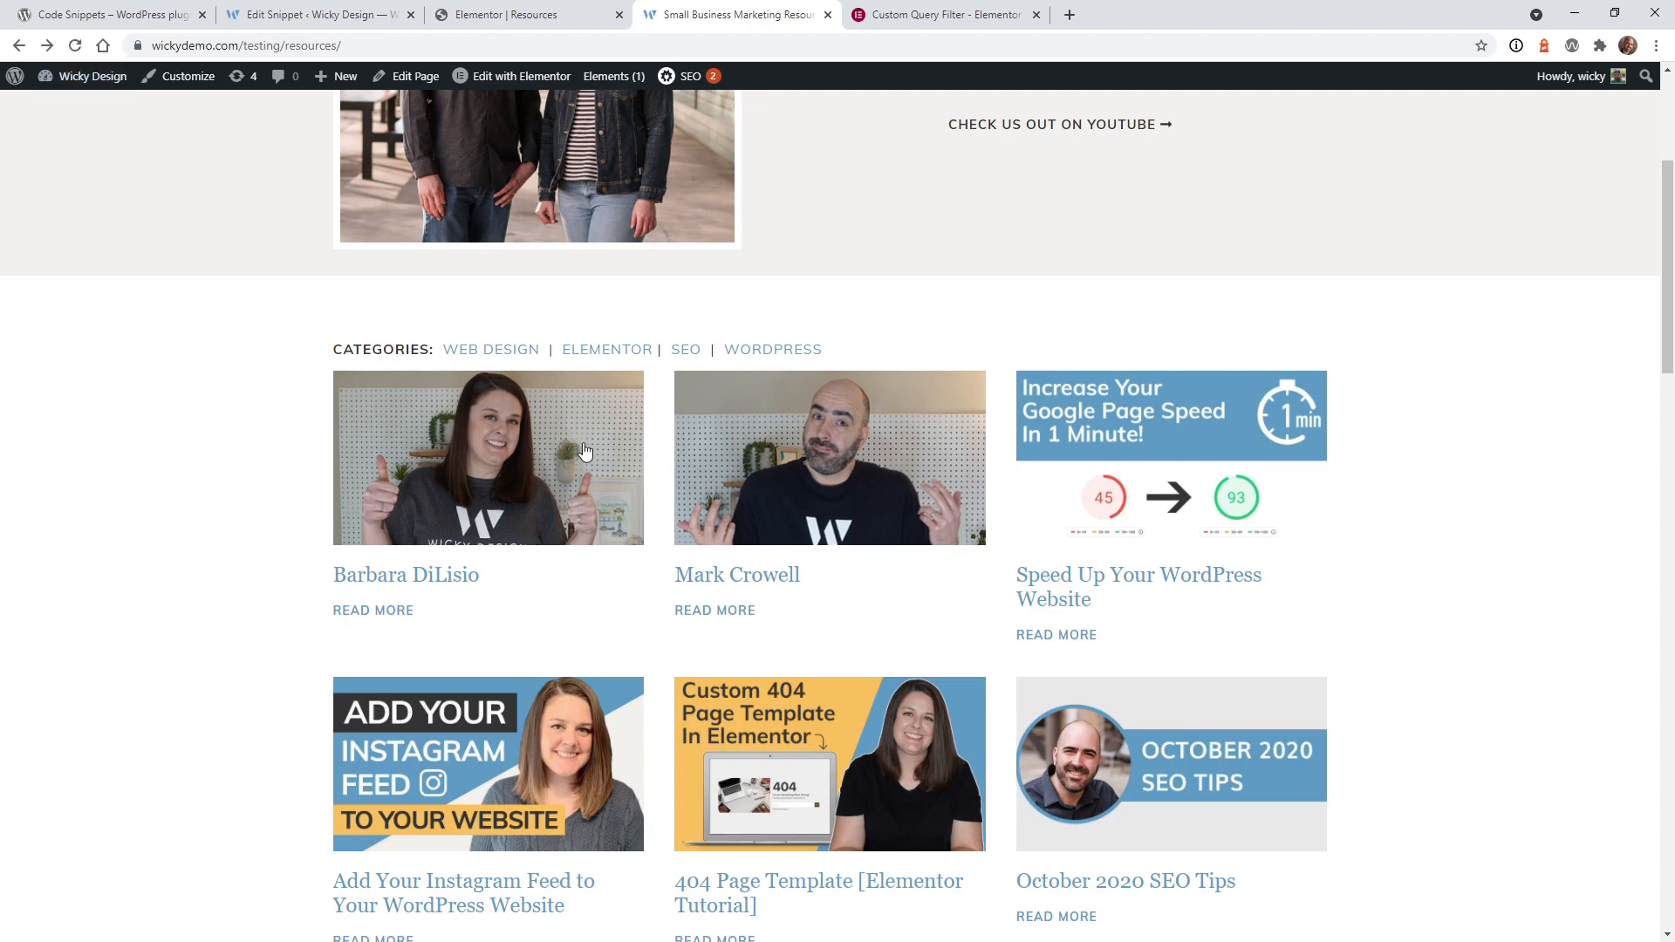
mouse_move(703, 436)
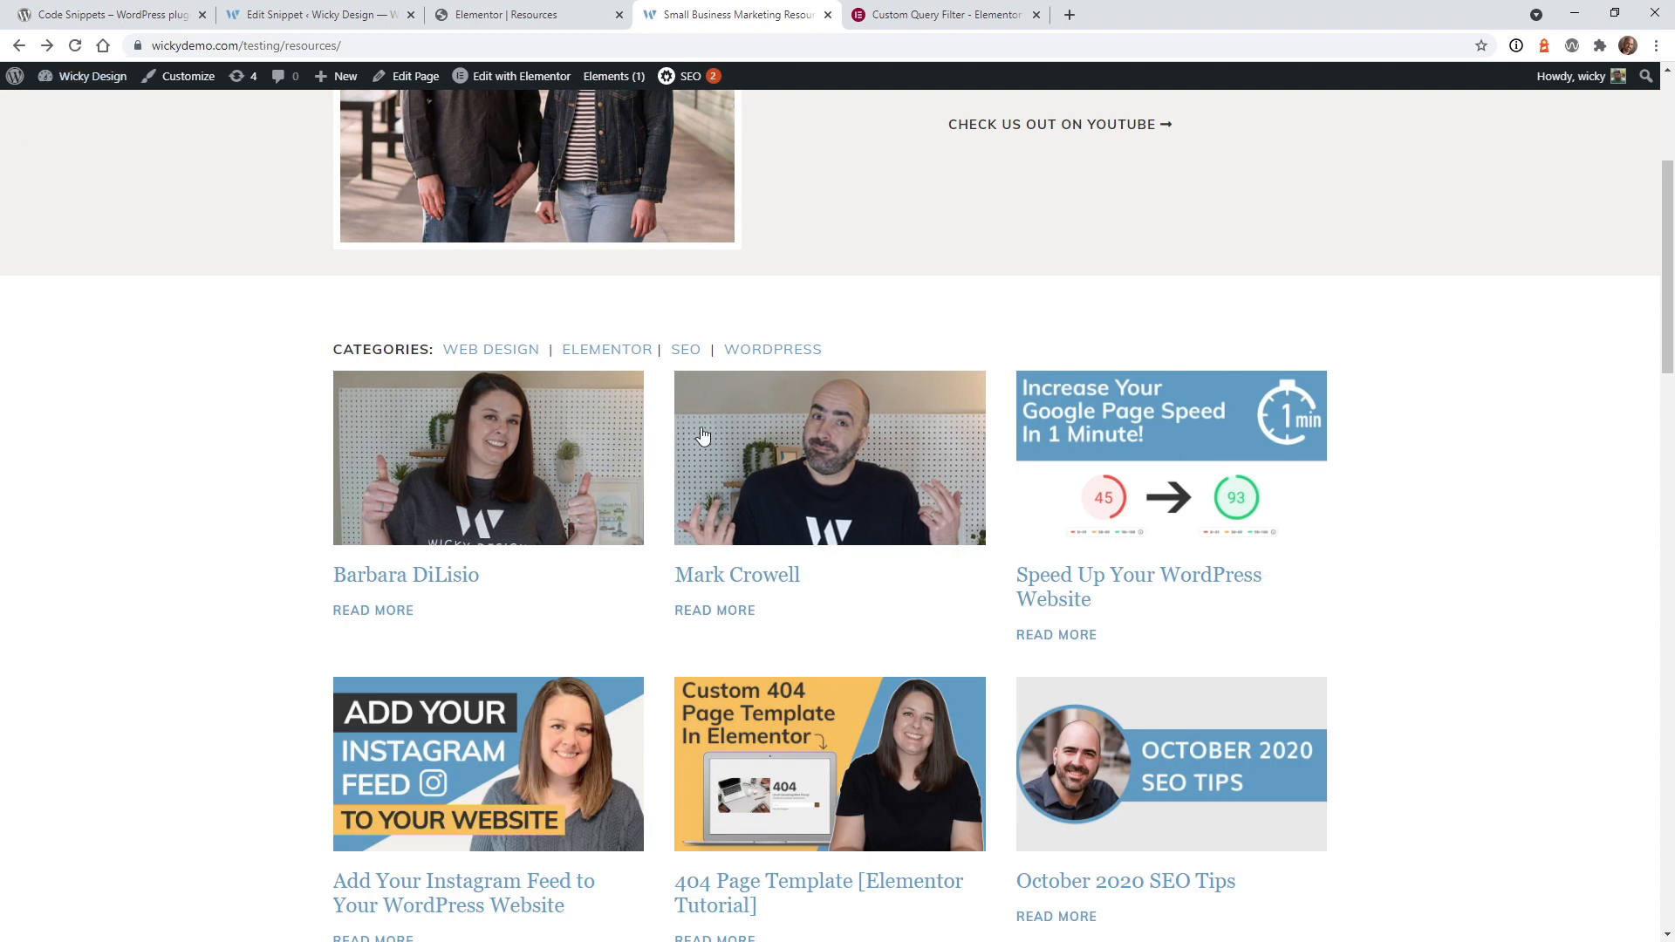
scroll(down, 3)
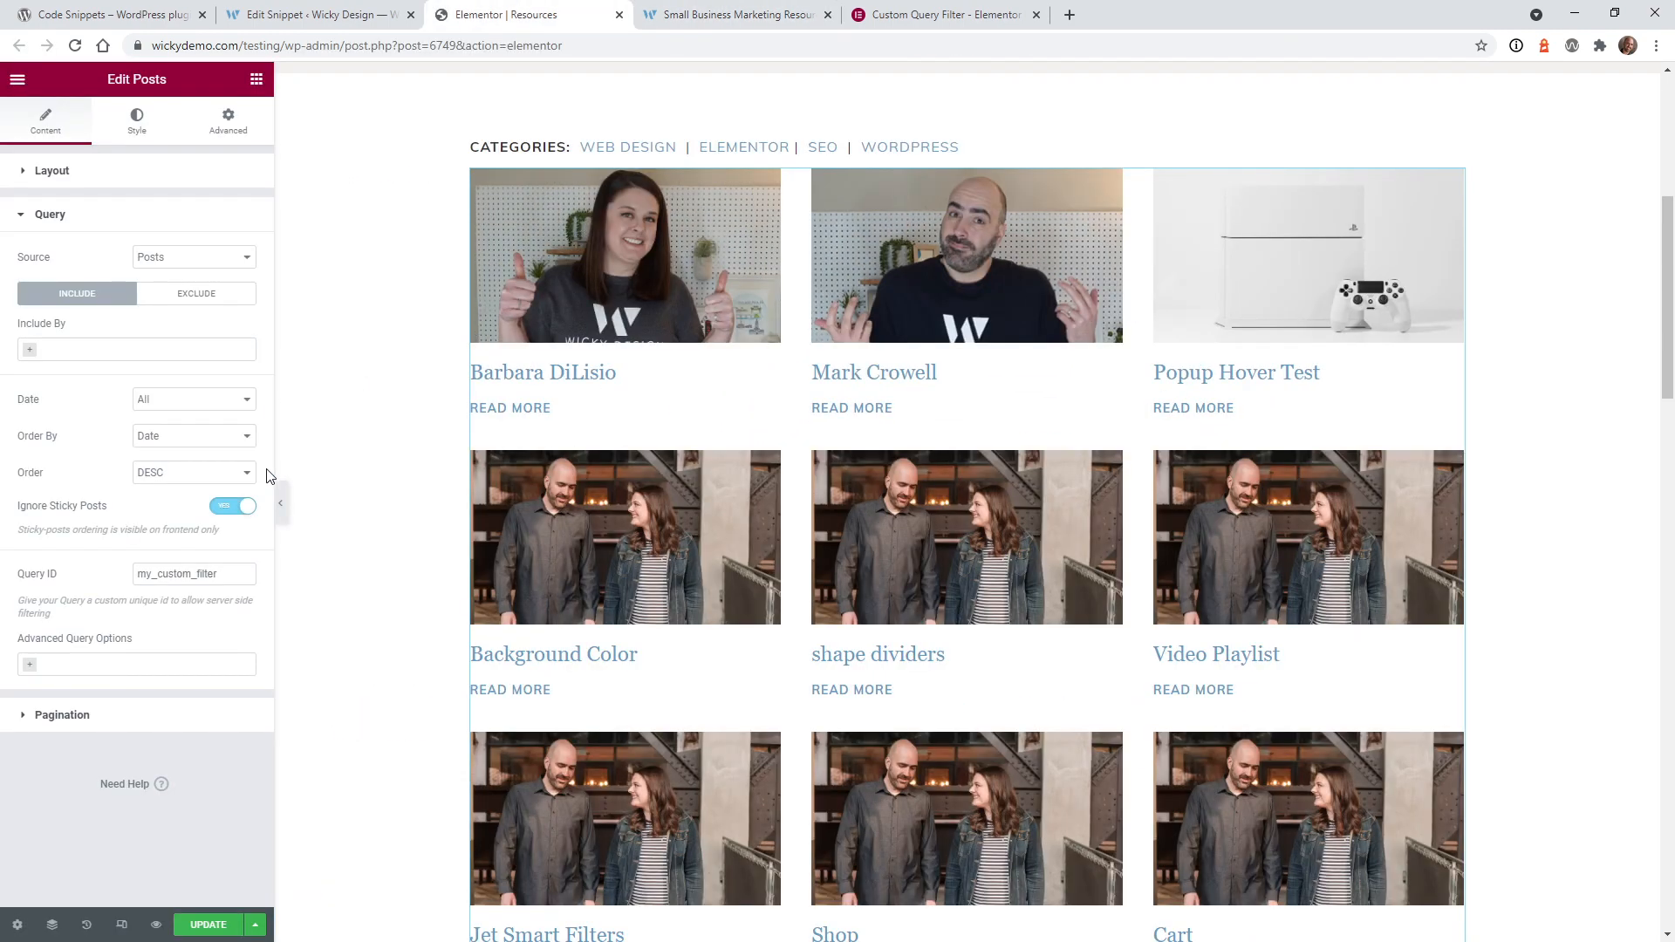
- Set the grid query to Order By Title, Date Past Year, and Order ASC
click(192, 434)
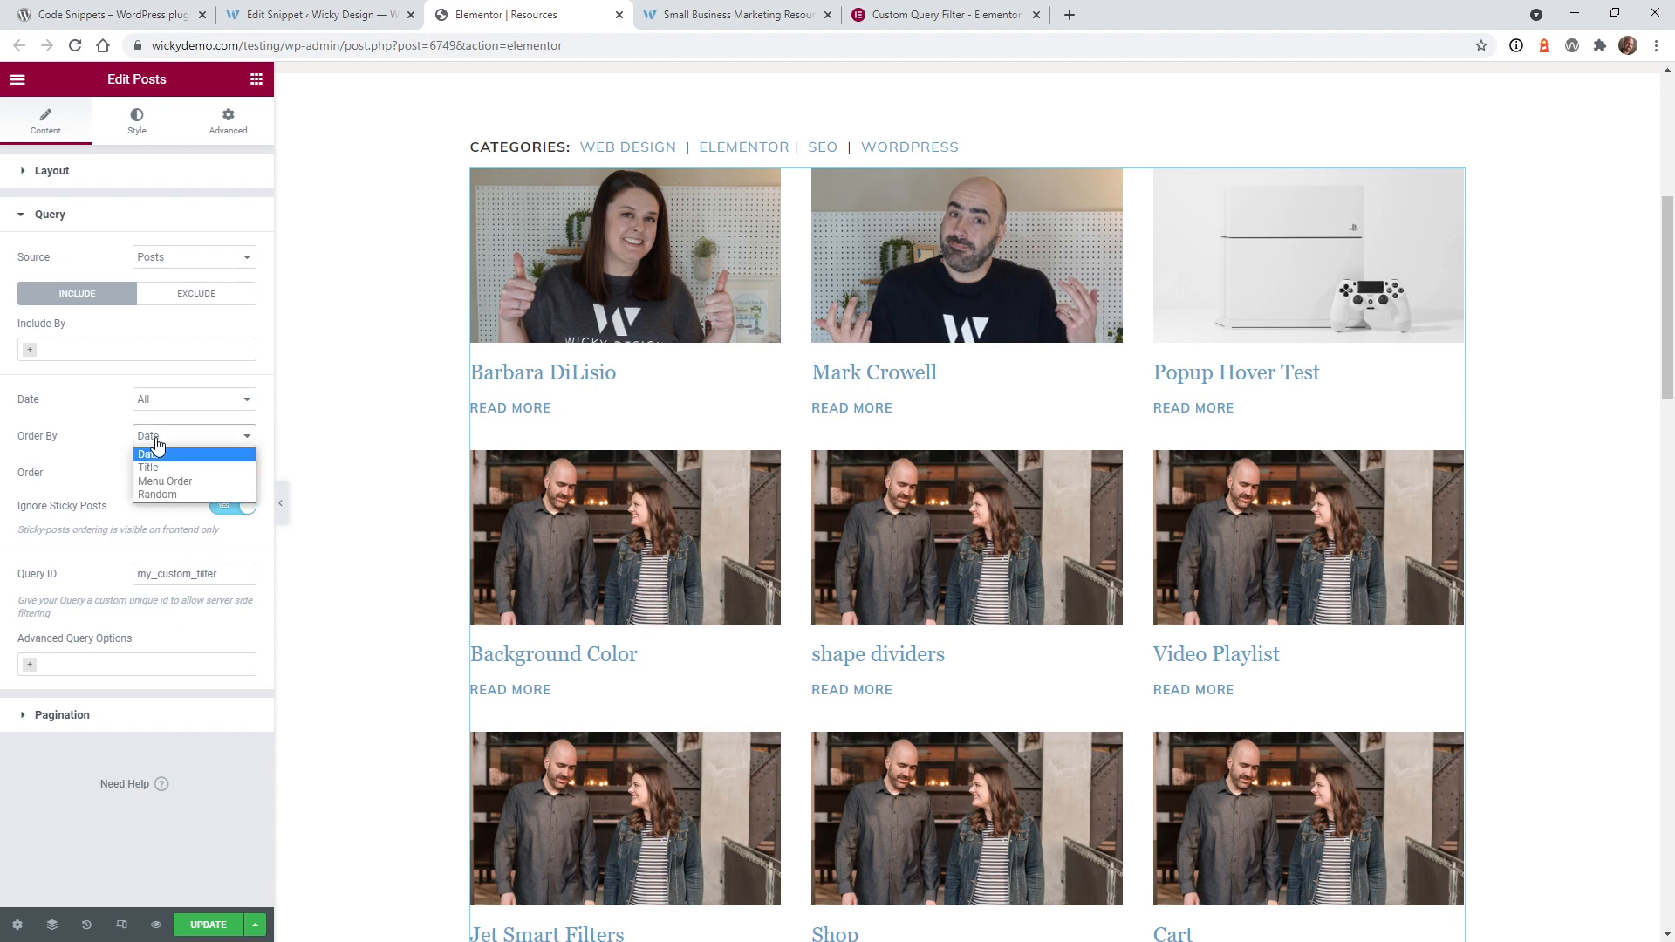
click(147, 468)
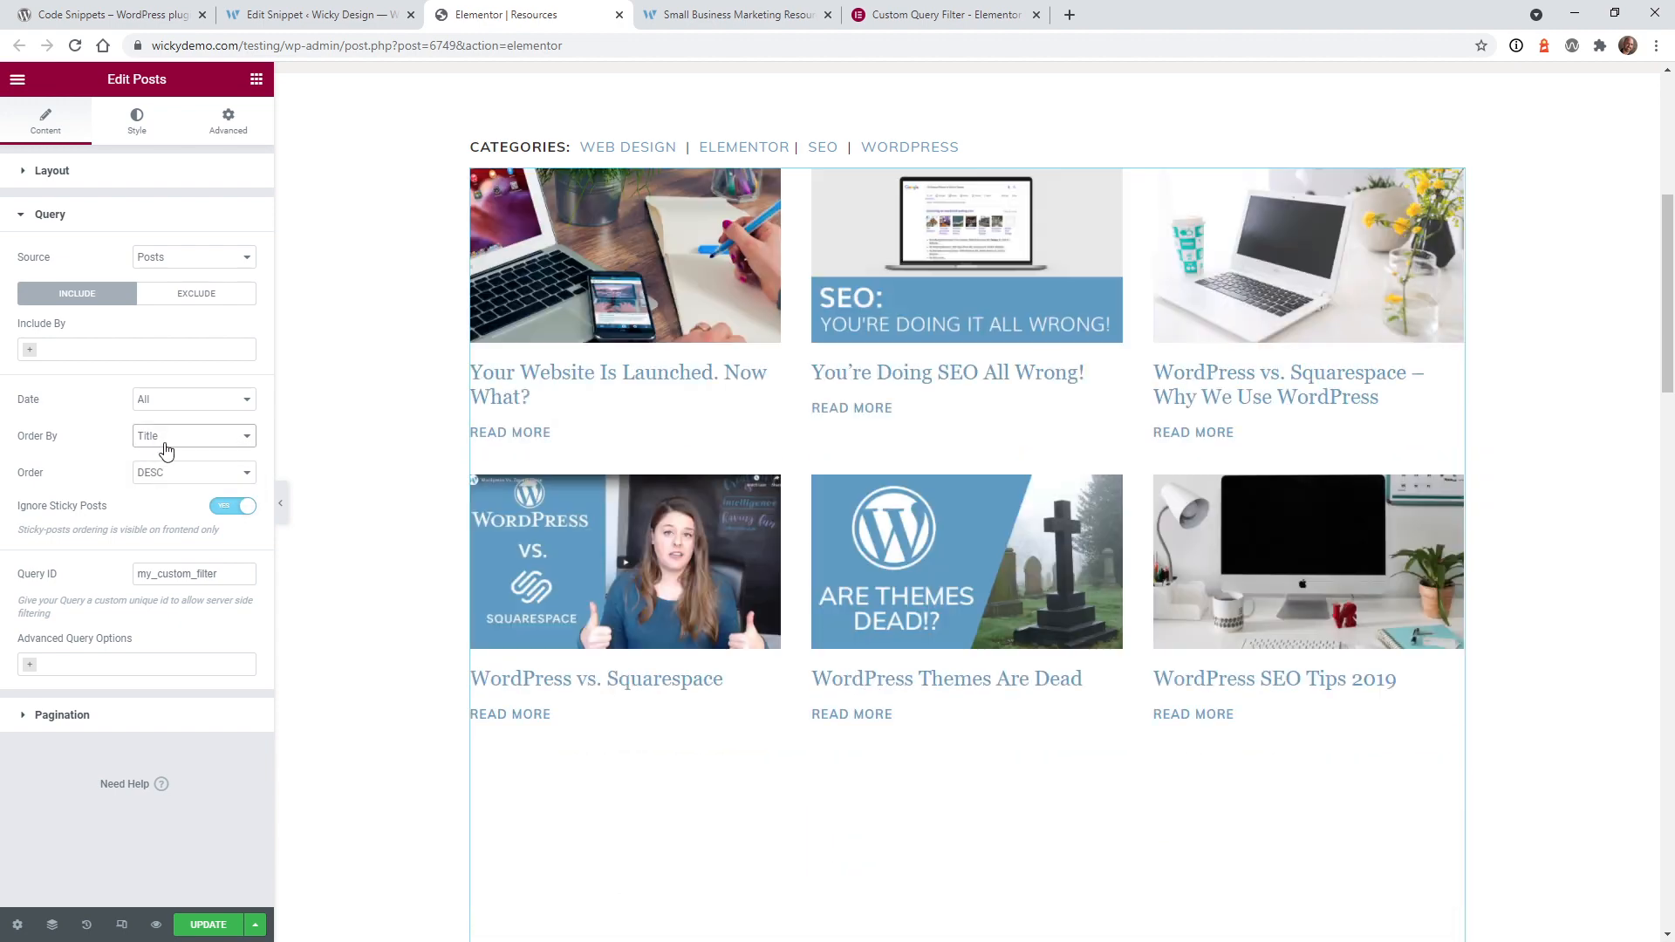
click(191, 398)
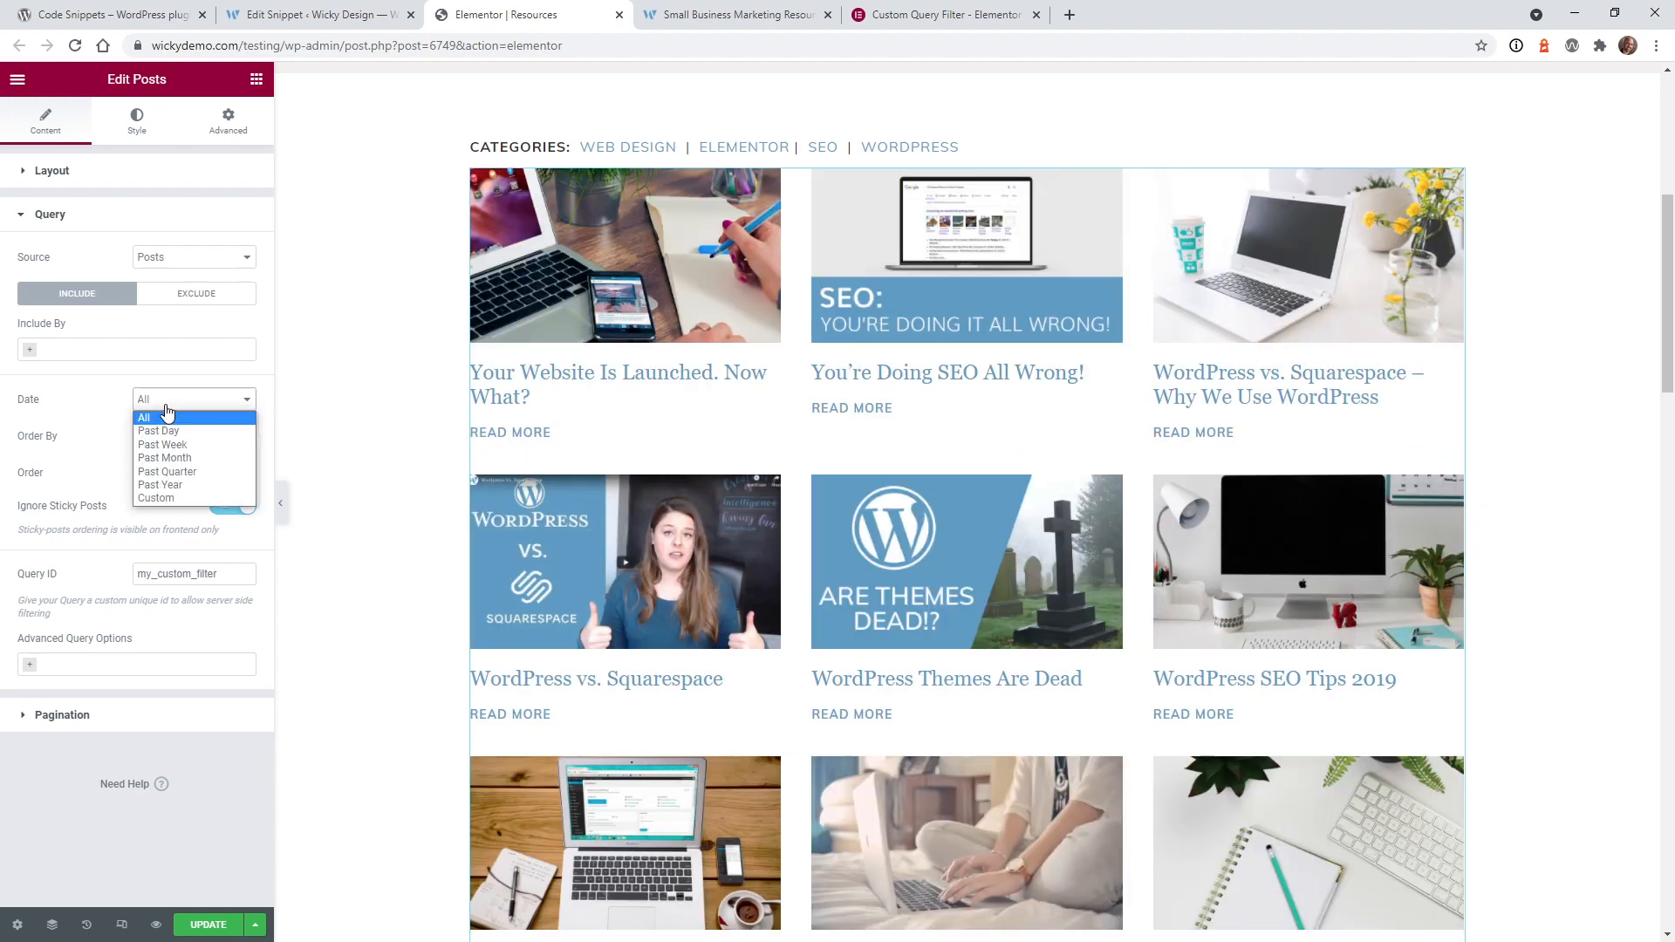
mouse_move(168, 471)
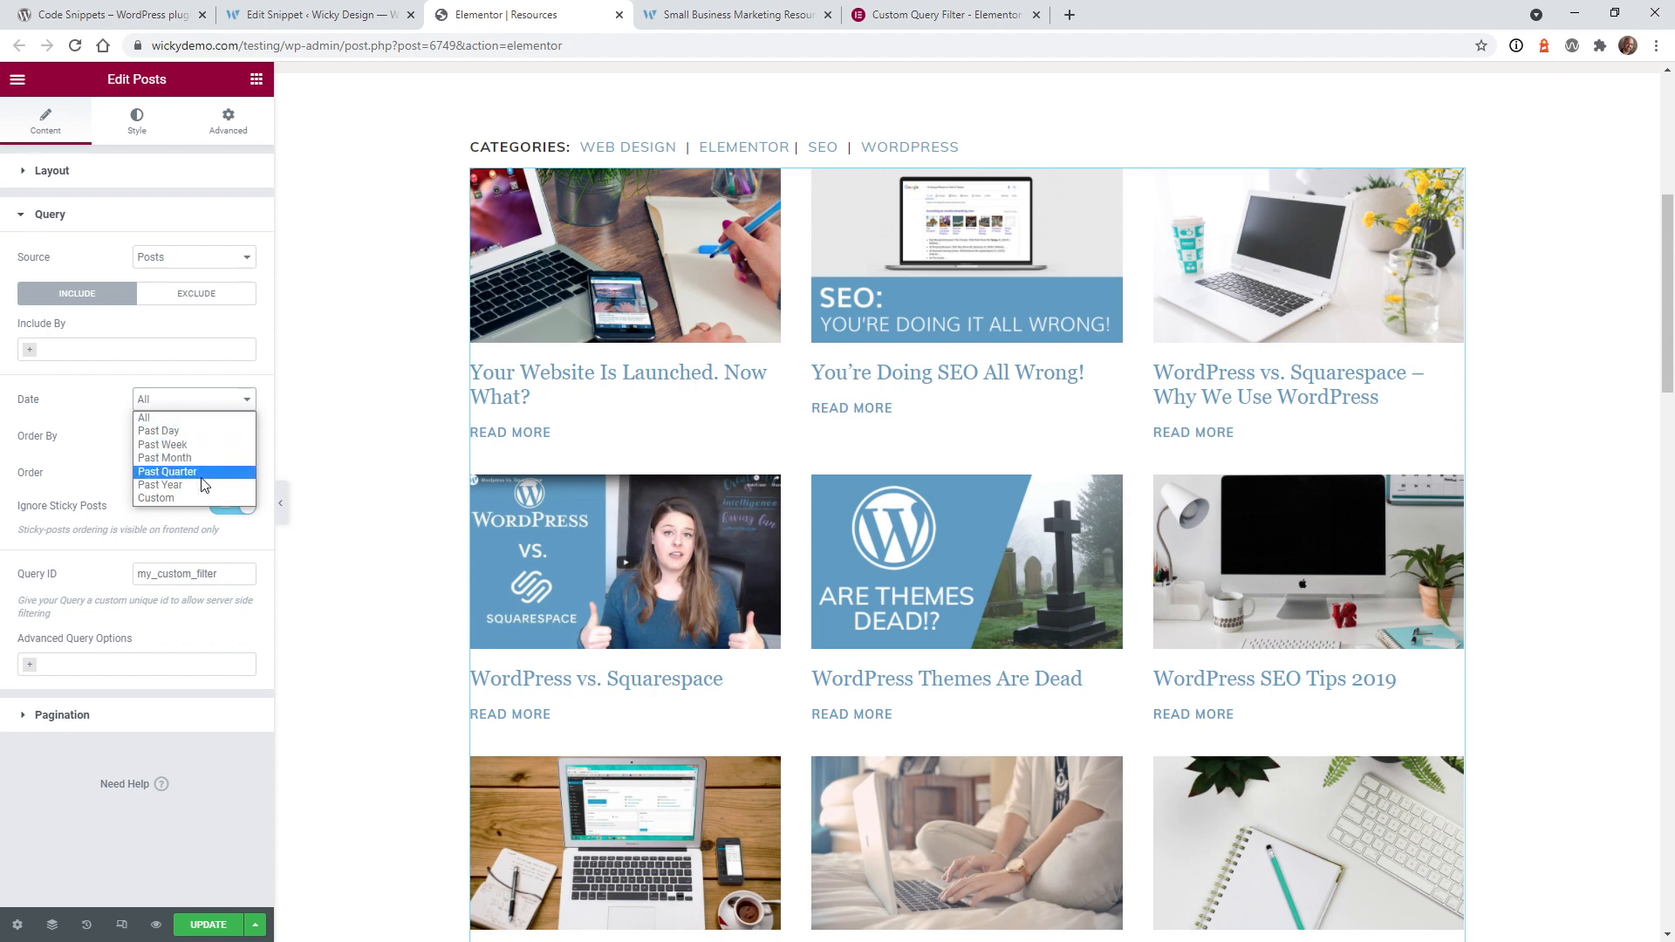
click(159, 484)
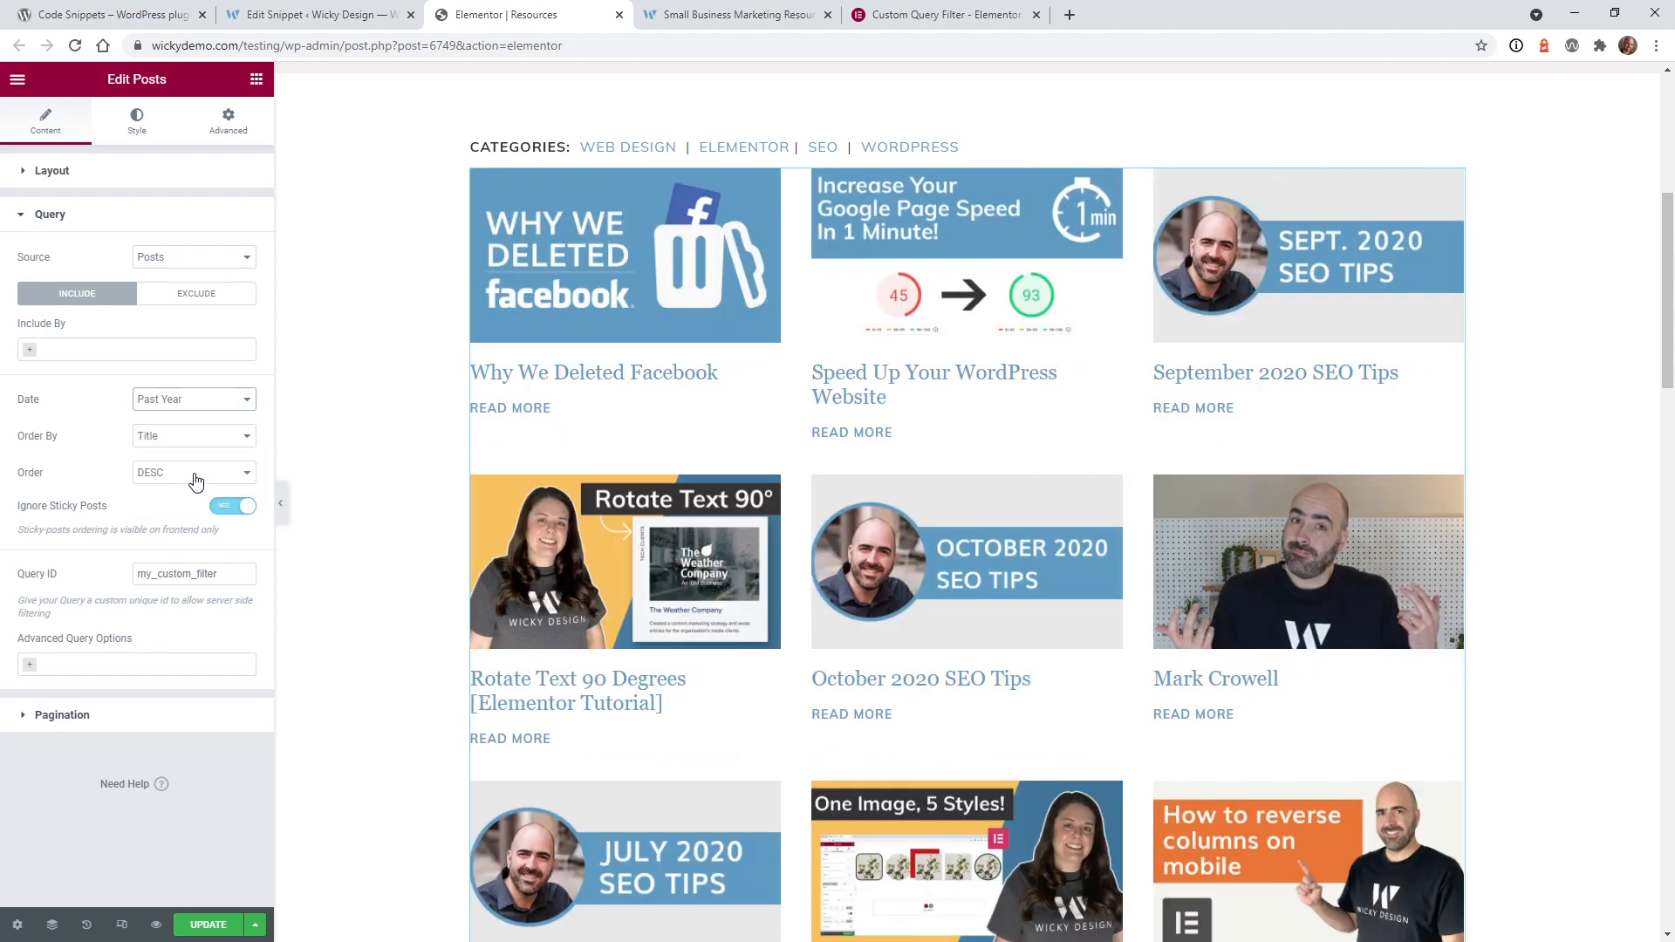
click(192, 473)
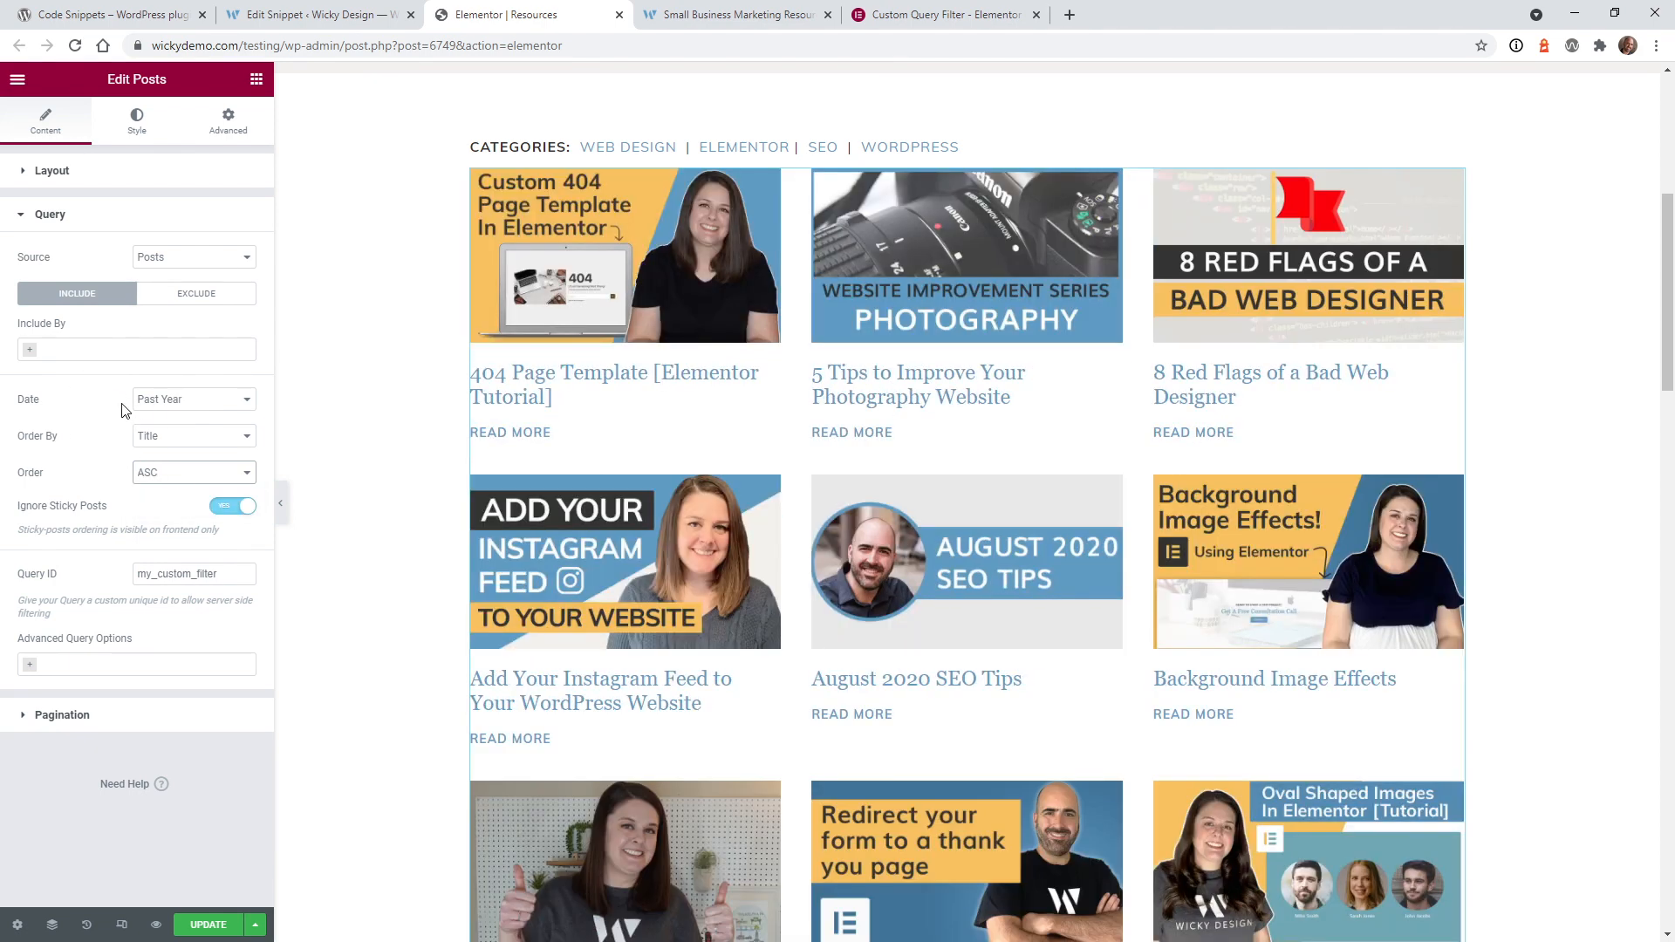
mouse_move(146, 435)
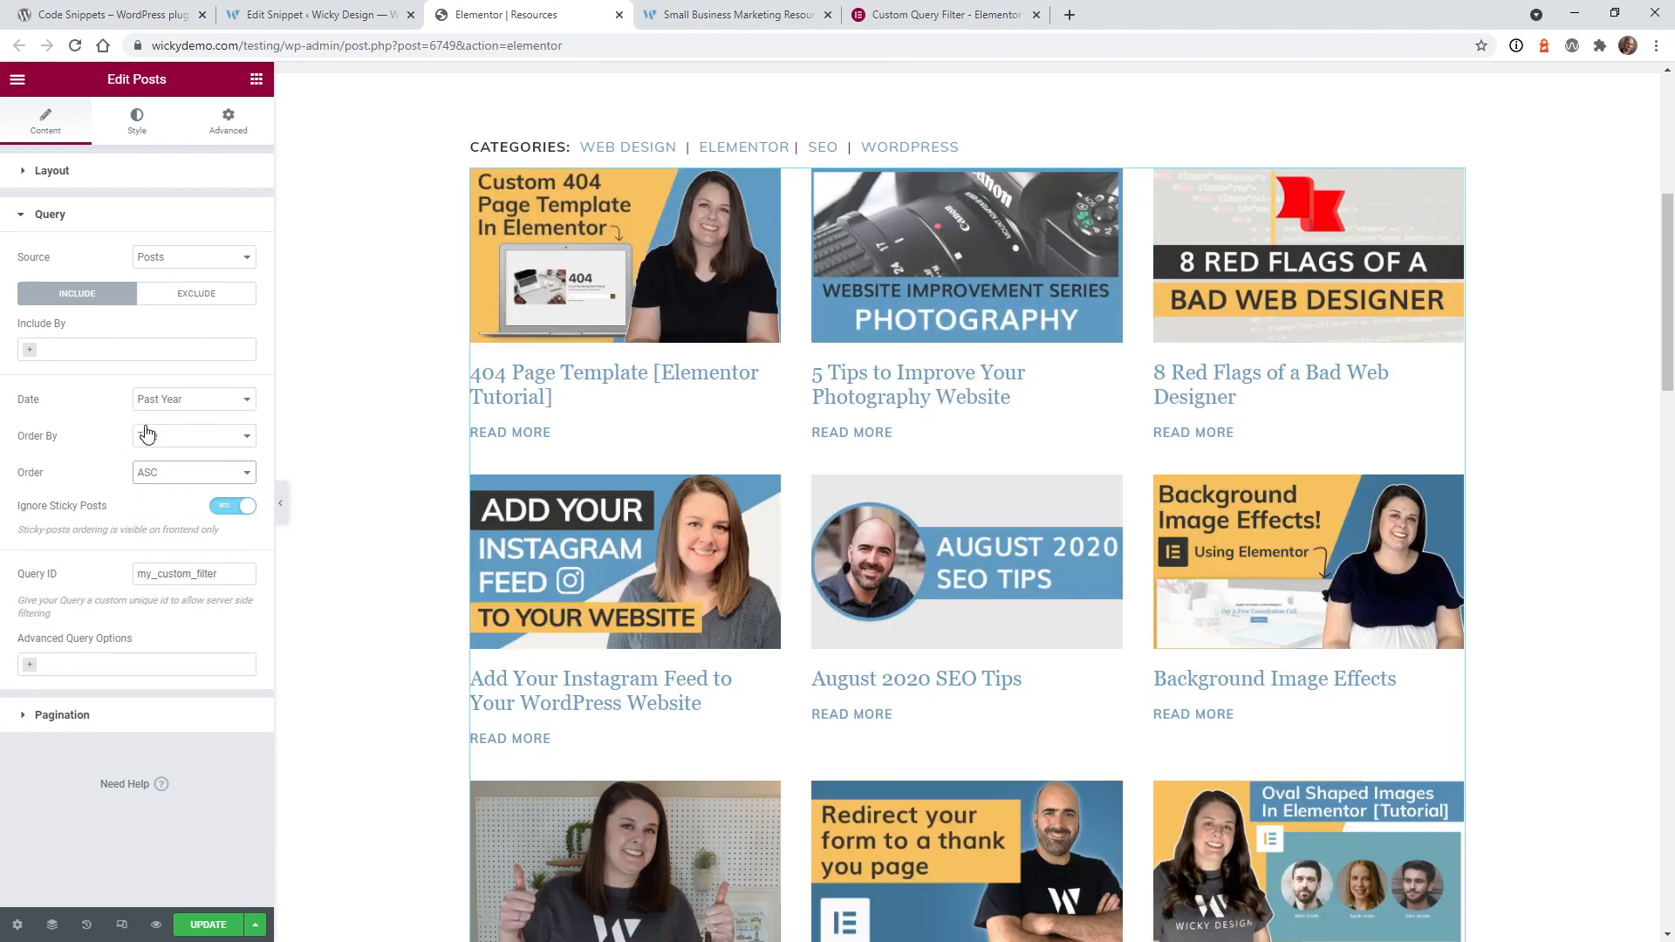
click(192, 257)
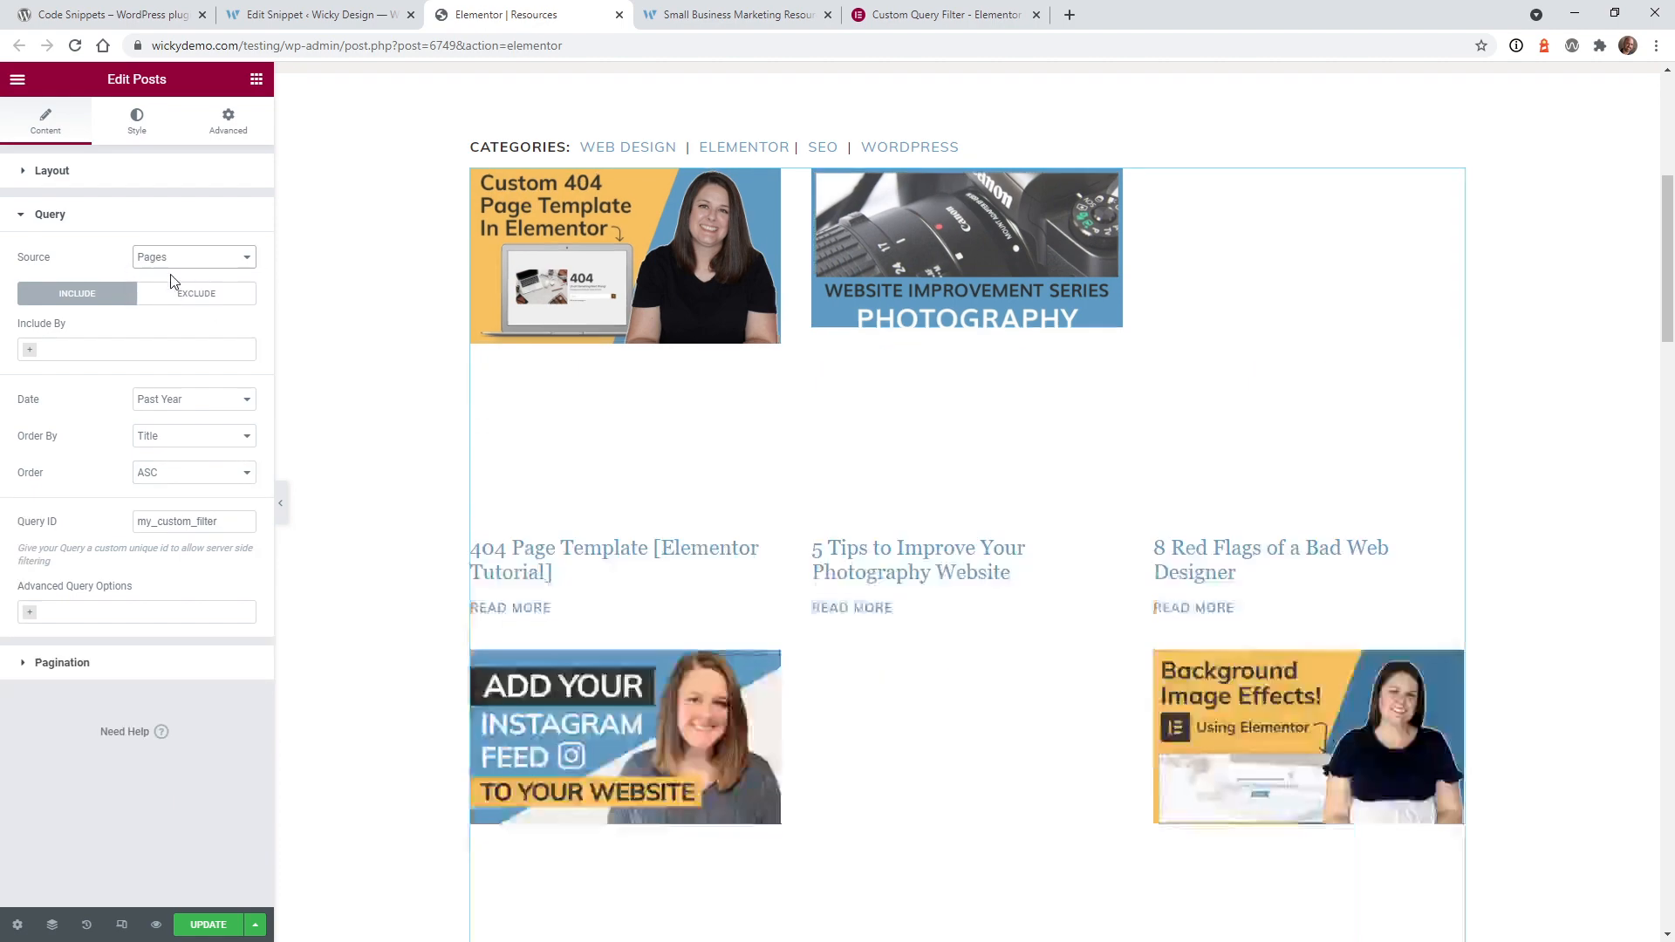
click(192, 257)
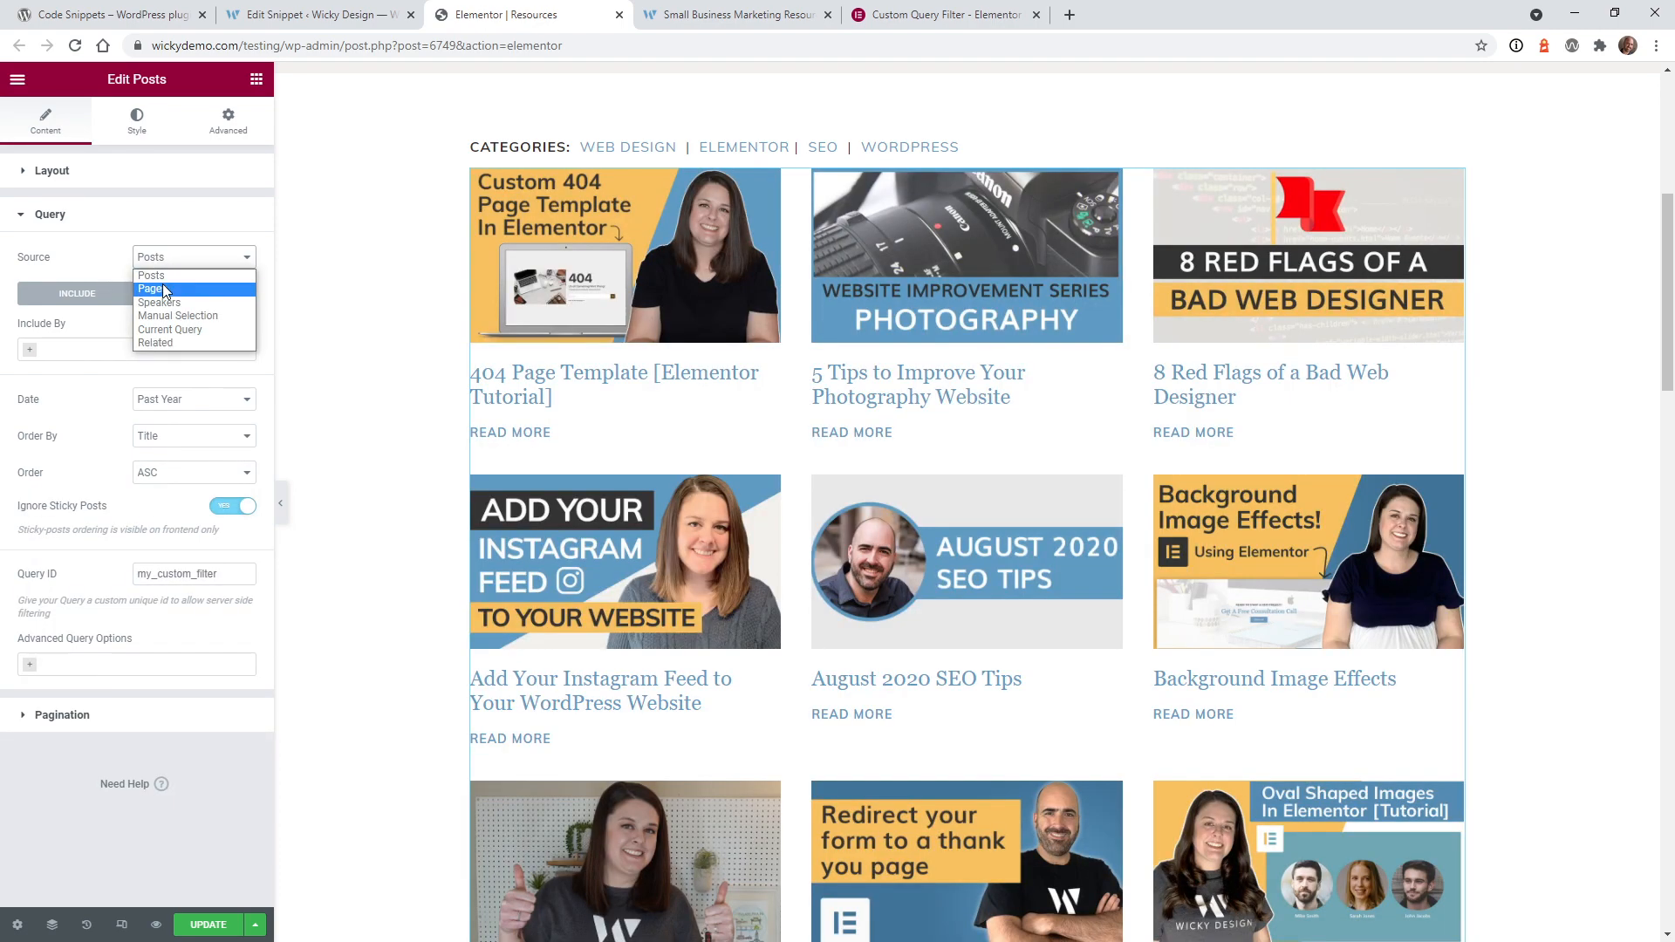
click(159, 301)
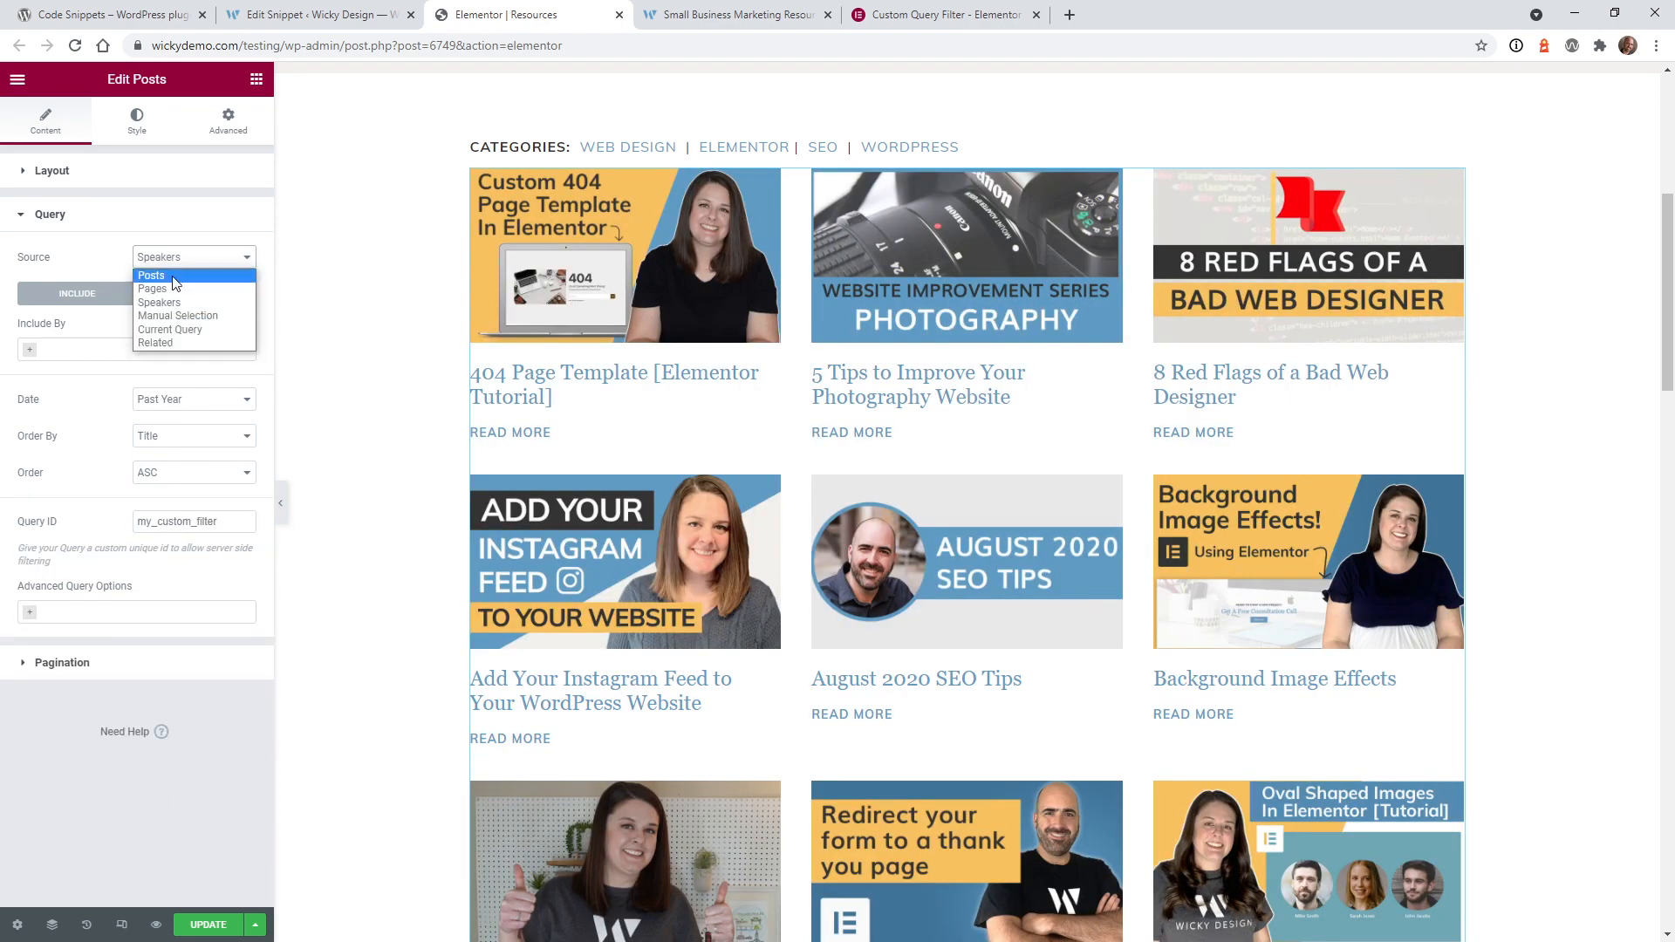
click(151, 276)
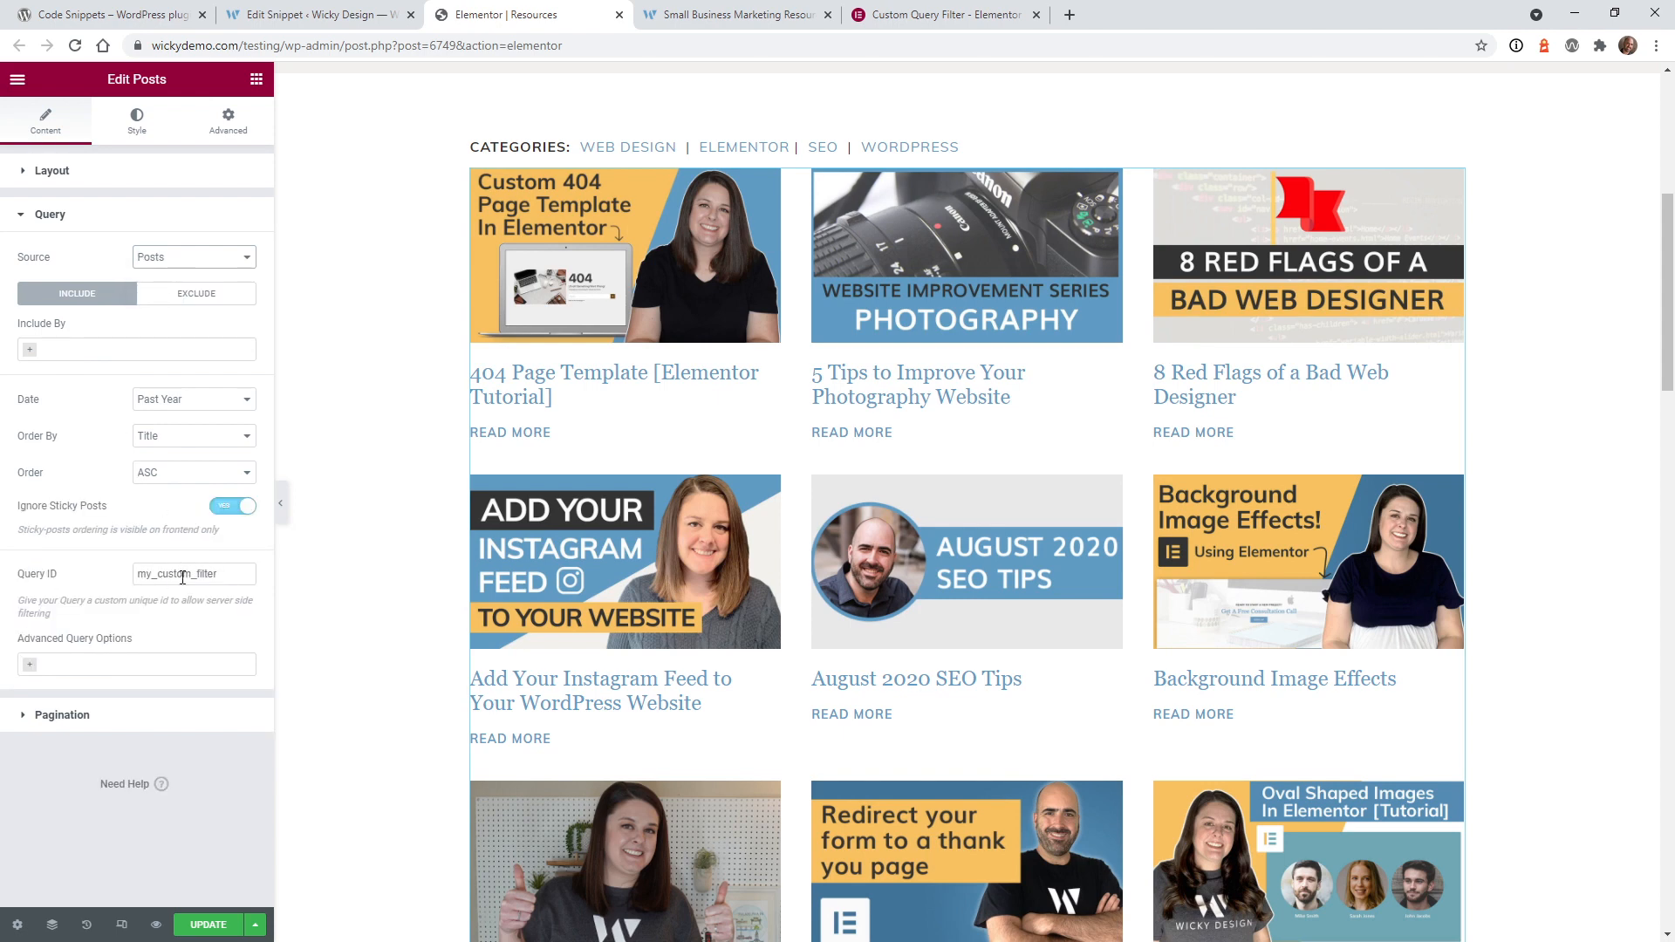
mouse_move(166, 269)
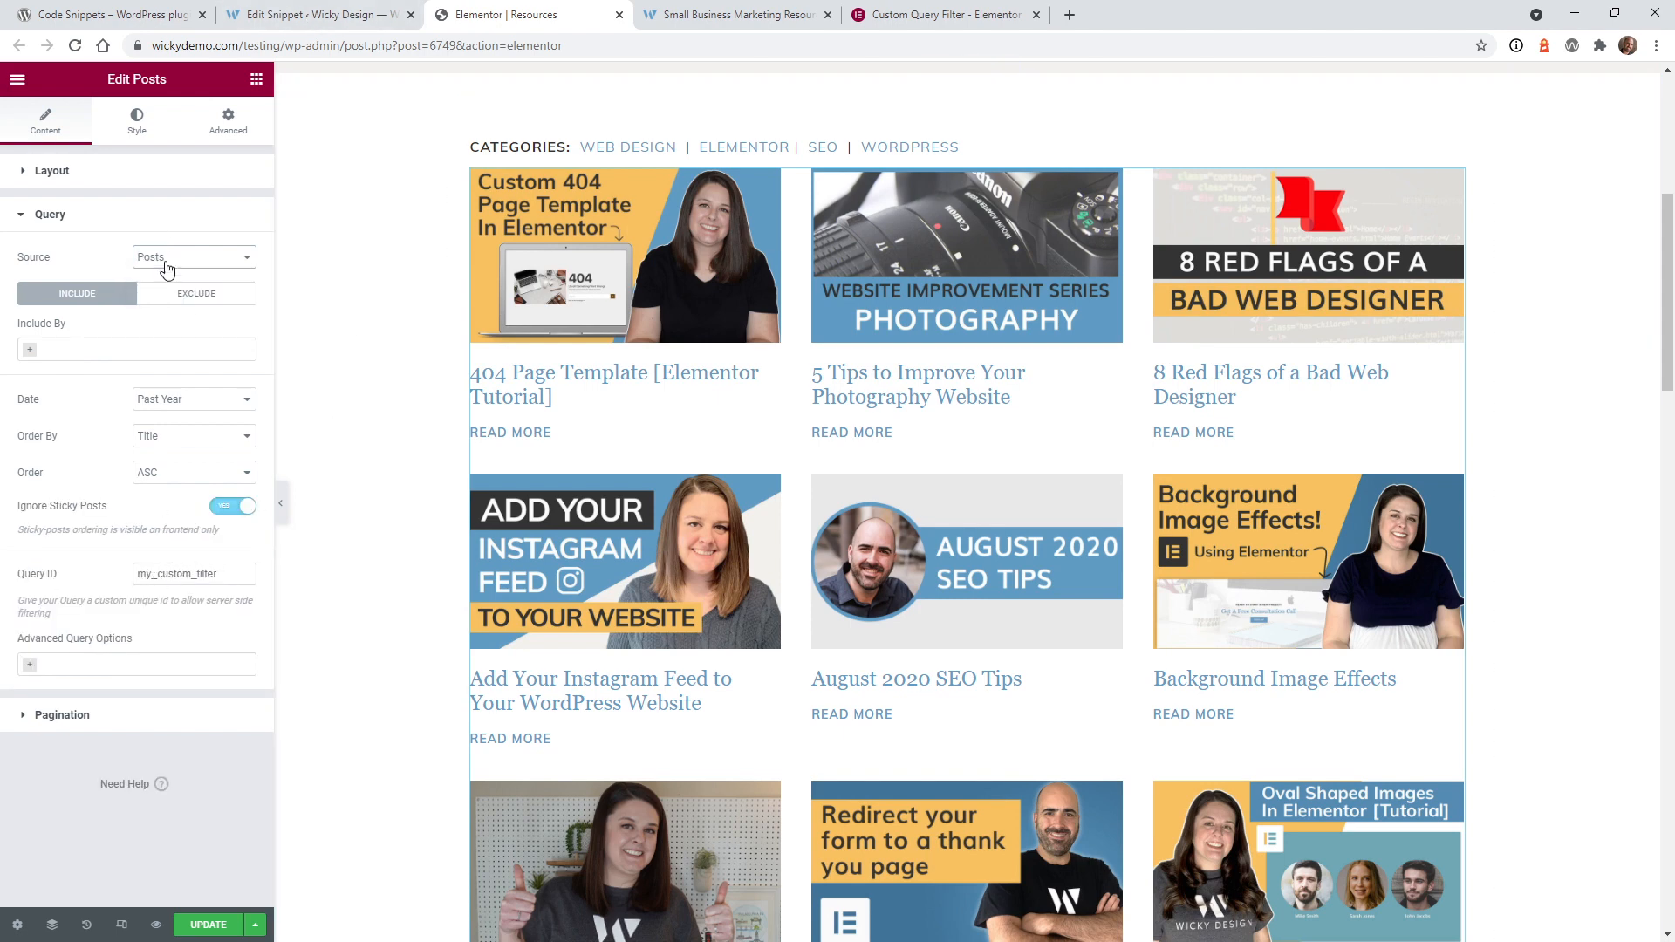
click(192, 257)
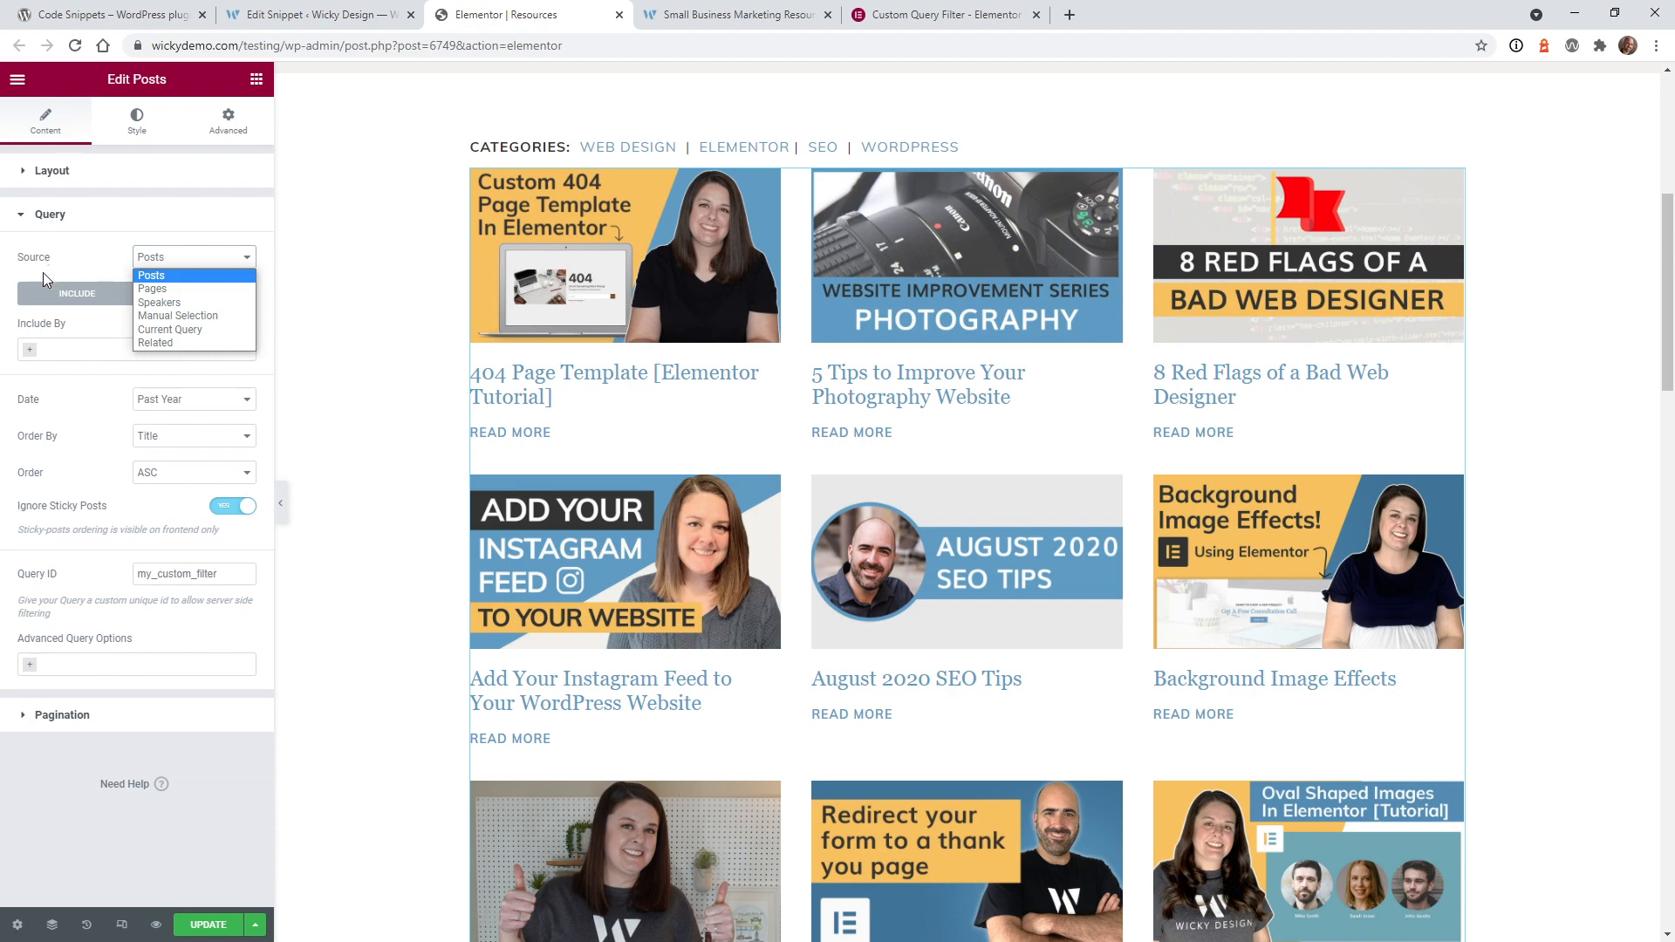
click(150, 274)
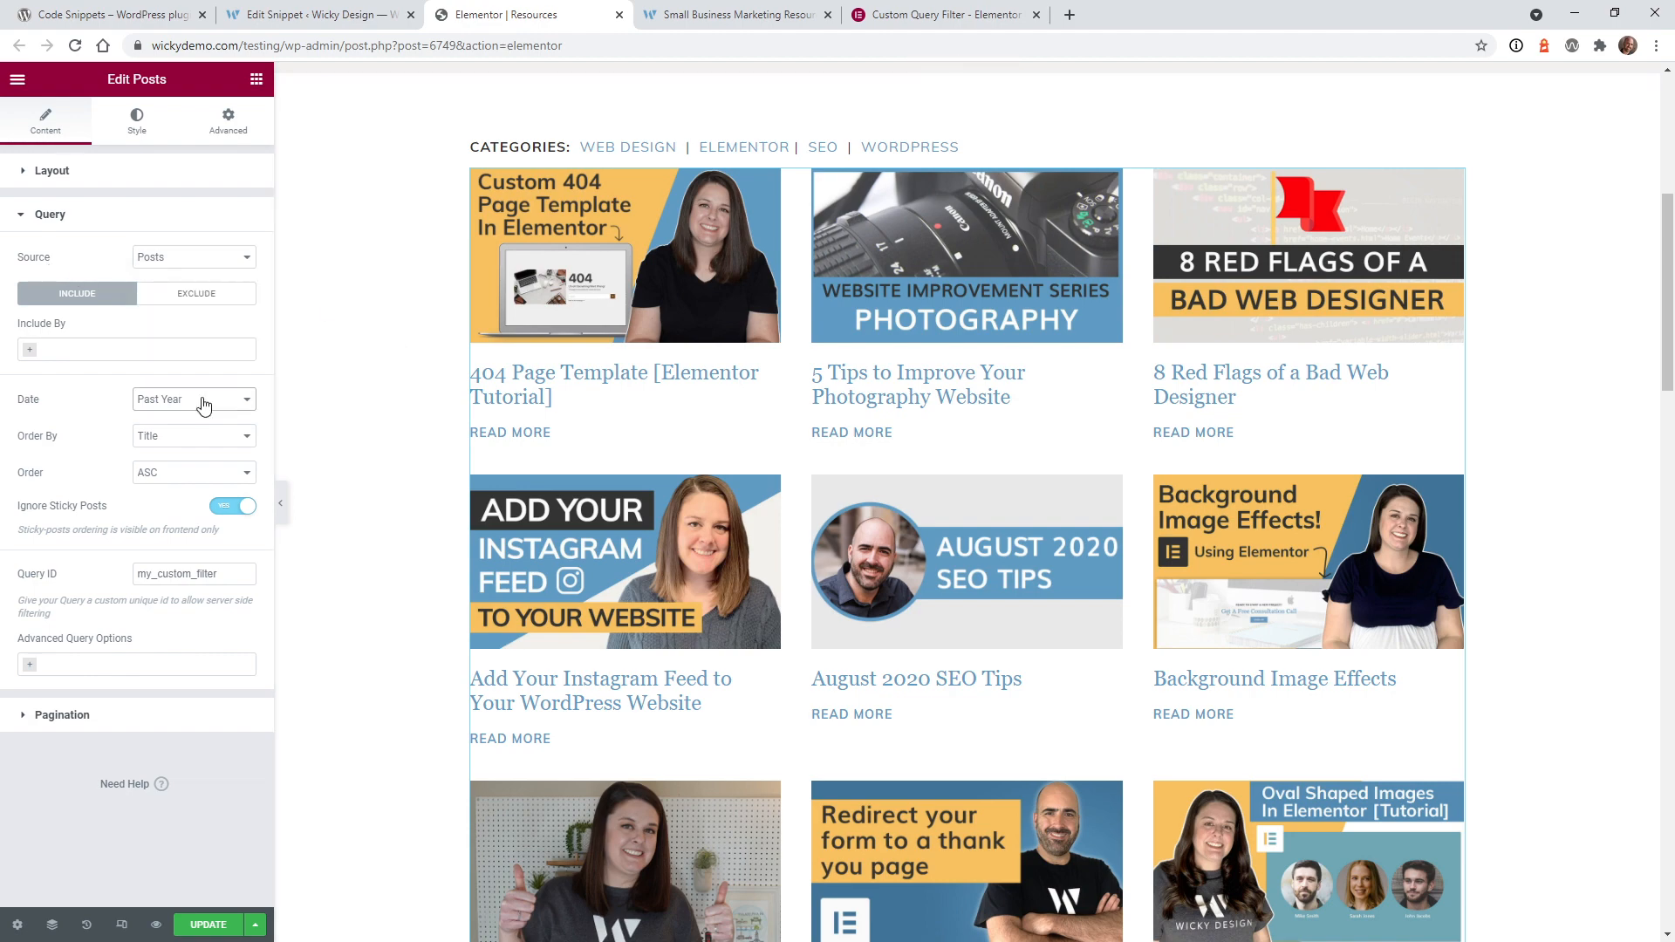